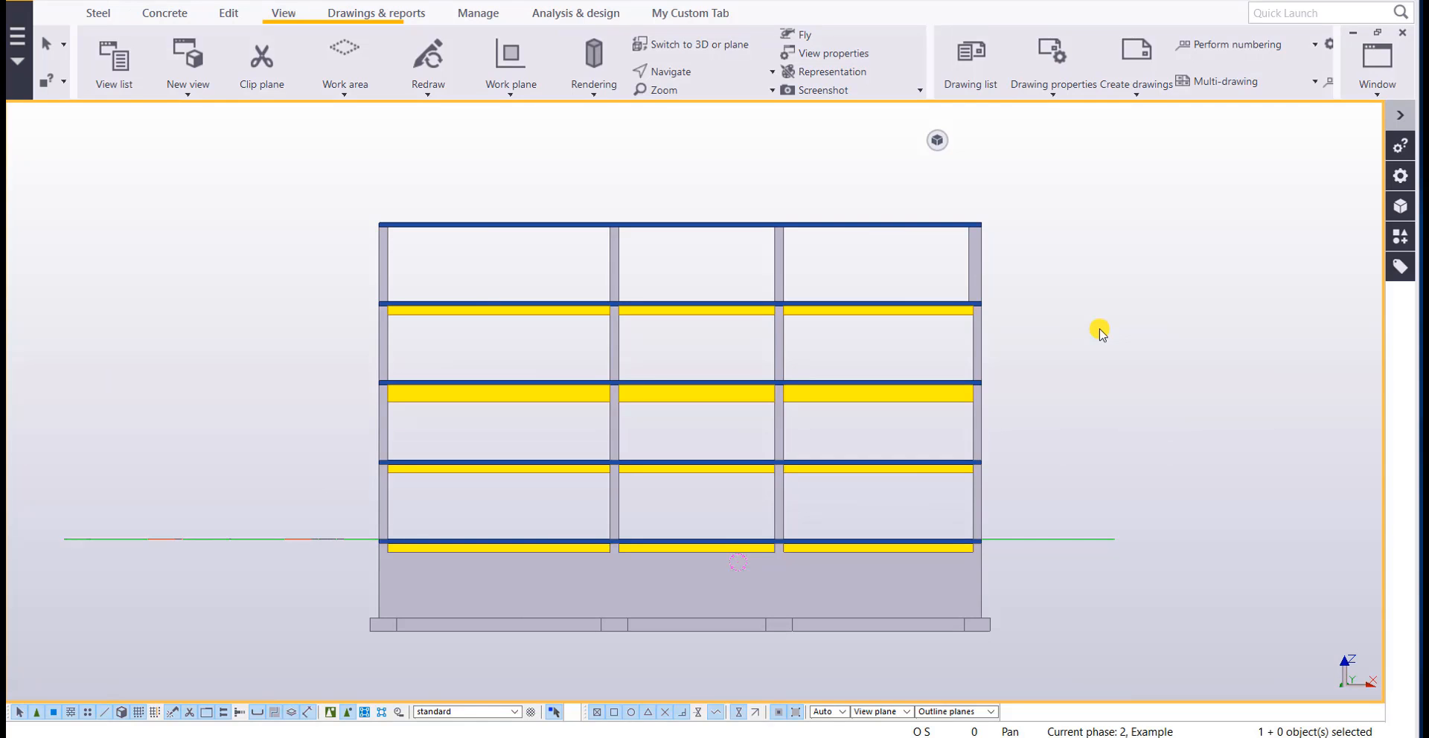
pyautogui.moveTo(624, 198)
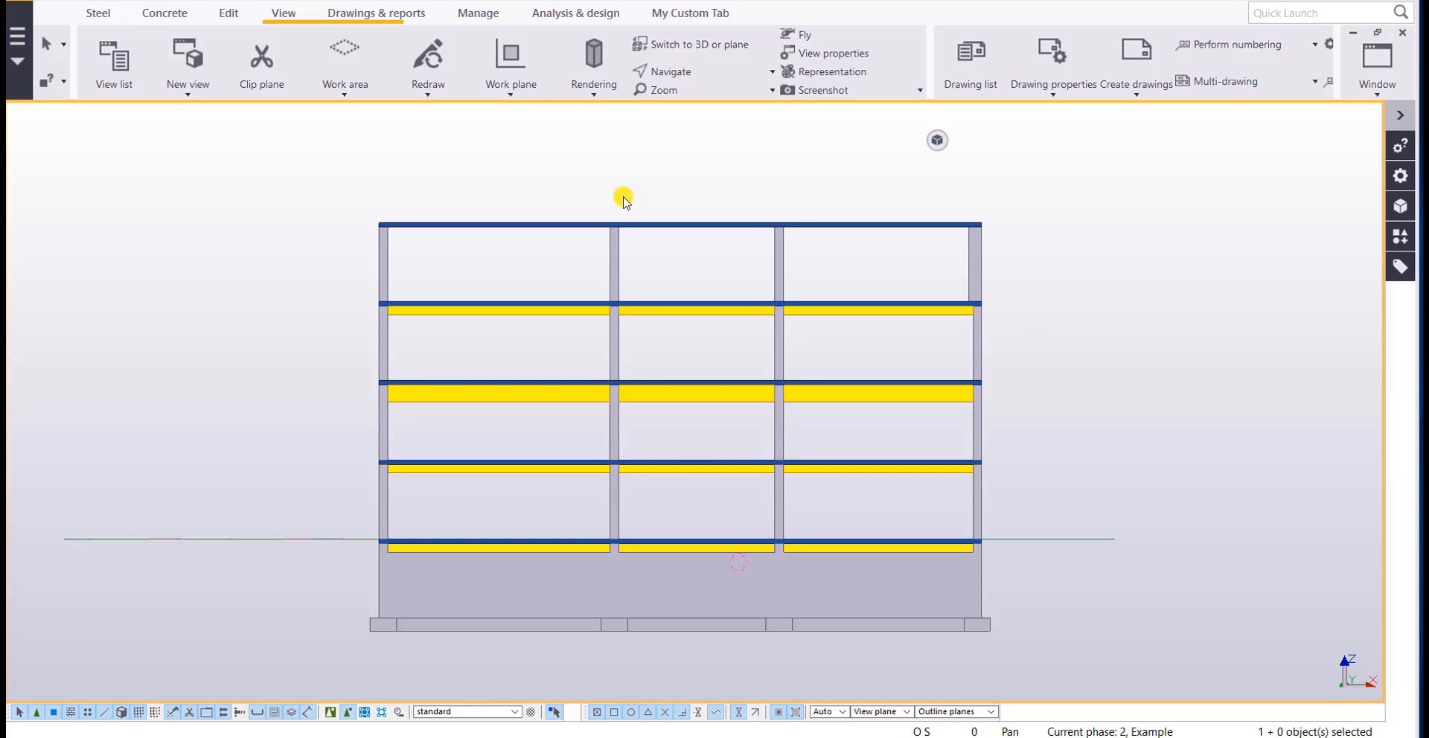
# Start a general arrangement drawing of the grid line A elevation with Open drawing ticked
pyautogui.click(698, 44)
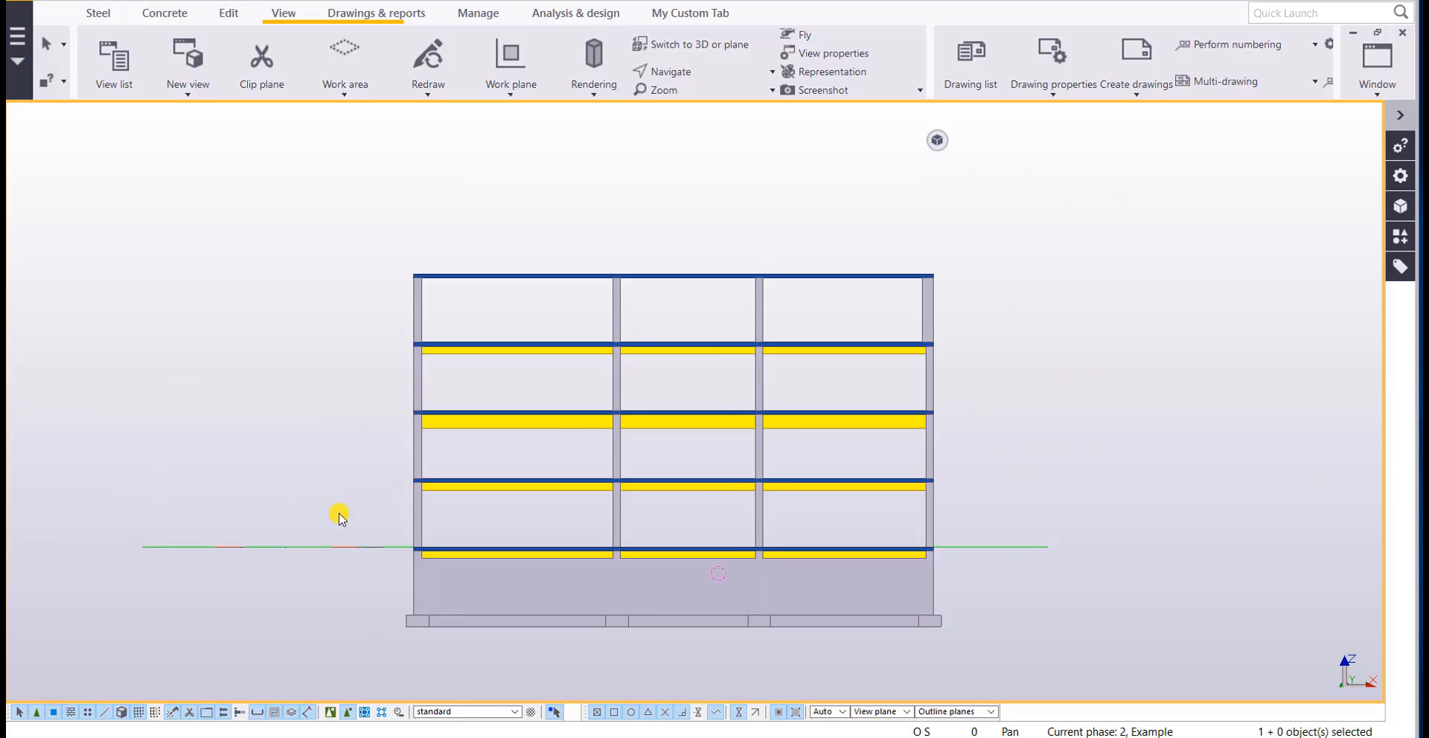
pyautogui.rightClick(338, 516)
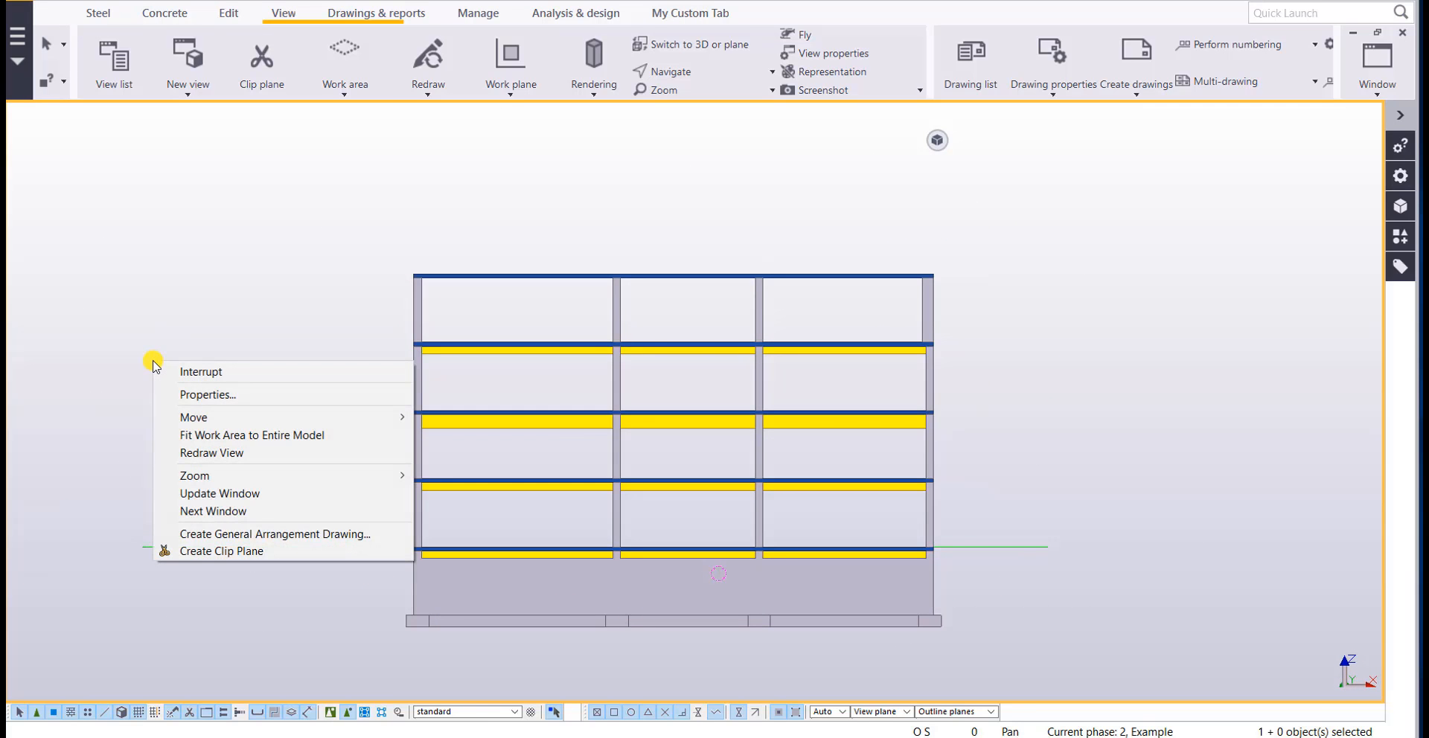
pyautogui.click(276, 534)
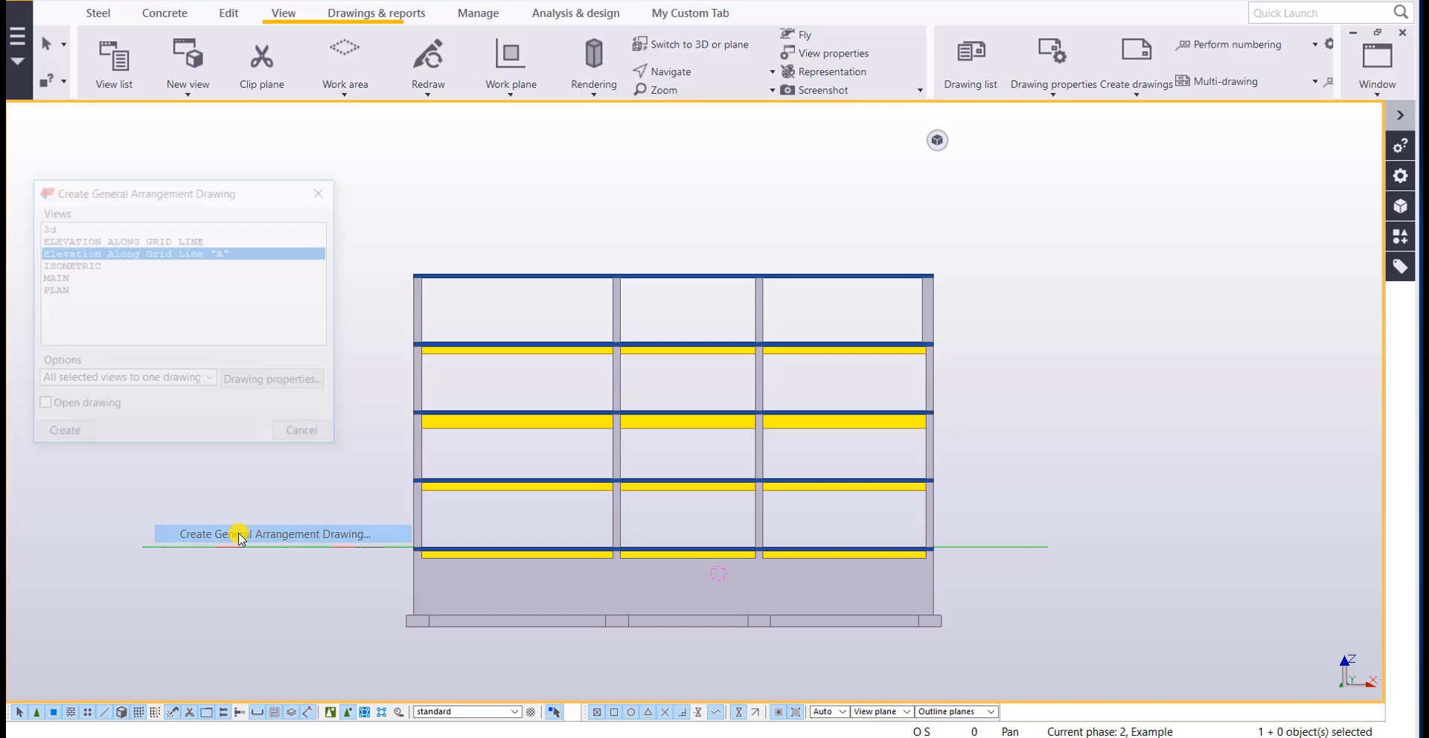
pyautogui.click(45, 406)
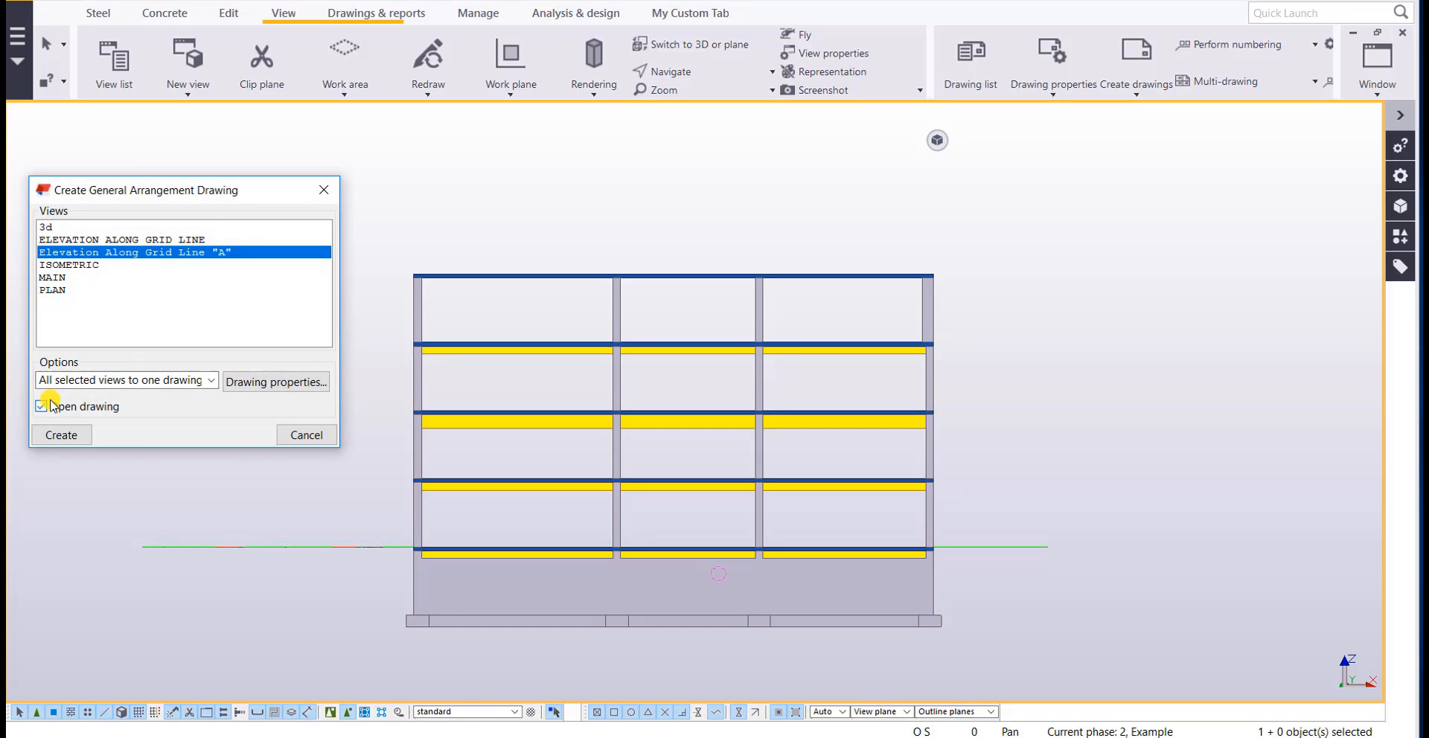
pyautogui.click(41, 406)
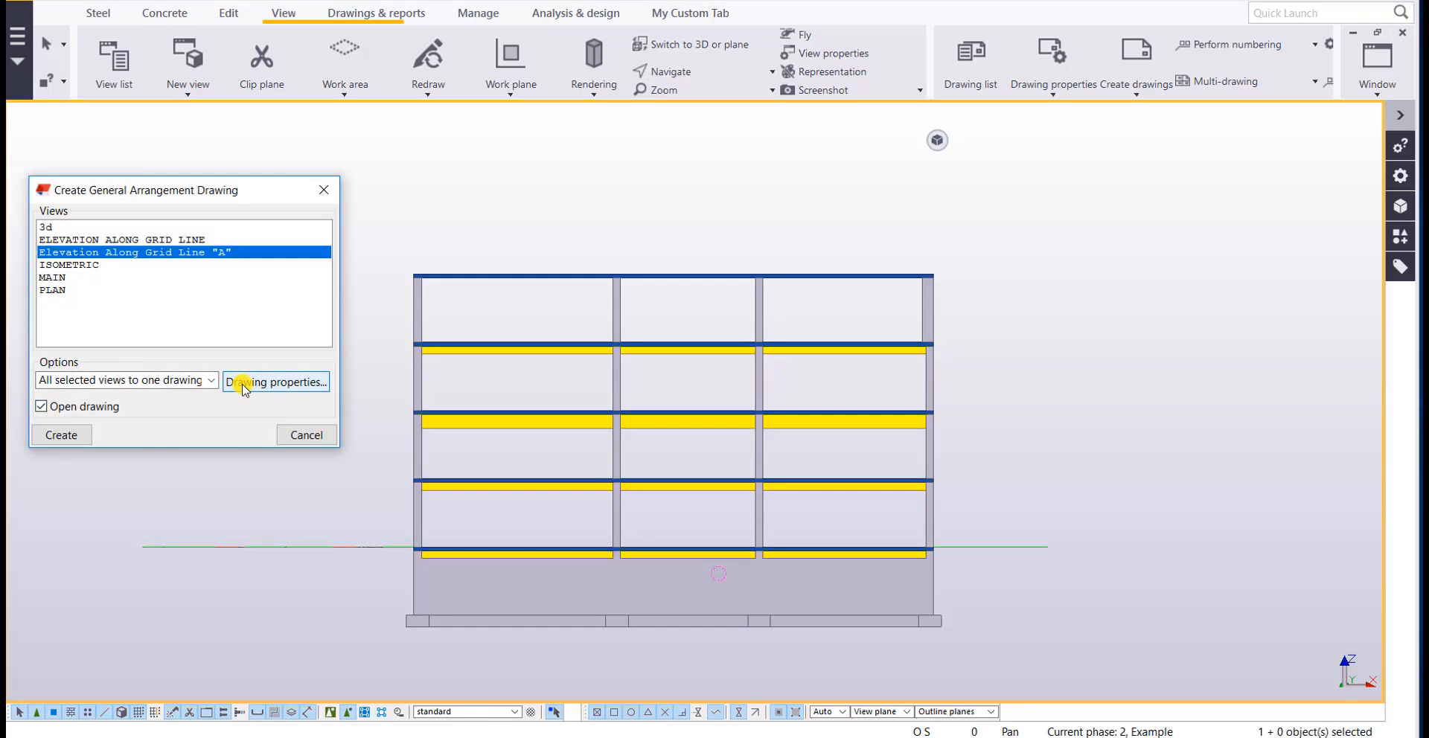
# Open the elevation drawing properties and inspect the Cip_Beam filter rules without applying them
pyautogui.click(275, 381)
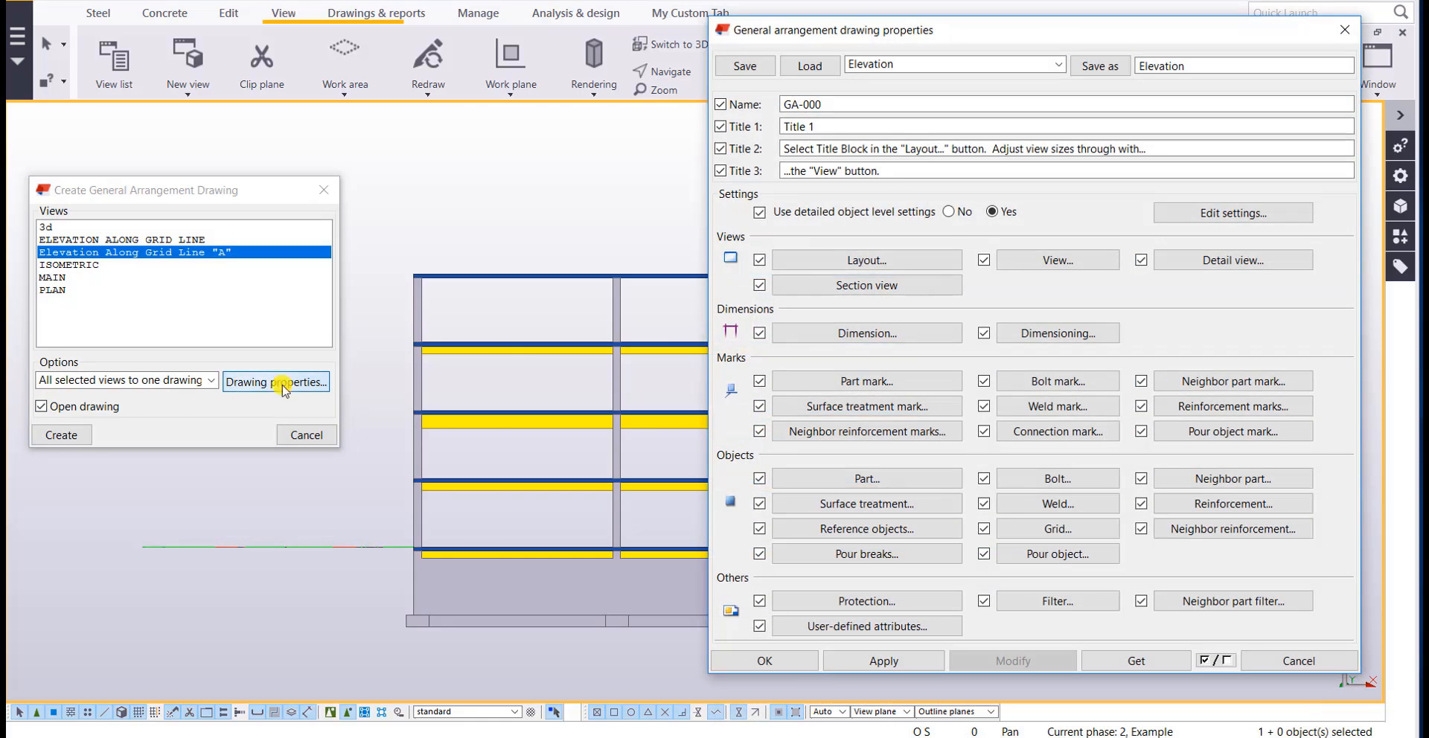
pyautogui.click(1057, 64)
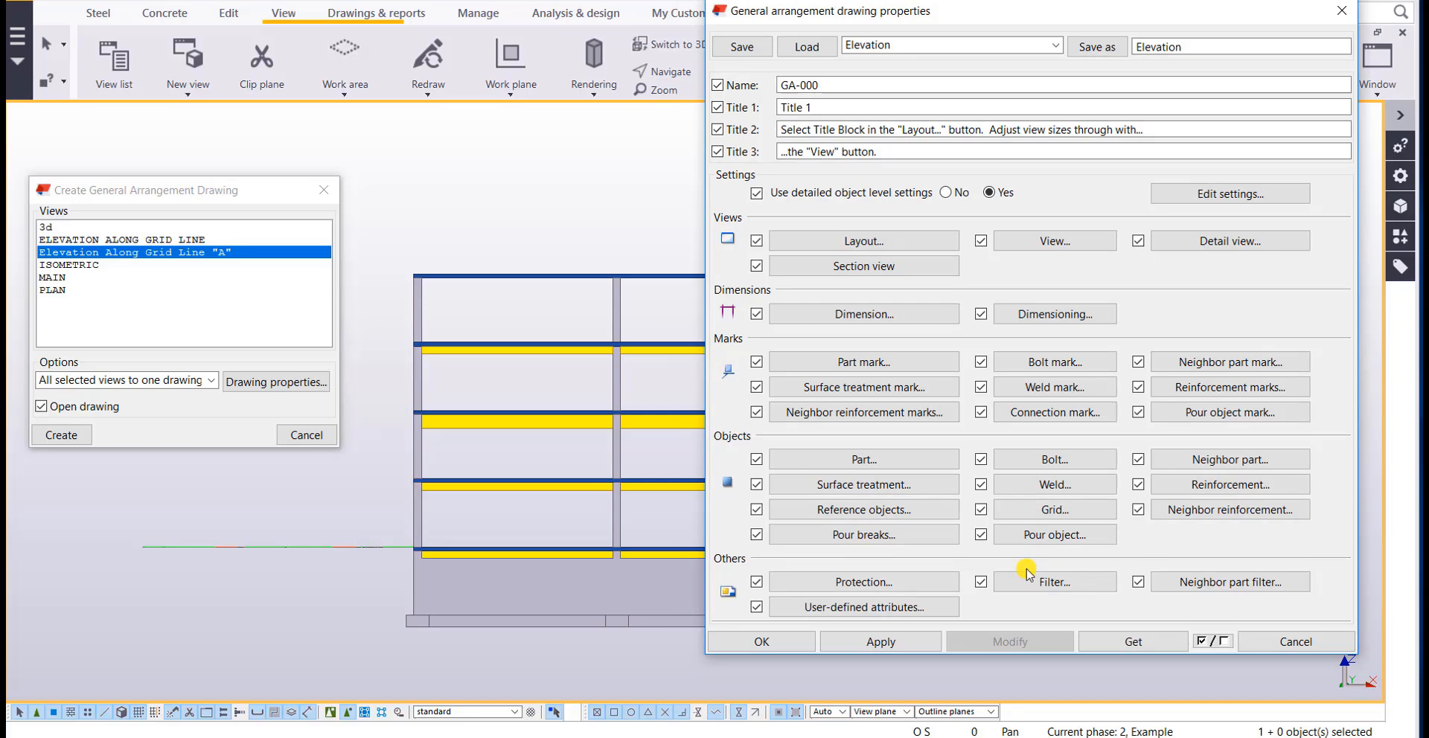
pyautogui.click(1054, 582)
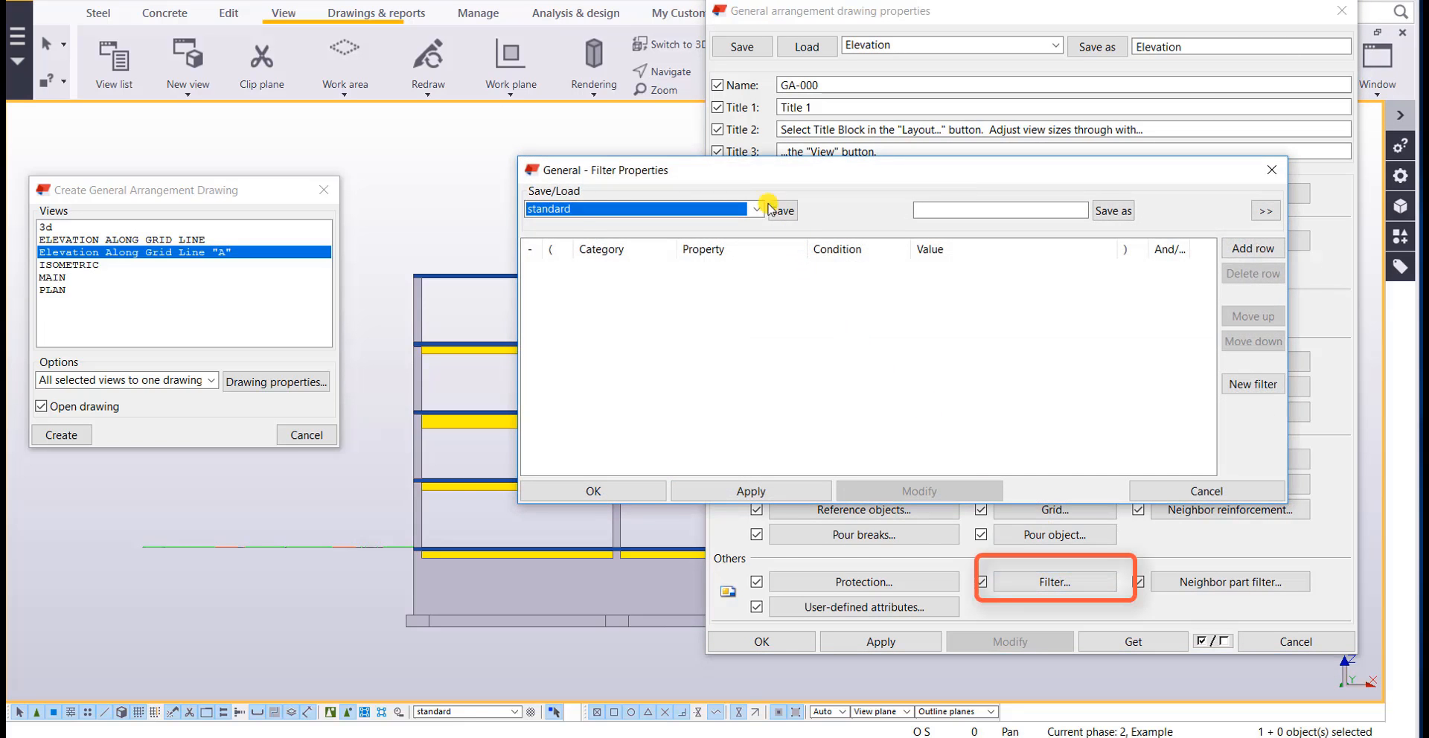
pyautogui.click(755, 208)
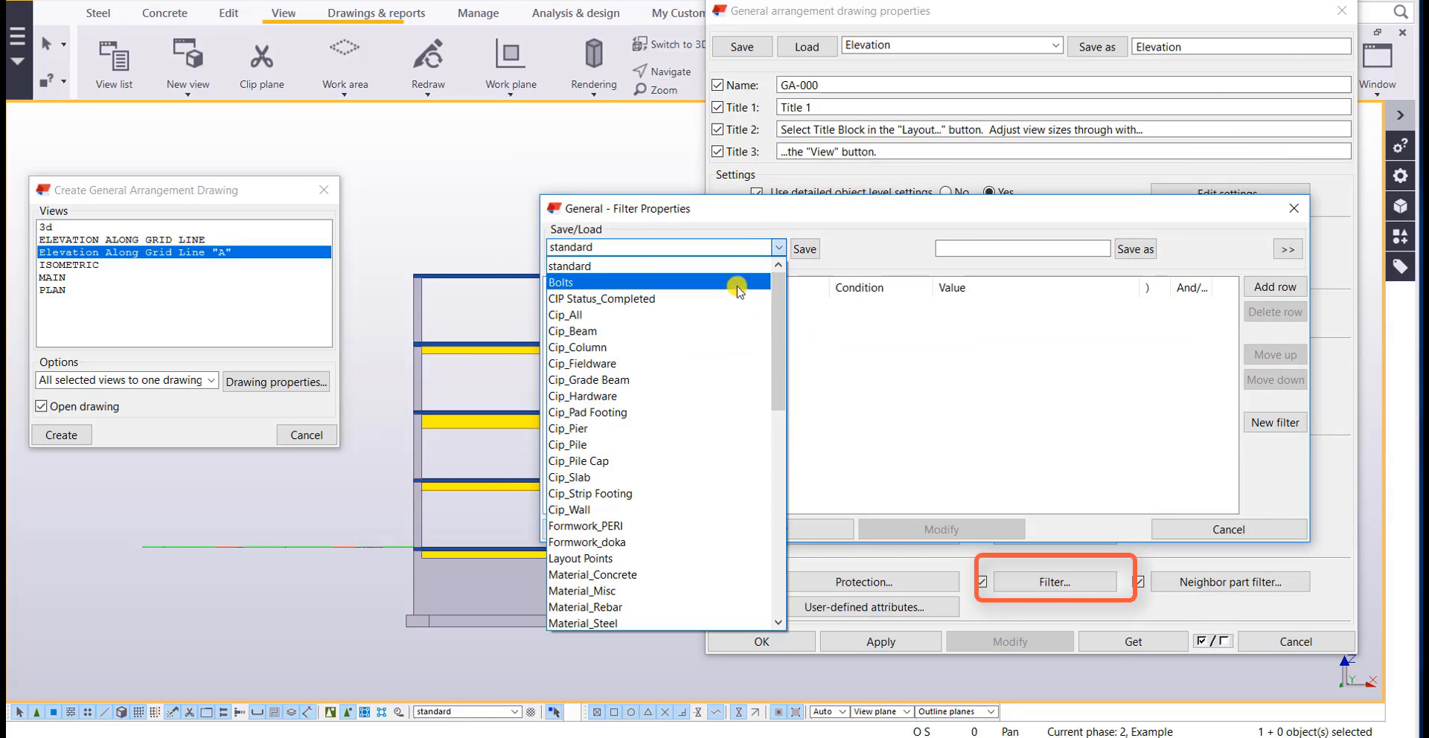
pyautogui.click(576, 331)
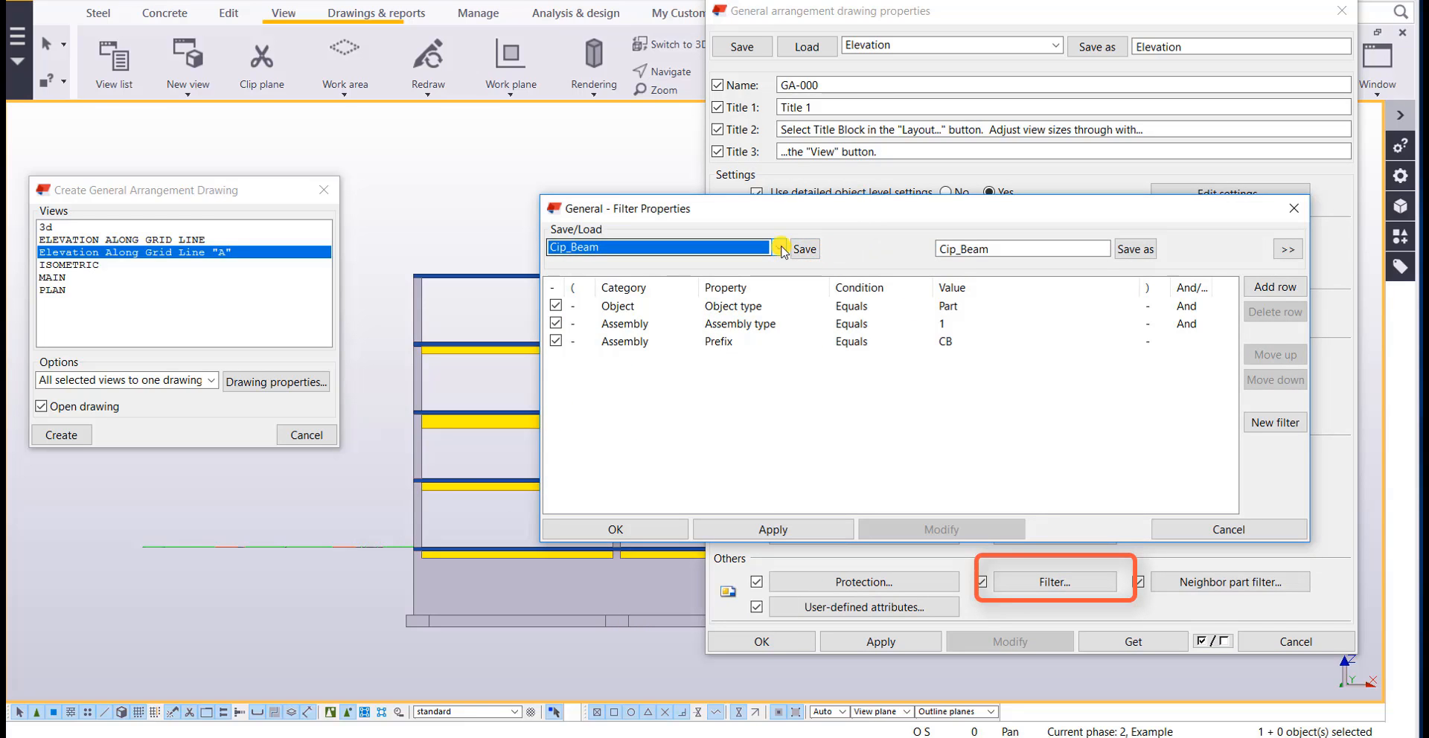
pyautogui.moveTo(1291, 207)
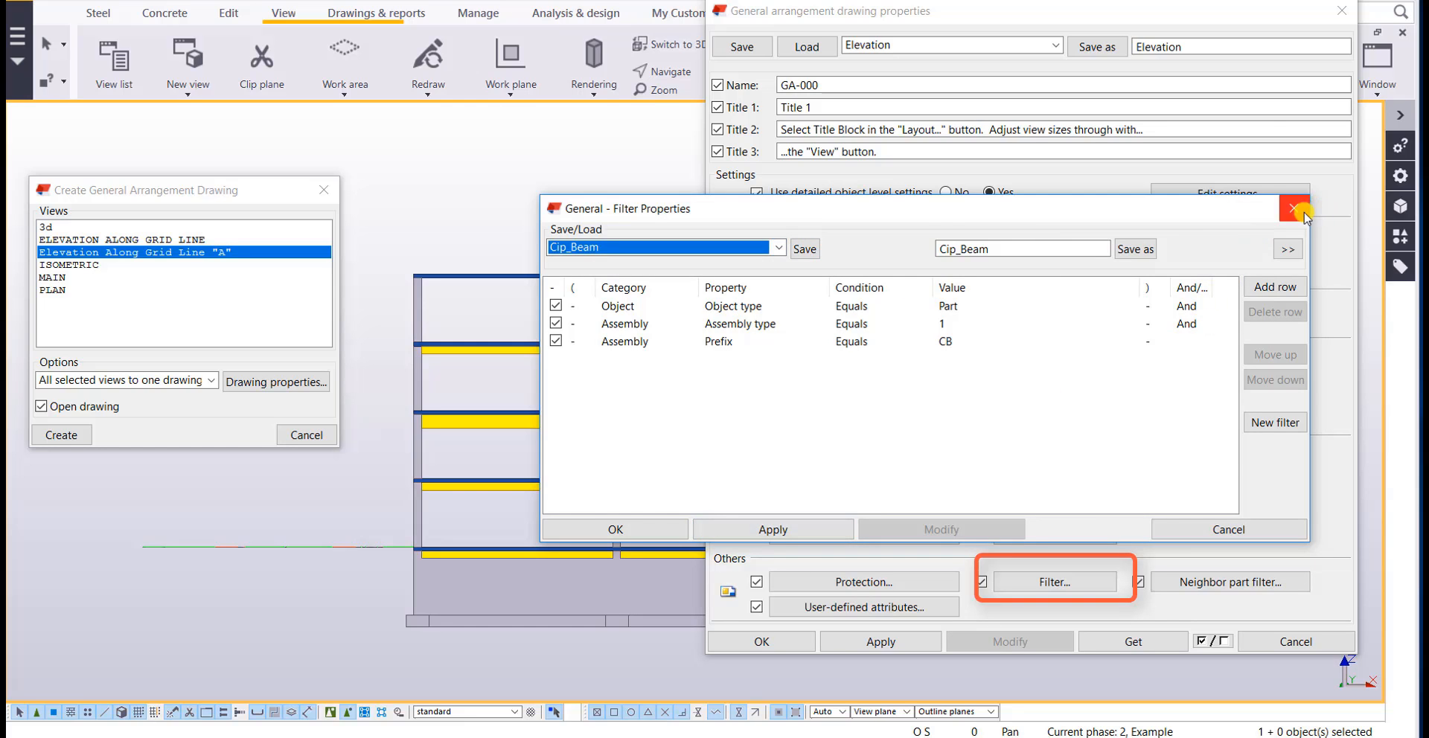
pyautogui.click(1304, 208)
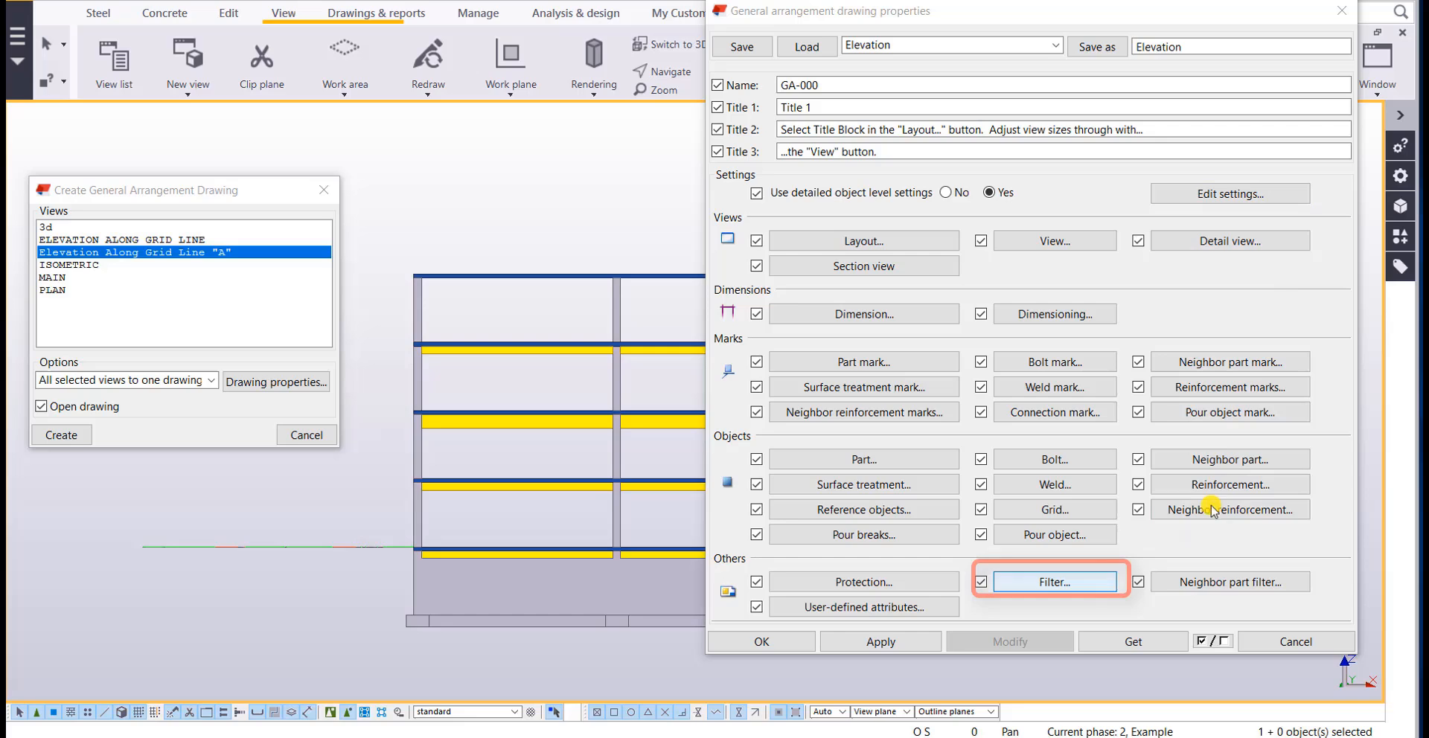
pyautogui.moveTo(714, 364)
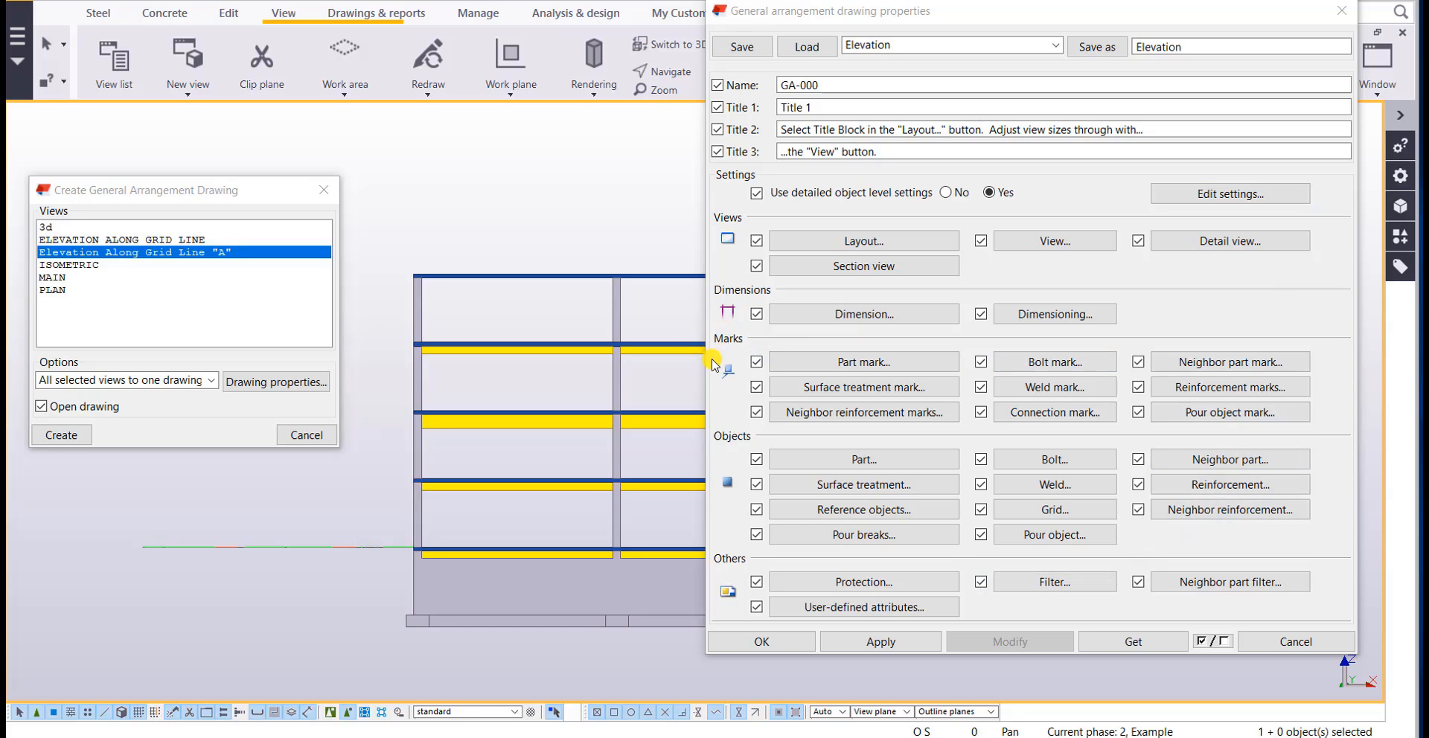
pyautogui.moveTo(747, 450)
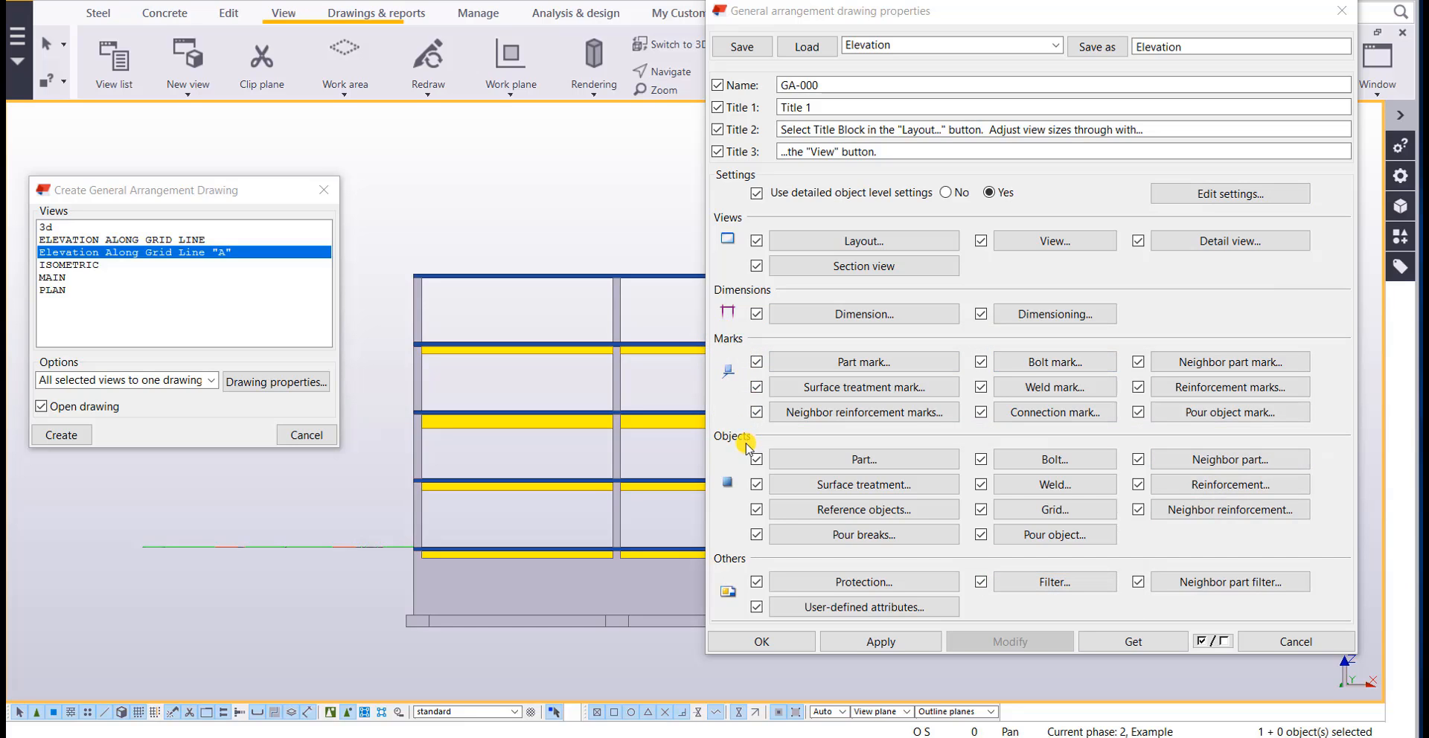
pyautogui.moveTo(744, 348)
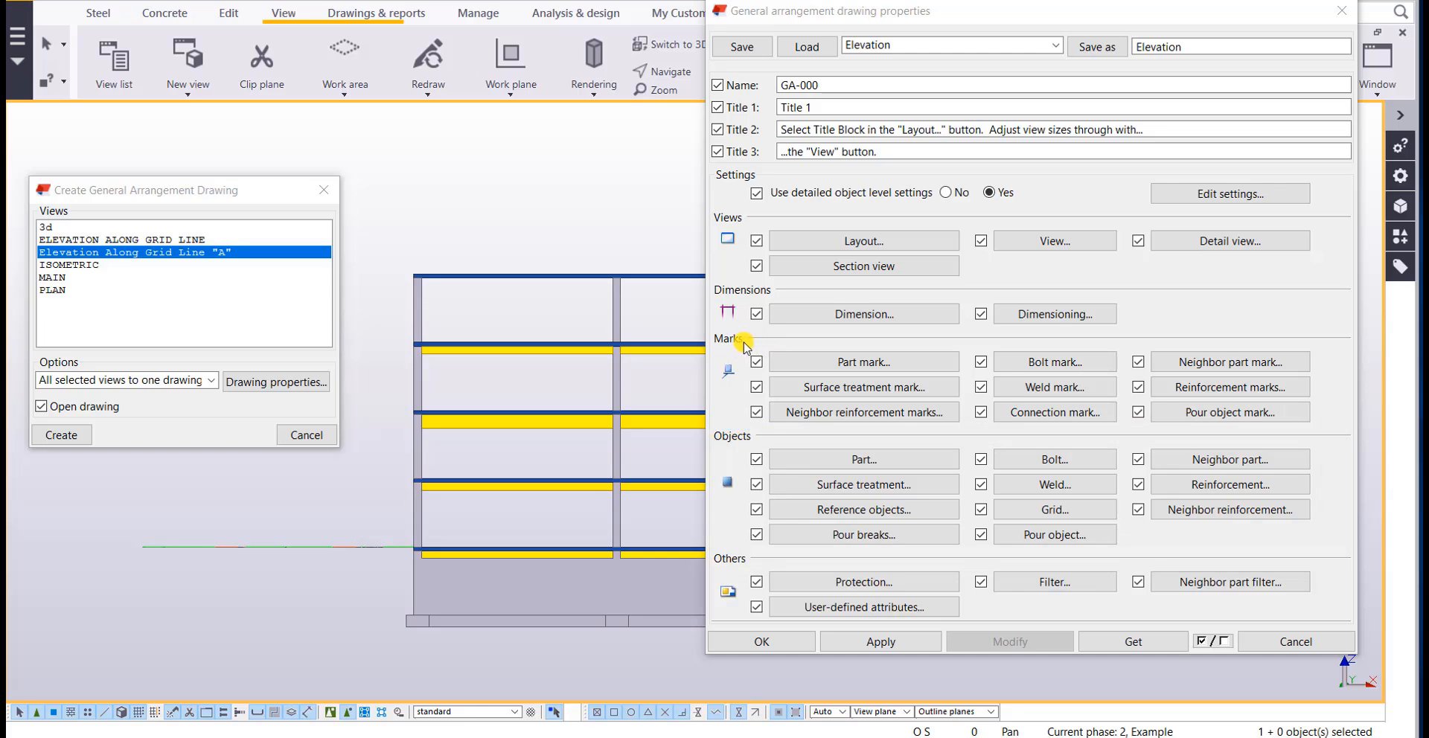
pyautogui.moveTo(753, 446)
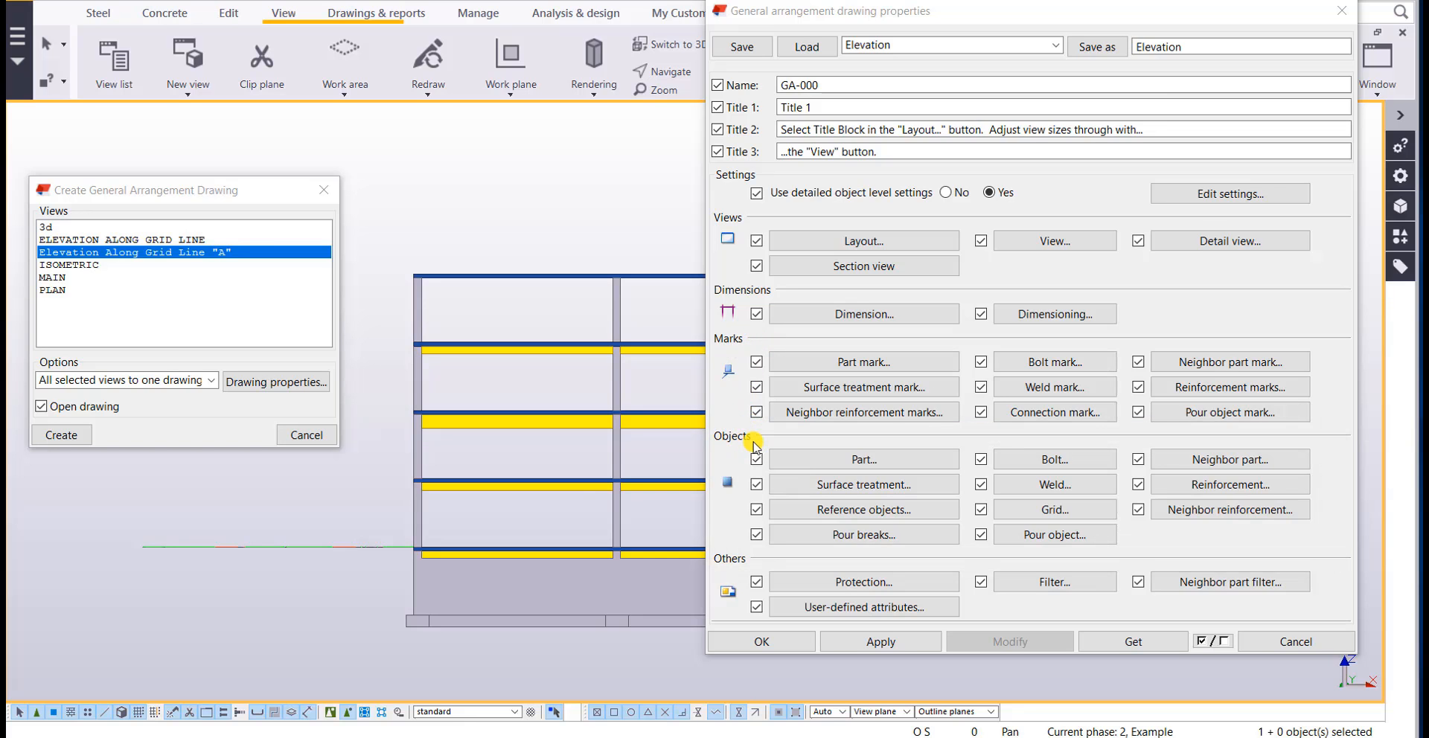
# Load the 'Color and Mark by CIP Type' object level settings and confirm them
pyautogui.click(1229, 194)
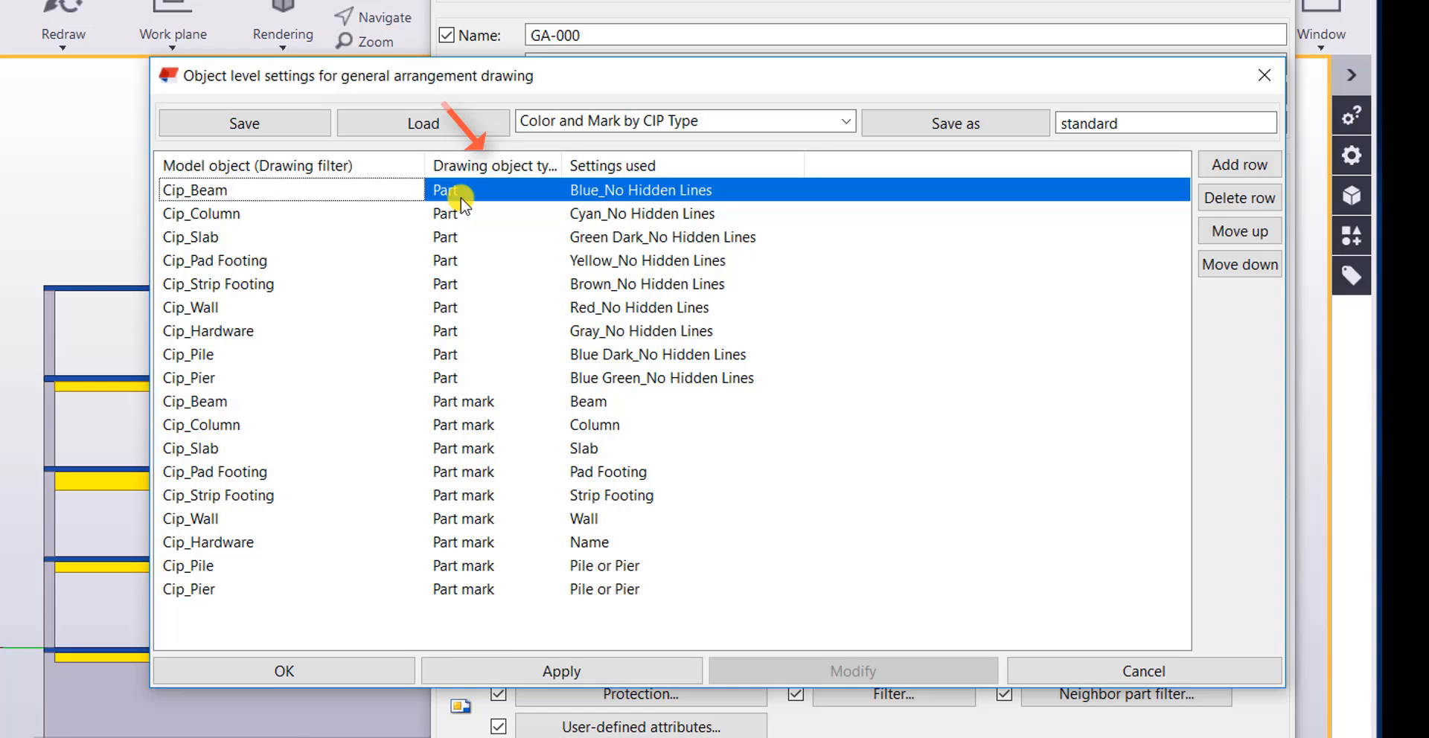
pyautogui.moveTo(296, 202)
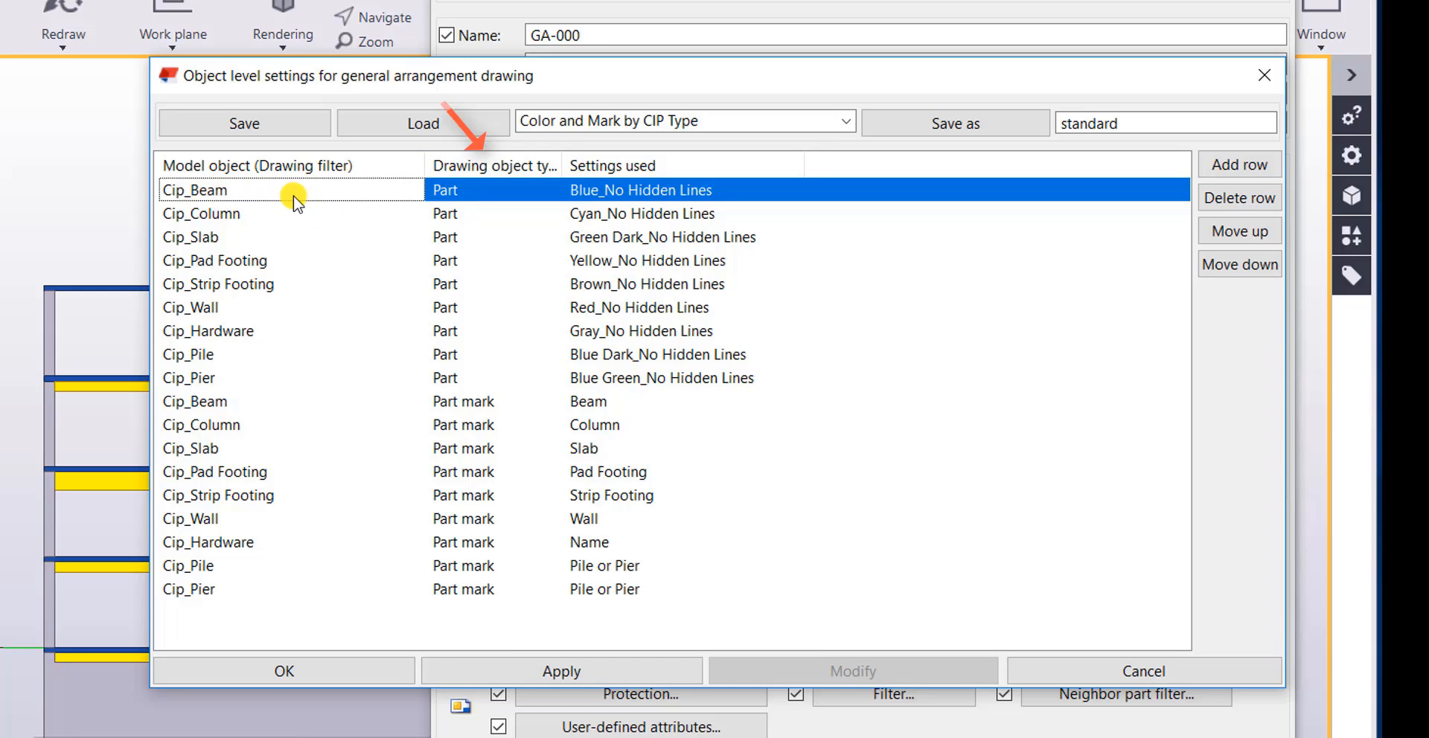
pyautogui.moveTo(847, 123)
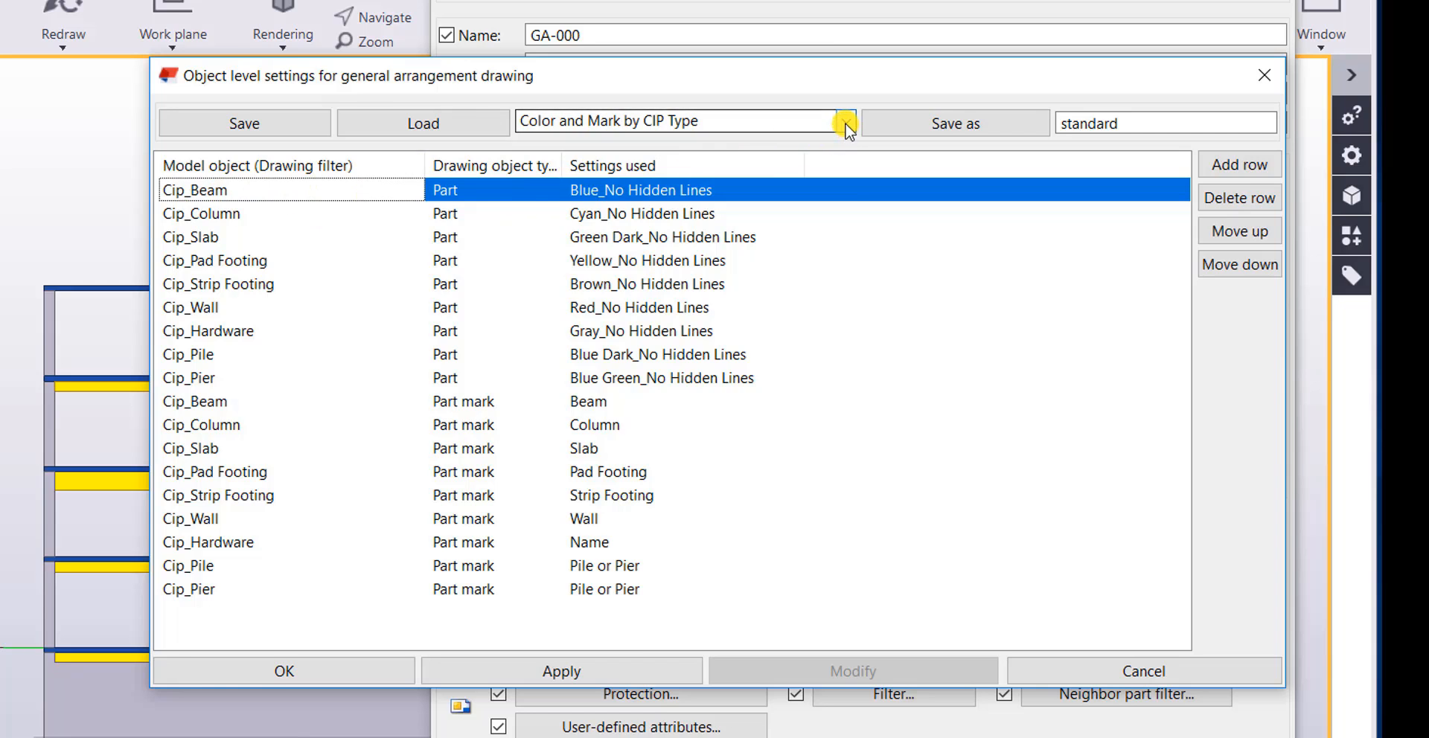
pyautogui.click(844, 120)
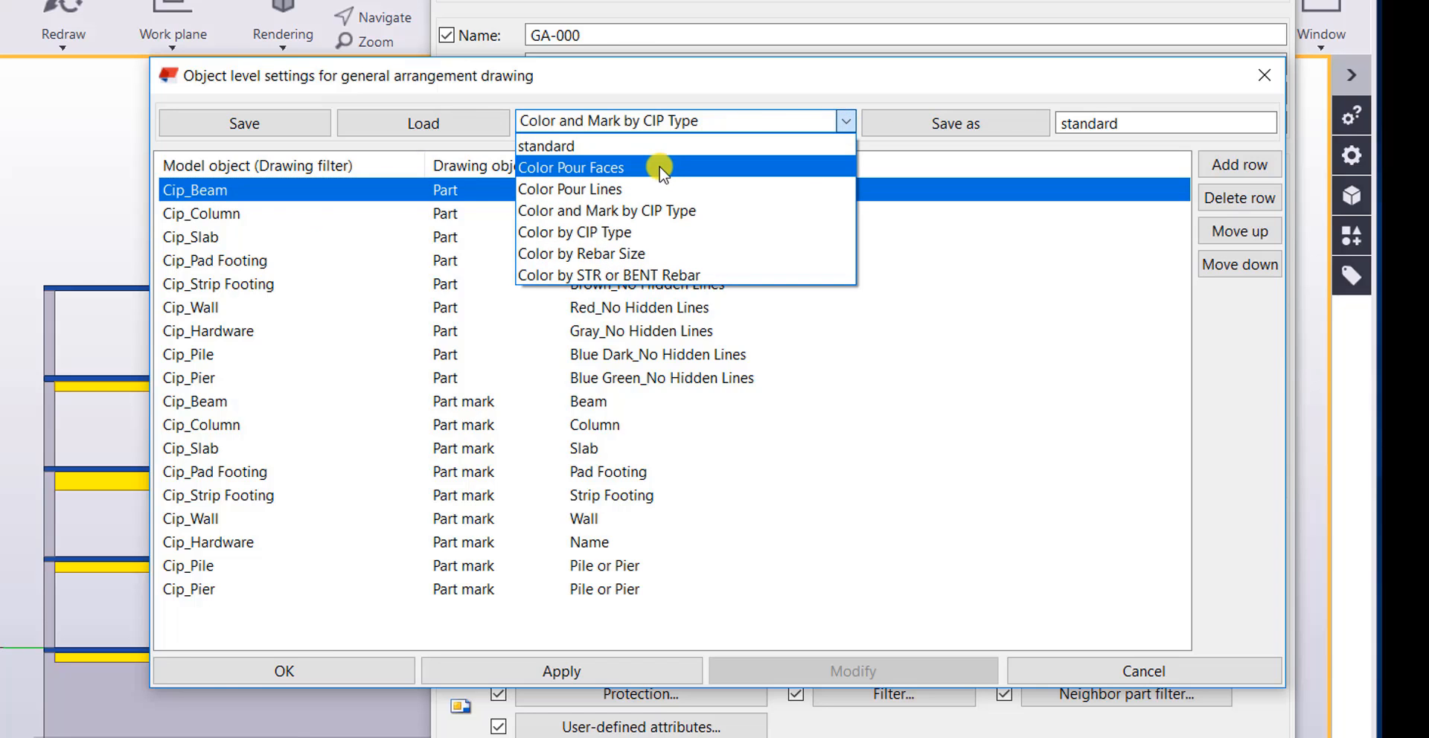
pyautogui.moveTo(650, 211)
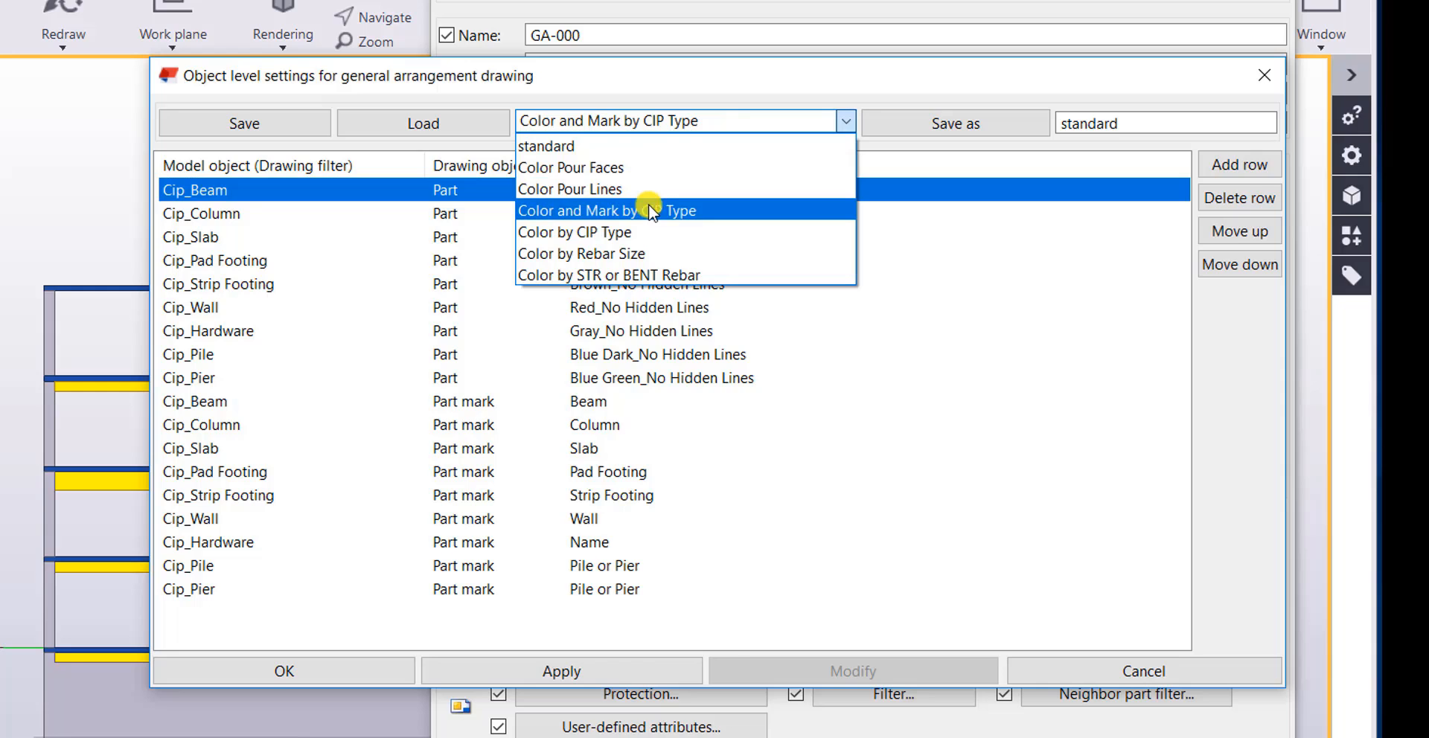
pyautogui.moveTo(609, 253)
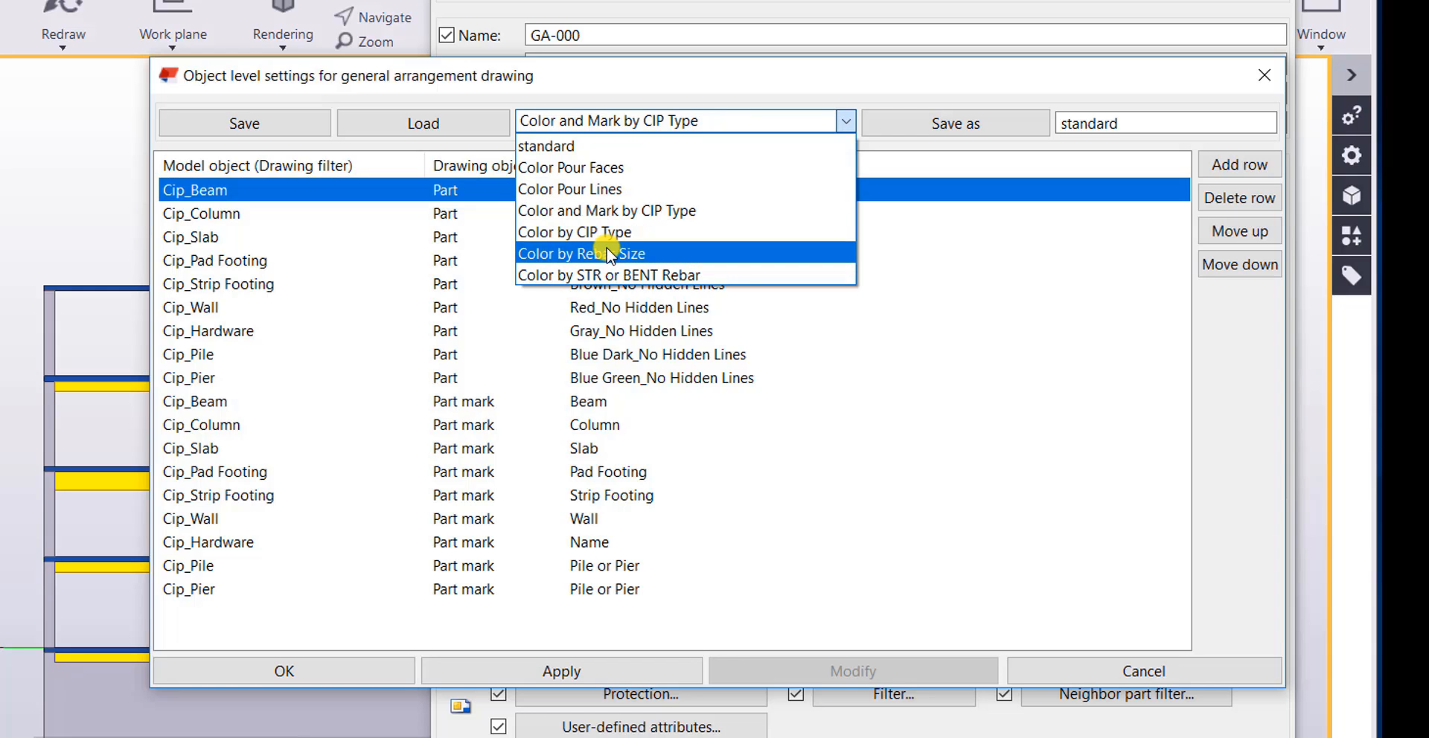
pyautogui.moveTo(608, 275)
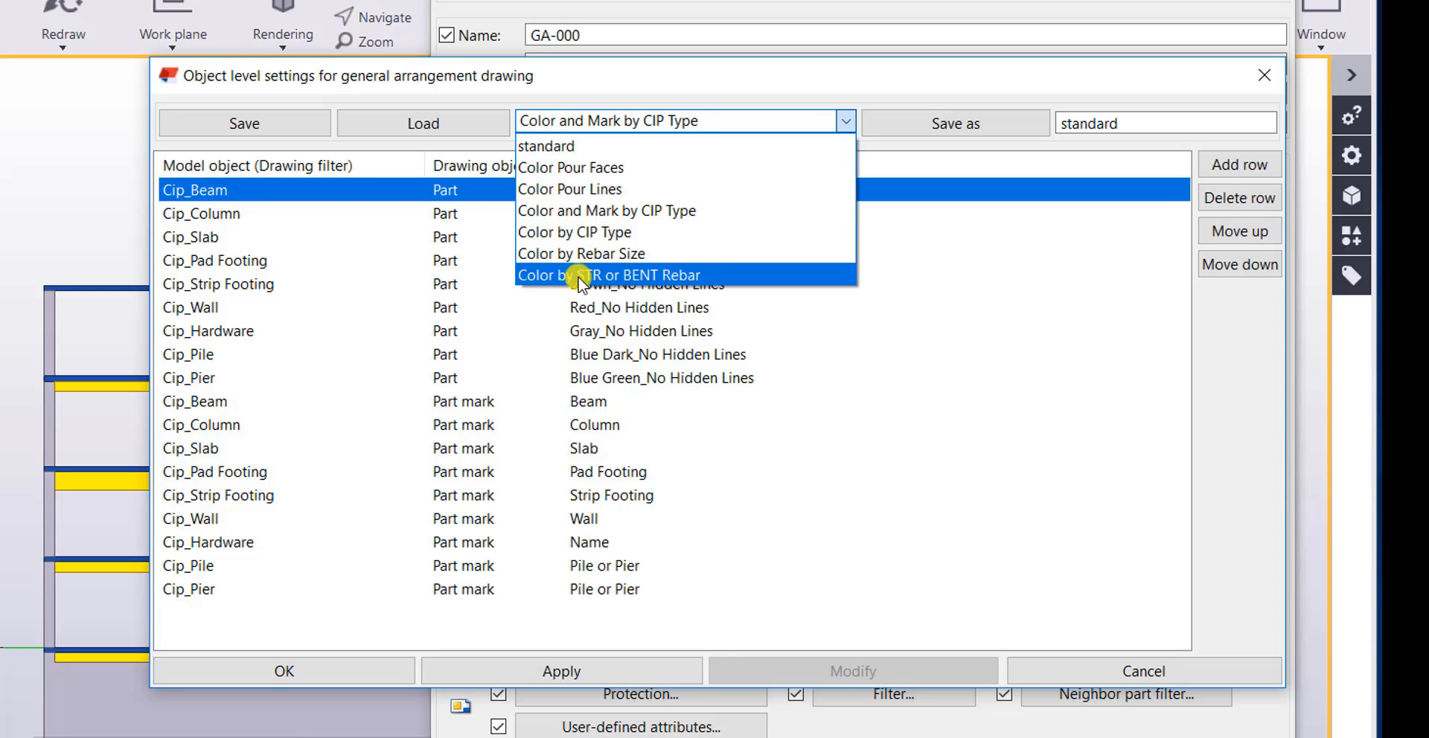
pyautogui.click(607, 276)
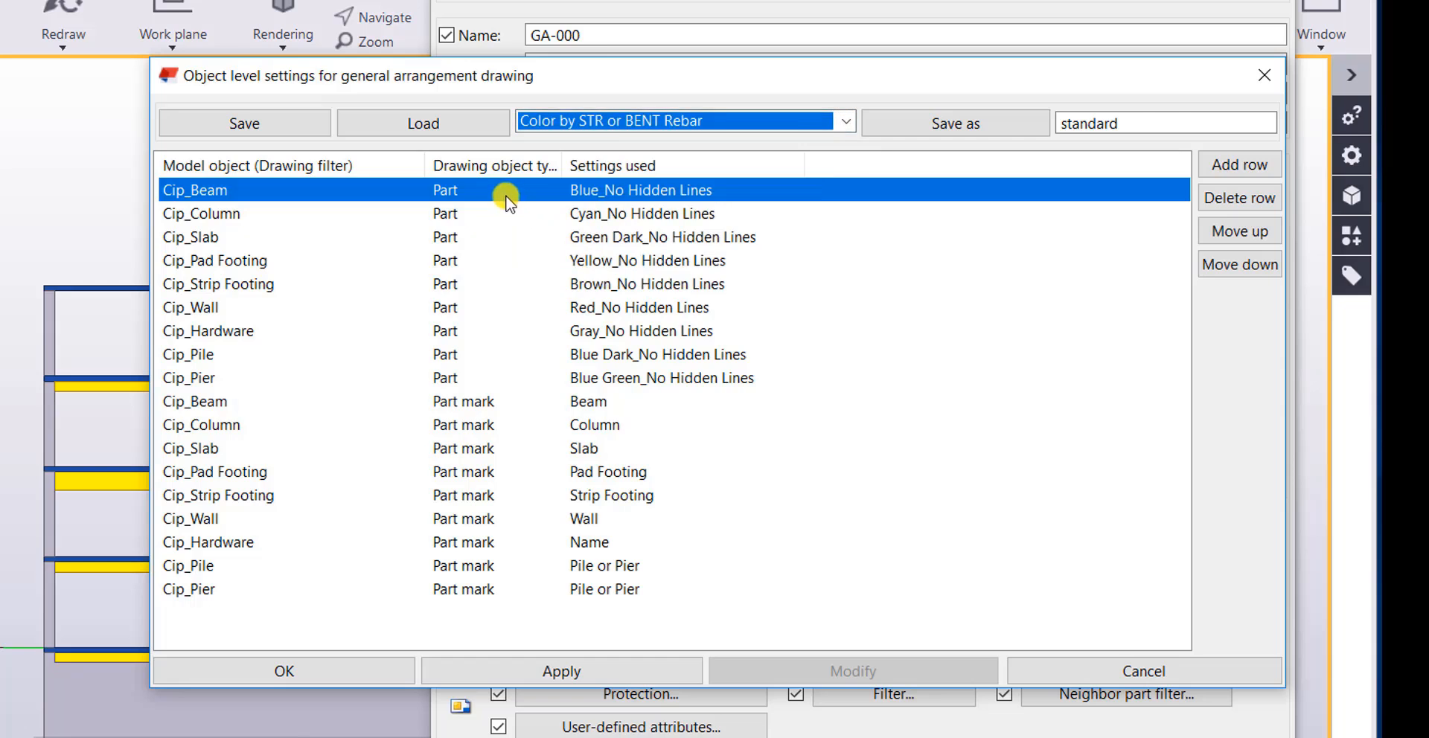
pyautogui.click(422, 123)
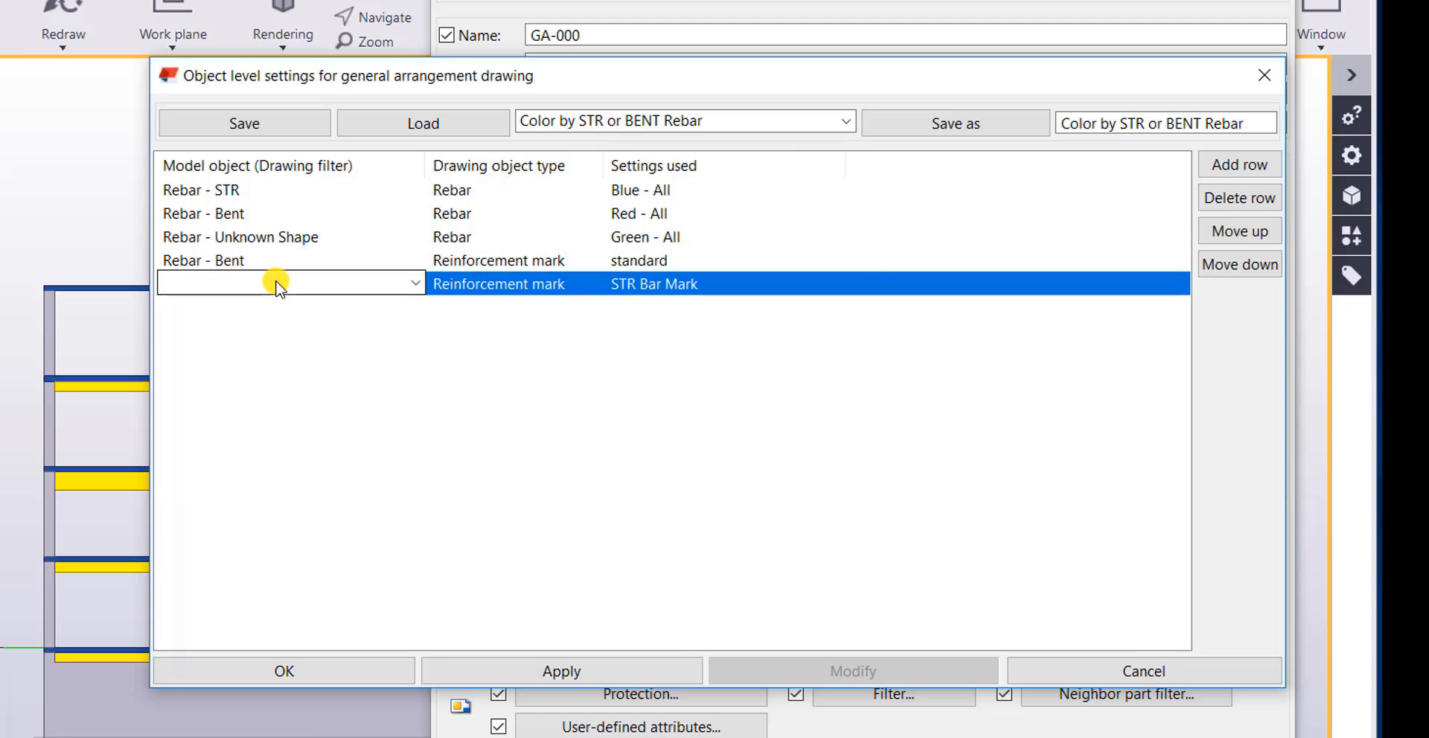
pyautogui.moveTo(1264, 74)
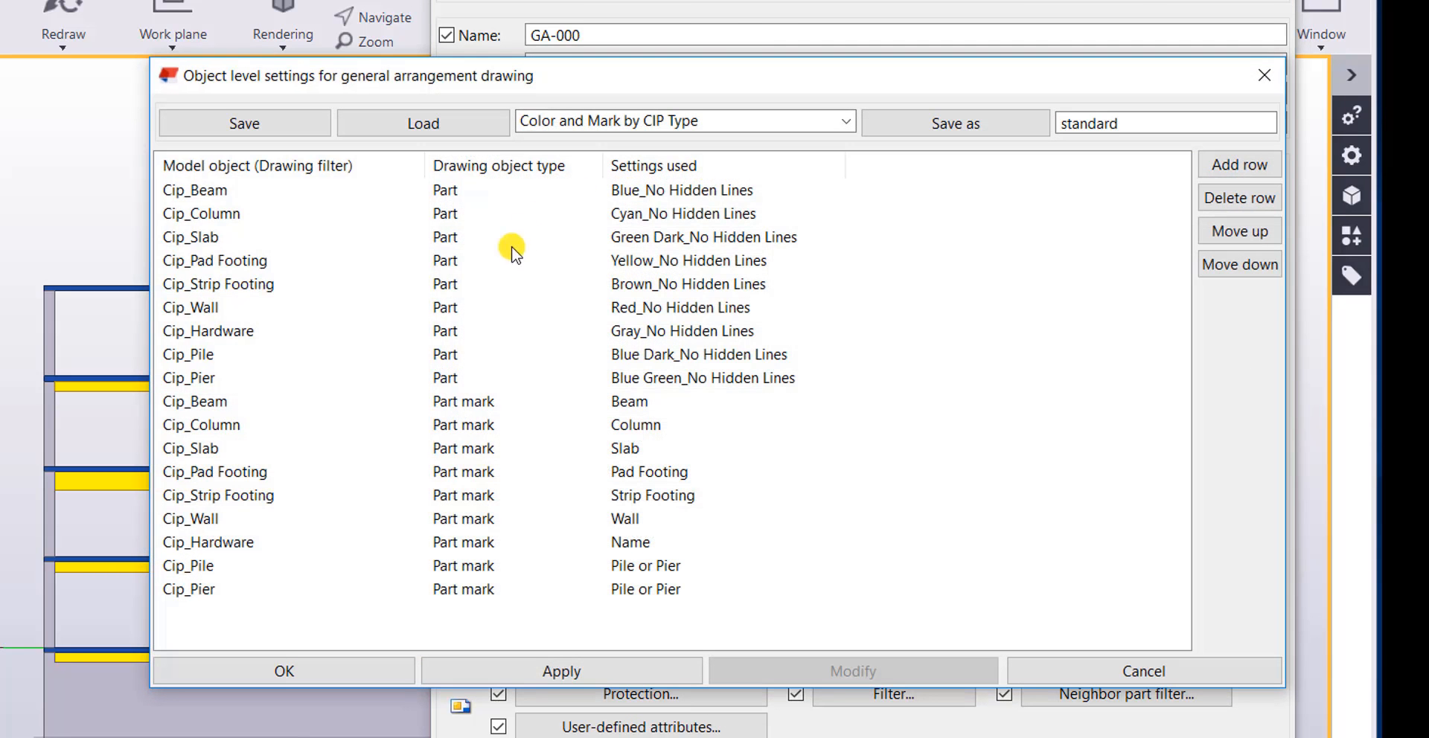
pyautogui.moveTo(1263, 75)
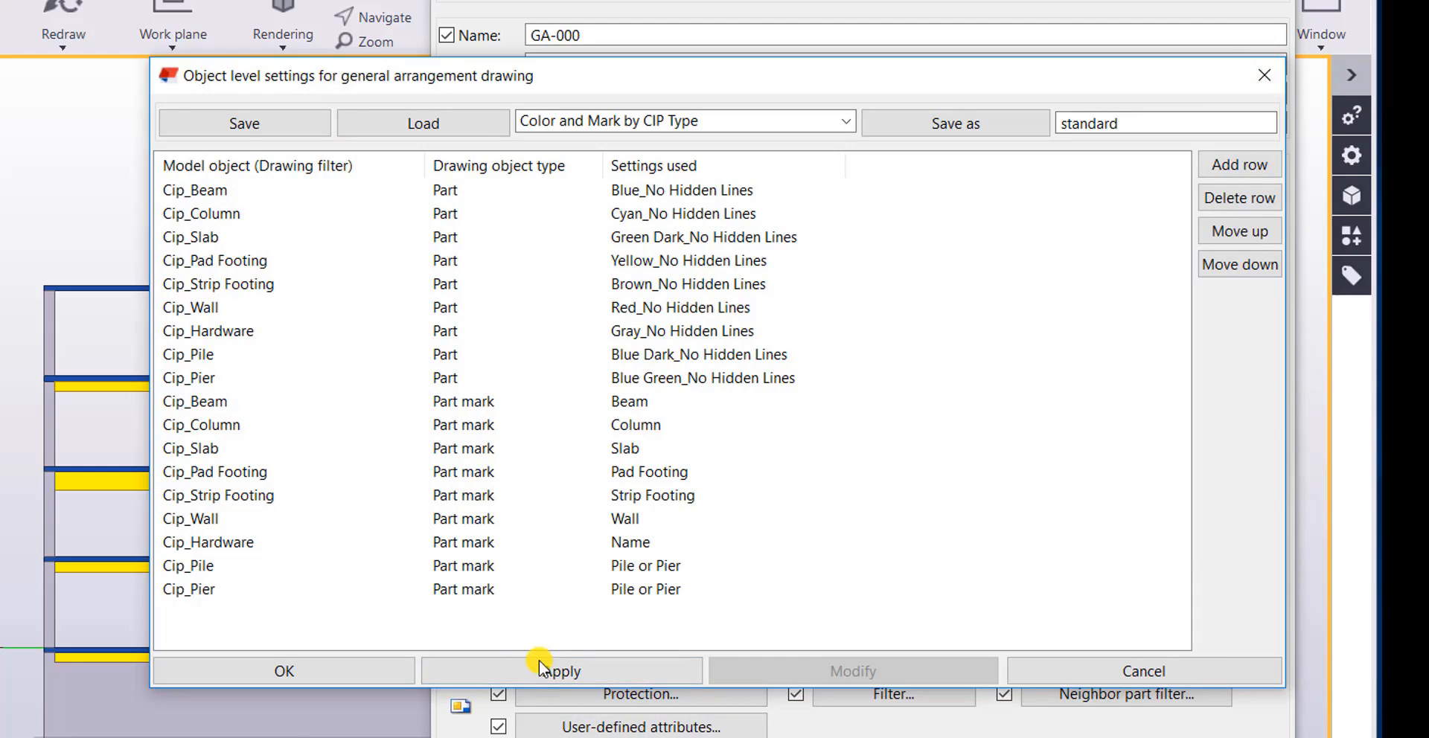
pyautogui.click(284, 671)
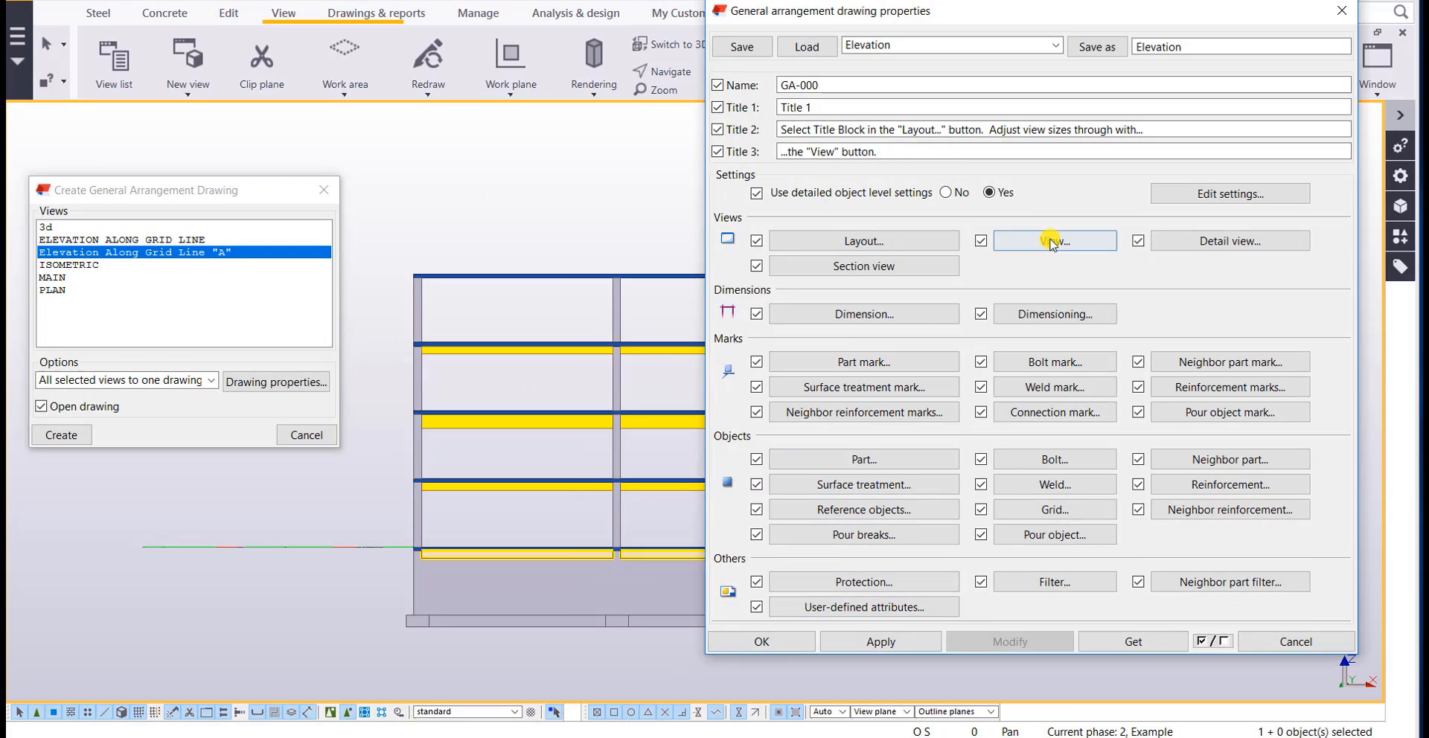
# Accept the drawing properties and generate the grid line A elevation drawing
pyautogui.click(1054, 240)
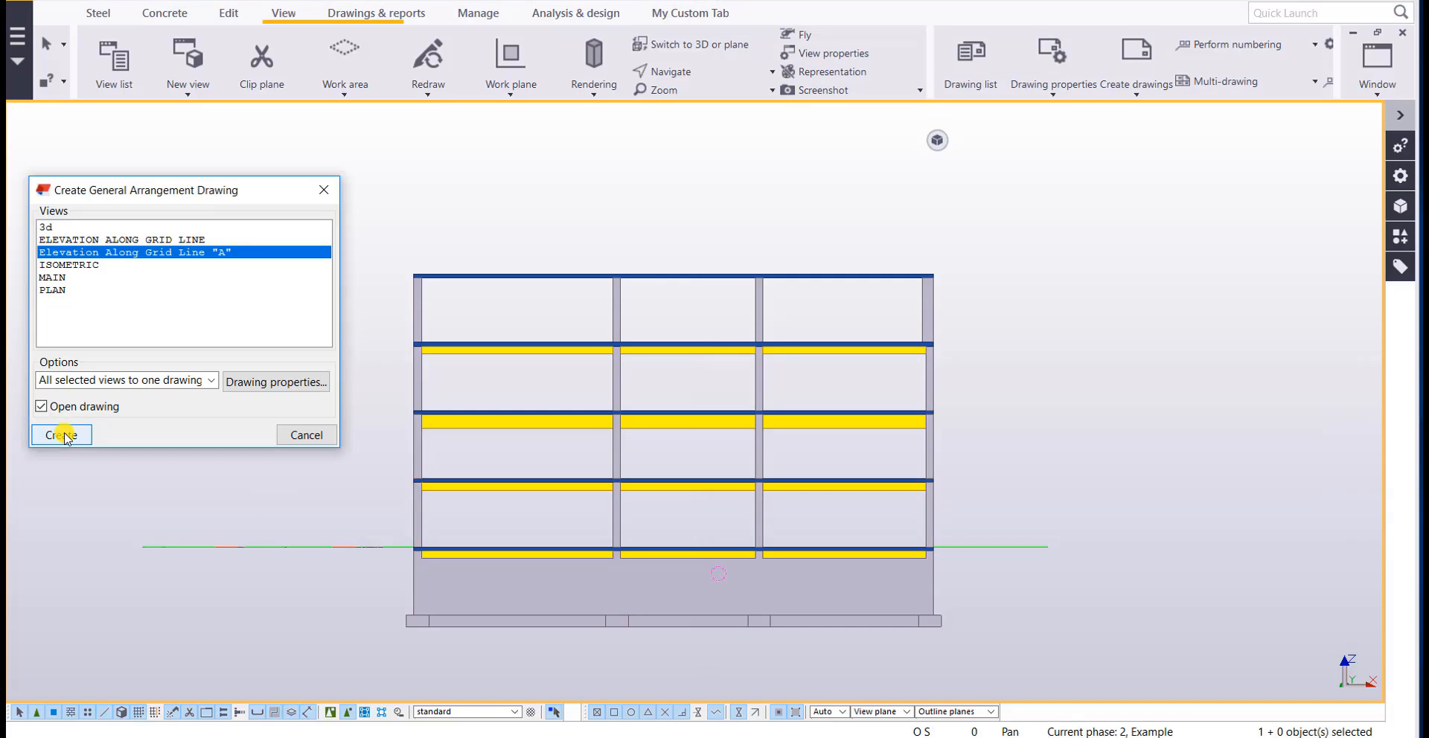
pyautogui.click(61, 435)
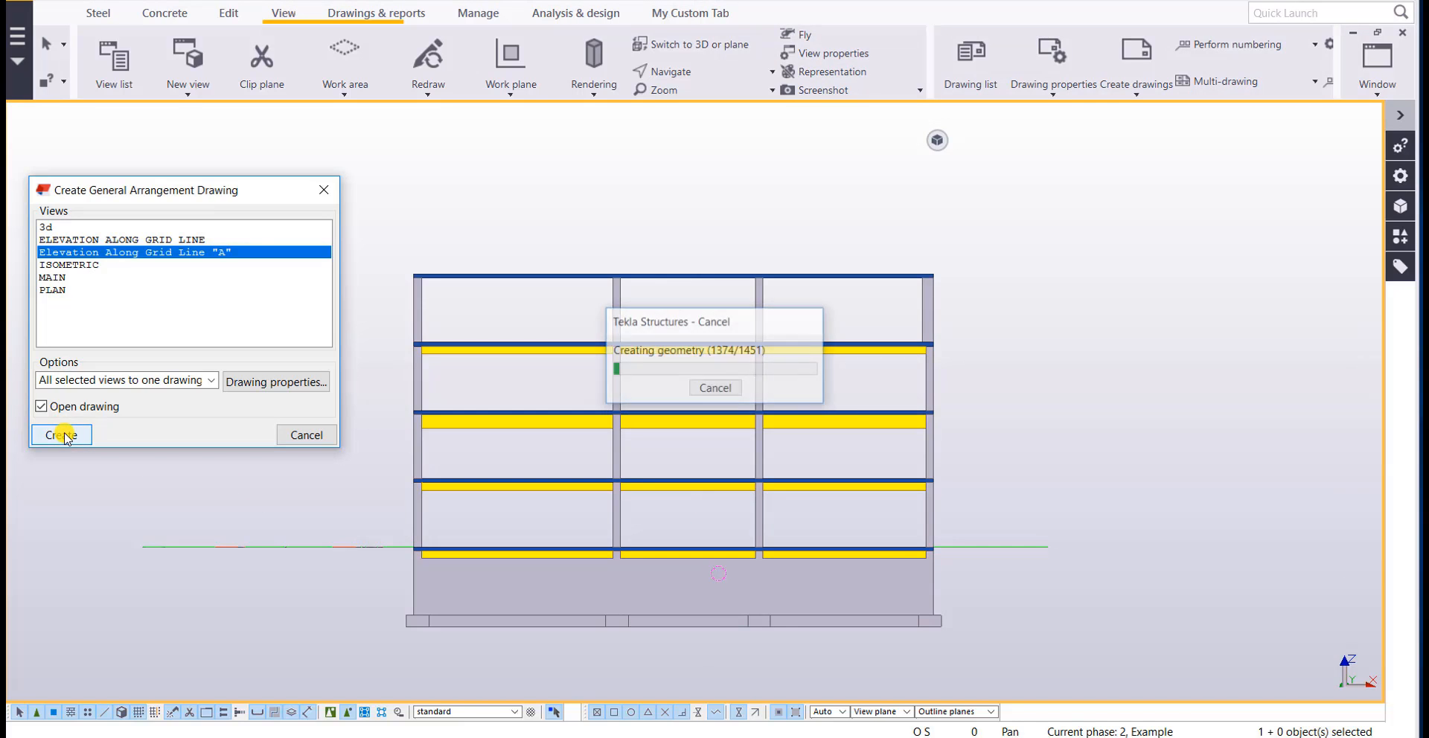
pyautogui.click(61, 435)
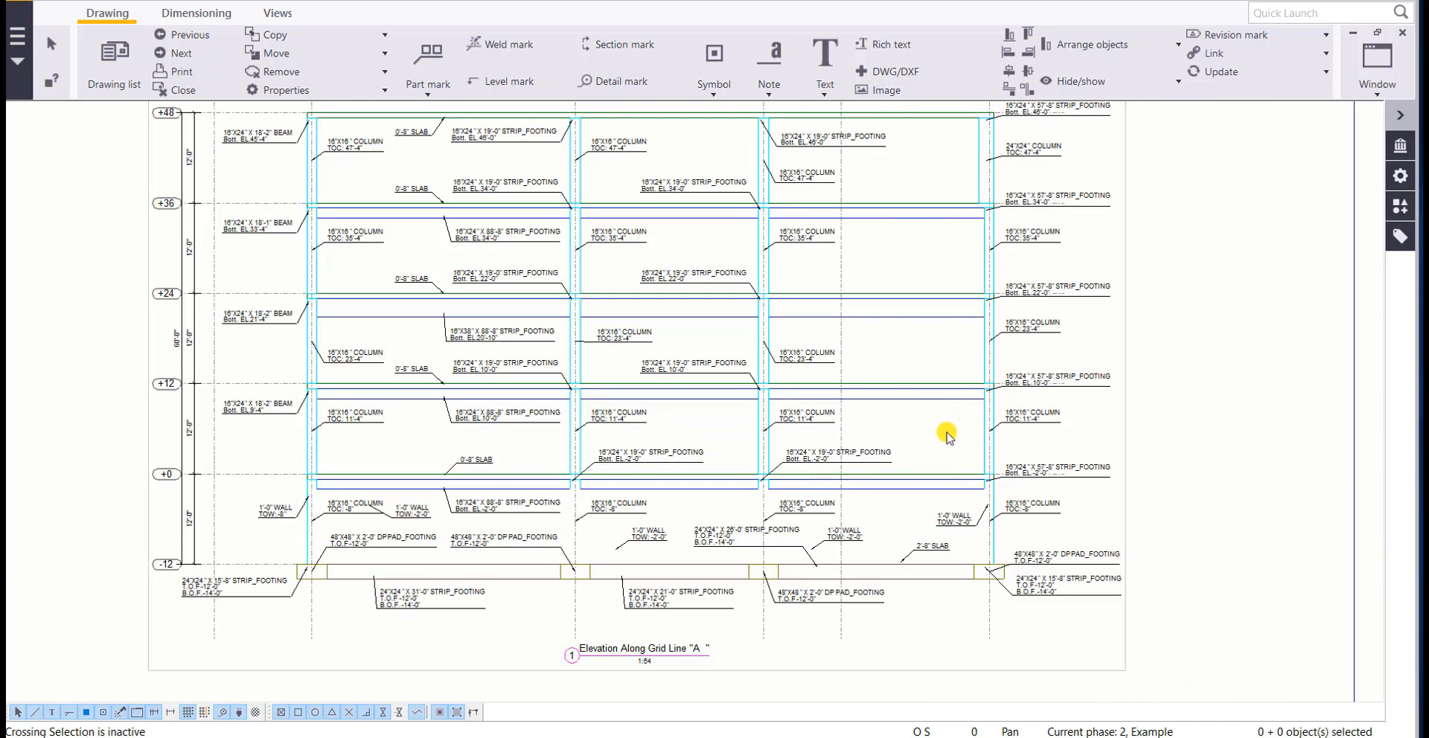
pyautogui.moveTo(877, 535)
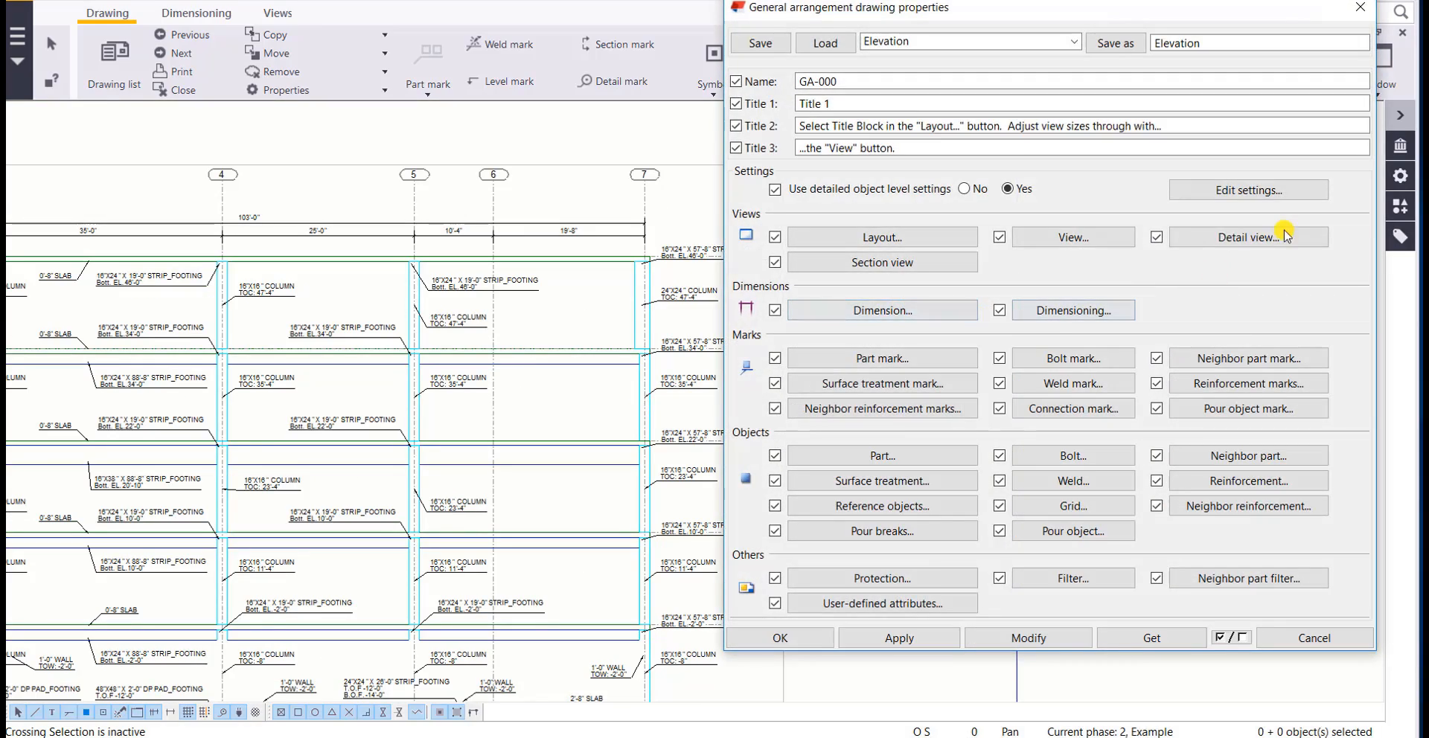
# Inspect the CIP Type object level rules, including the Cip_Column row, then close them
pyautogui.click(1248, 189)
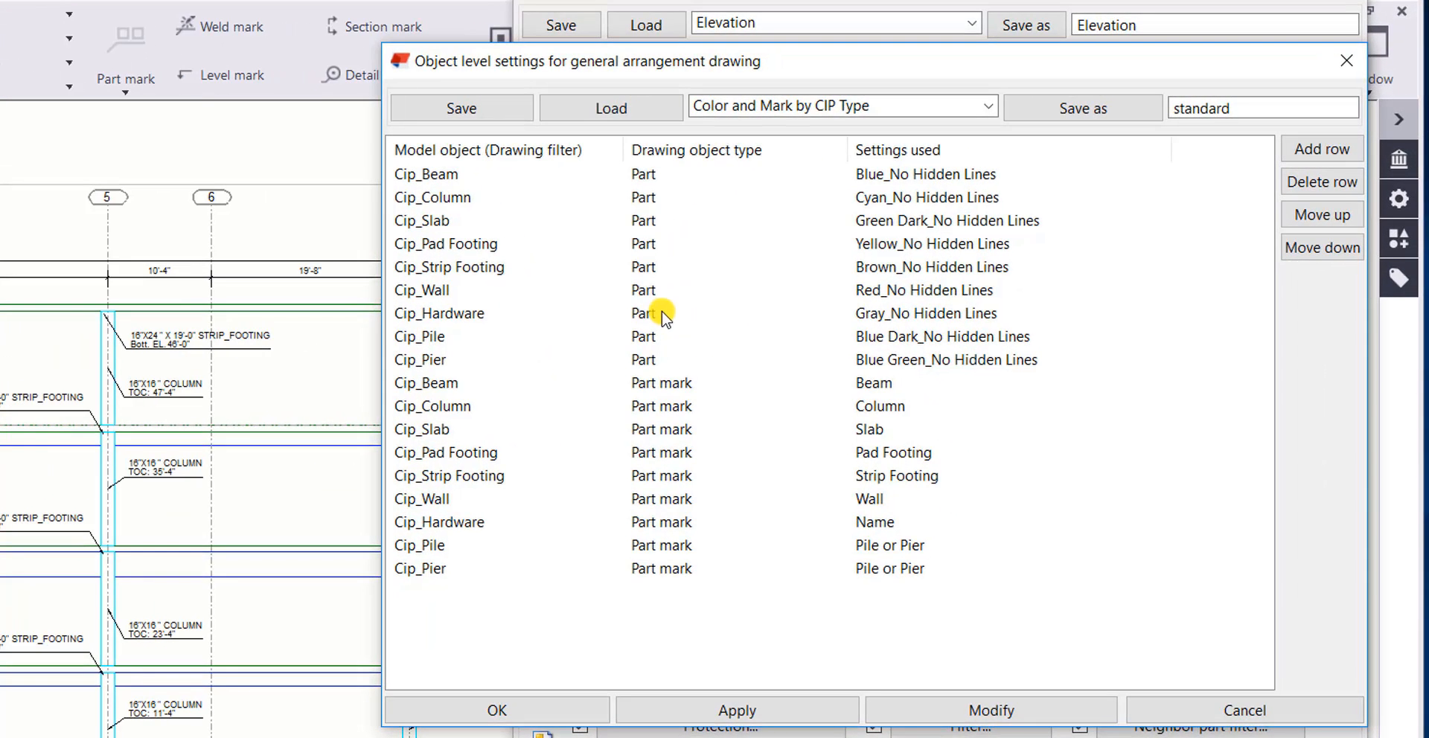
pyautogui.click(432, 197)
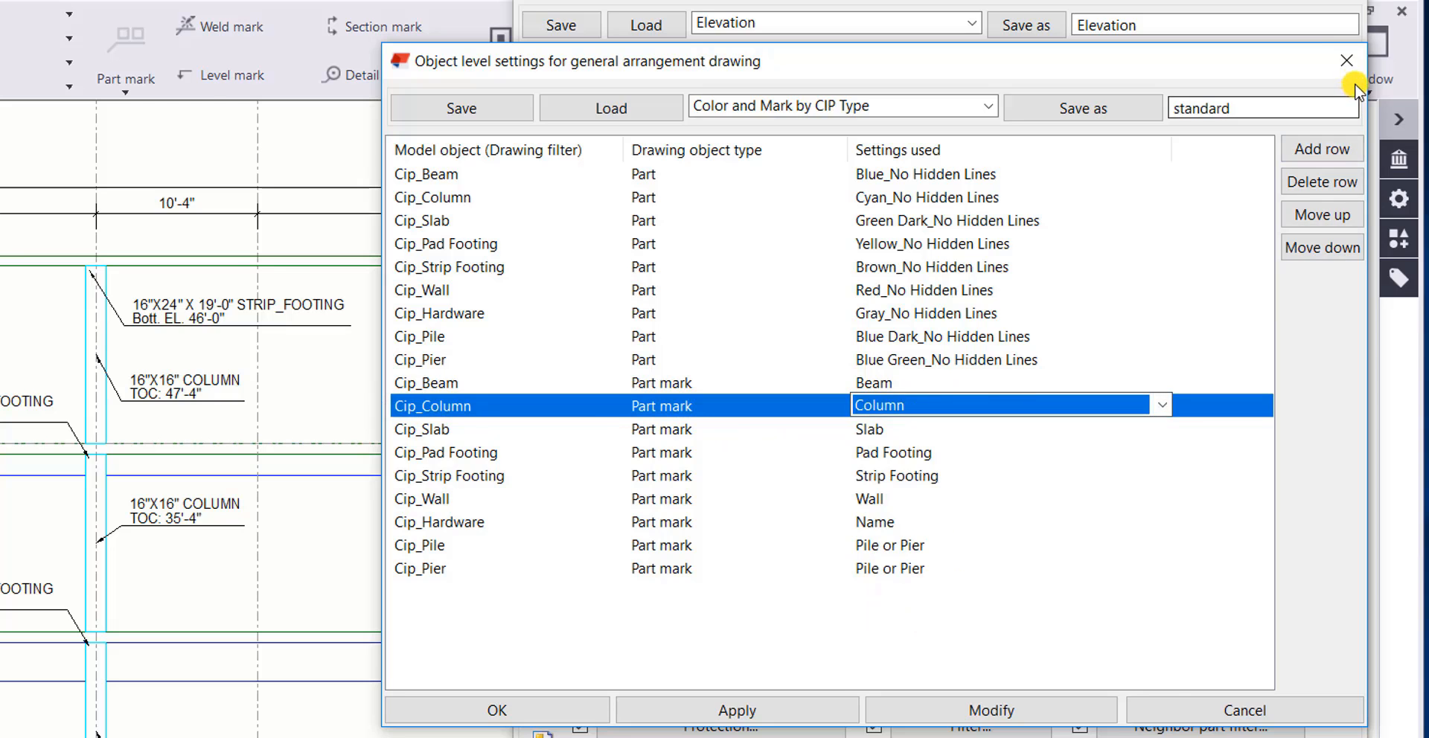
pyautogui.click(1346, 60)
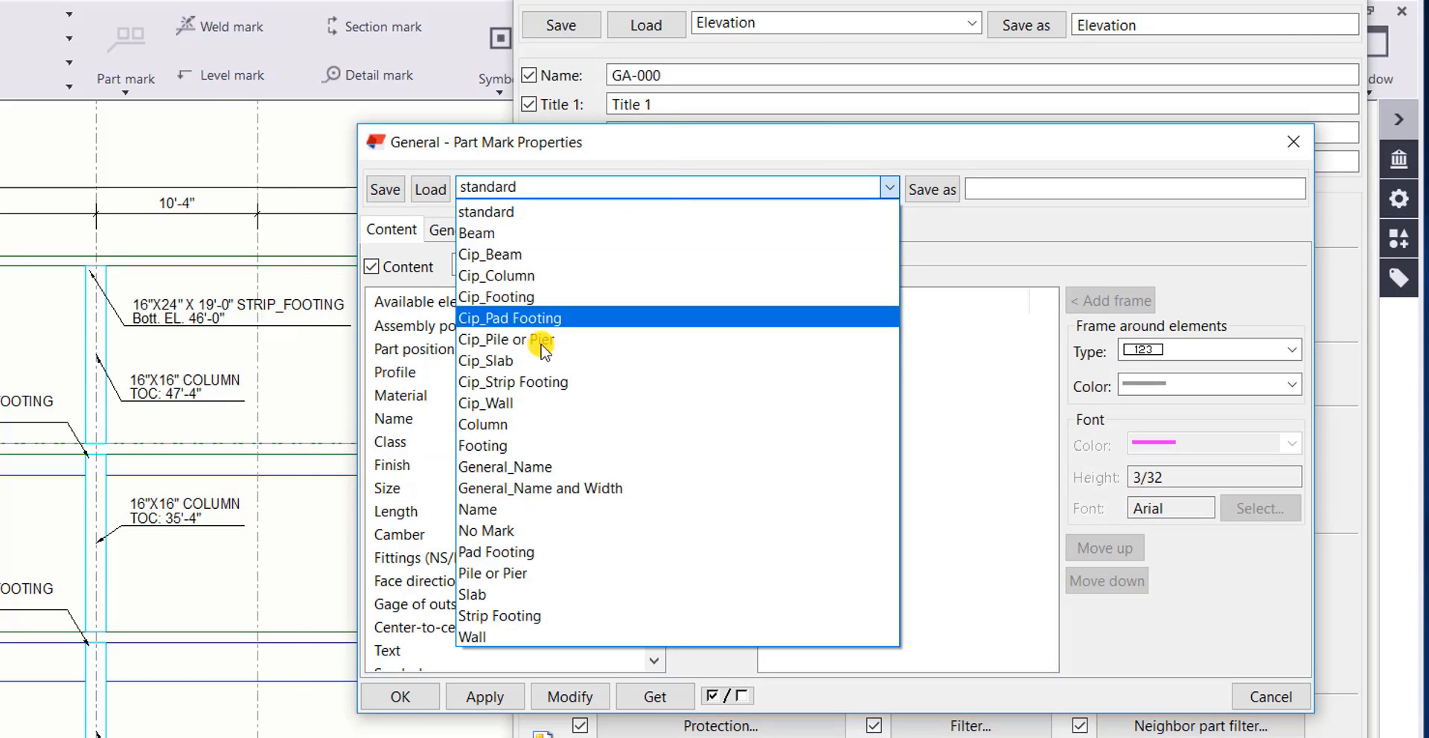
# Load the Column part mark setup and review its Name and TOC elements
pyautogui.click(483, 425)
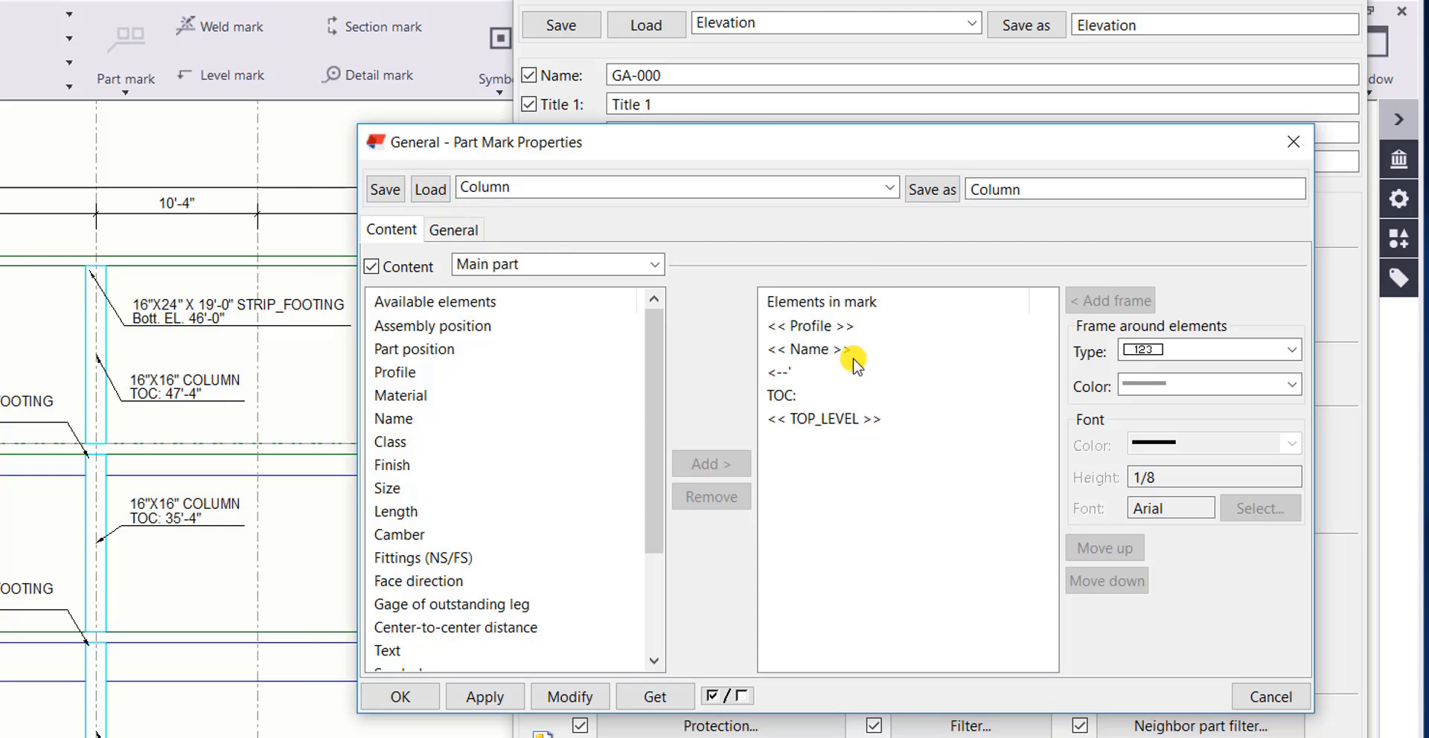
pyautogui.click(805, 349)
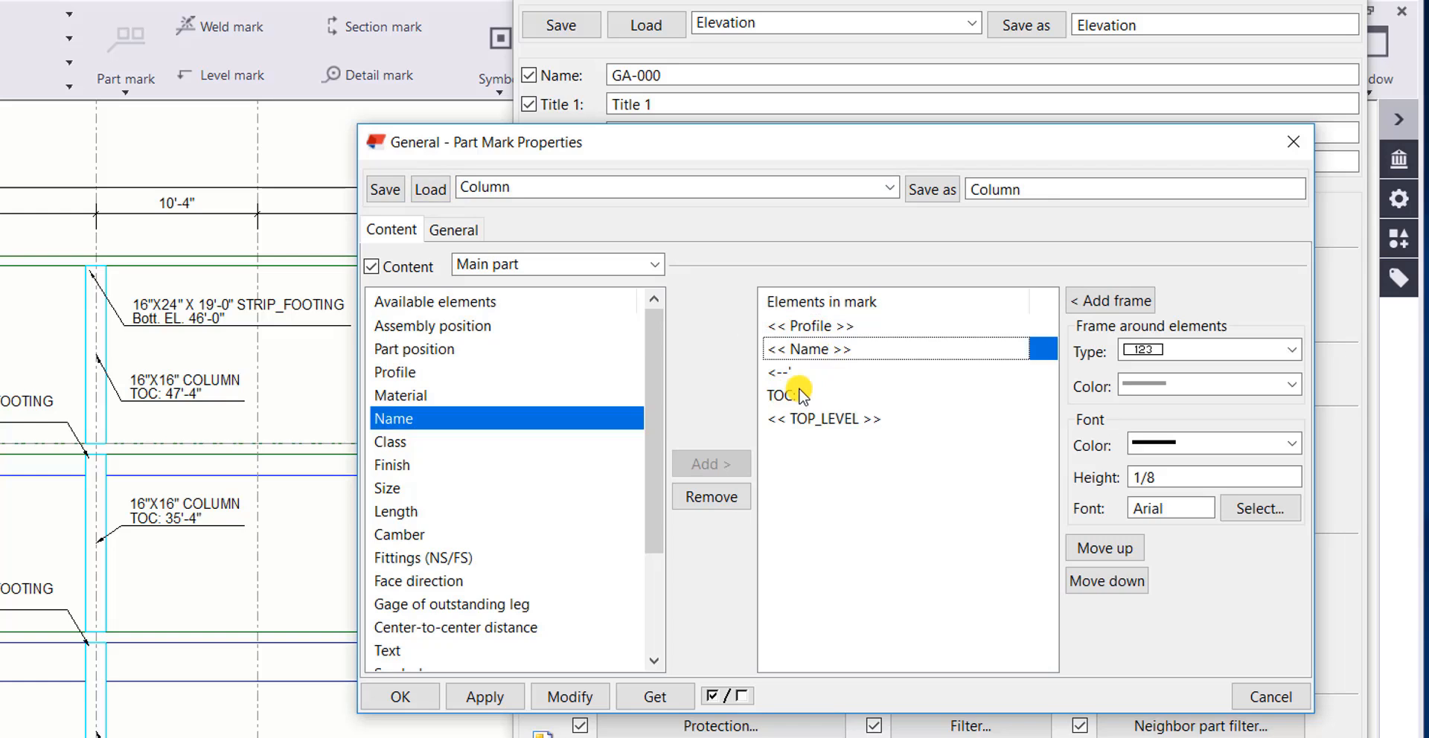
pyautogui.click(824, 395)
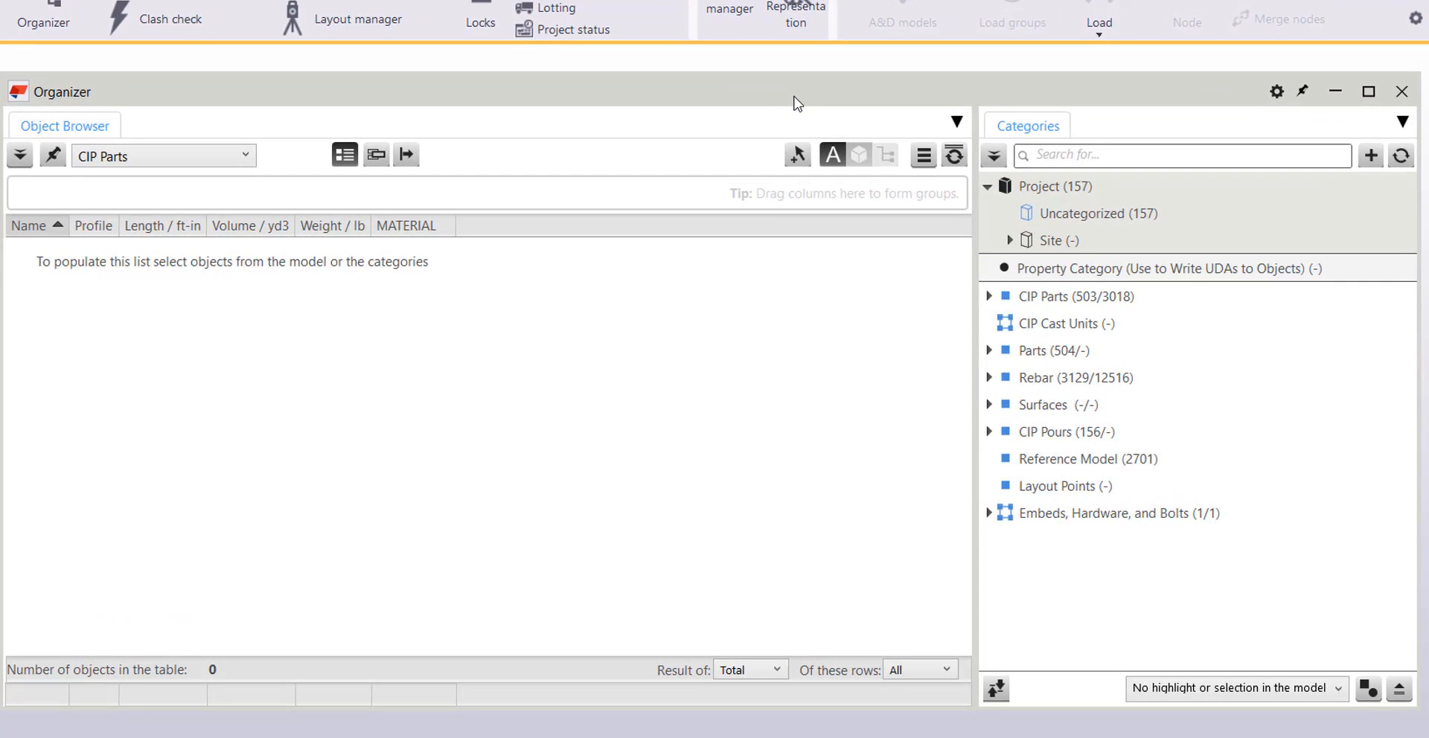
pyautogui.moveTo(945, 564)
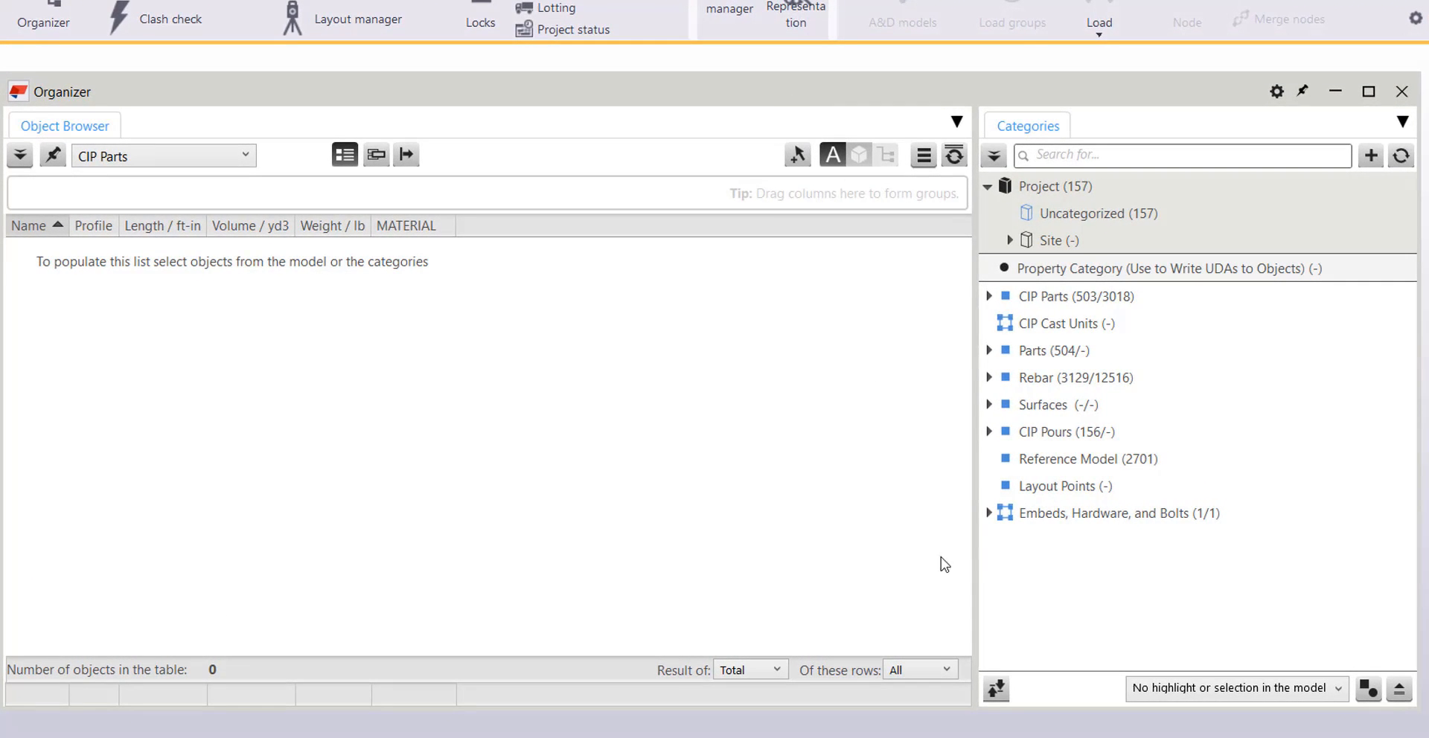
# Browse the CIP Parts, Parts, Rebar, CIP Pours and Embeds categories, then open CIP Parts actions
pyautogui.click(1119, 512)
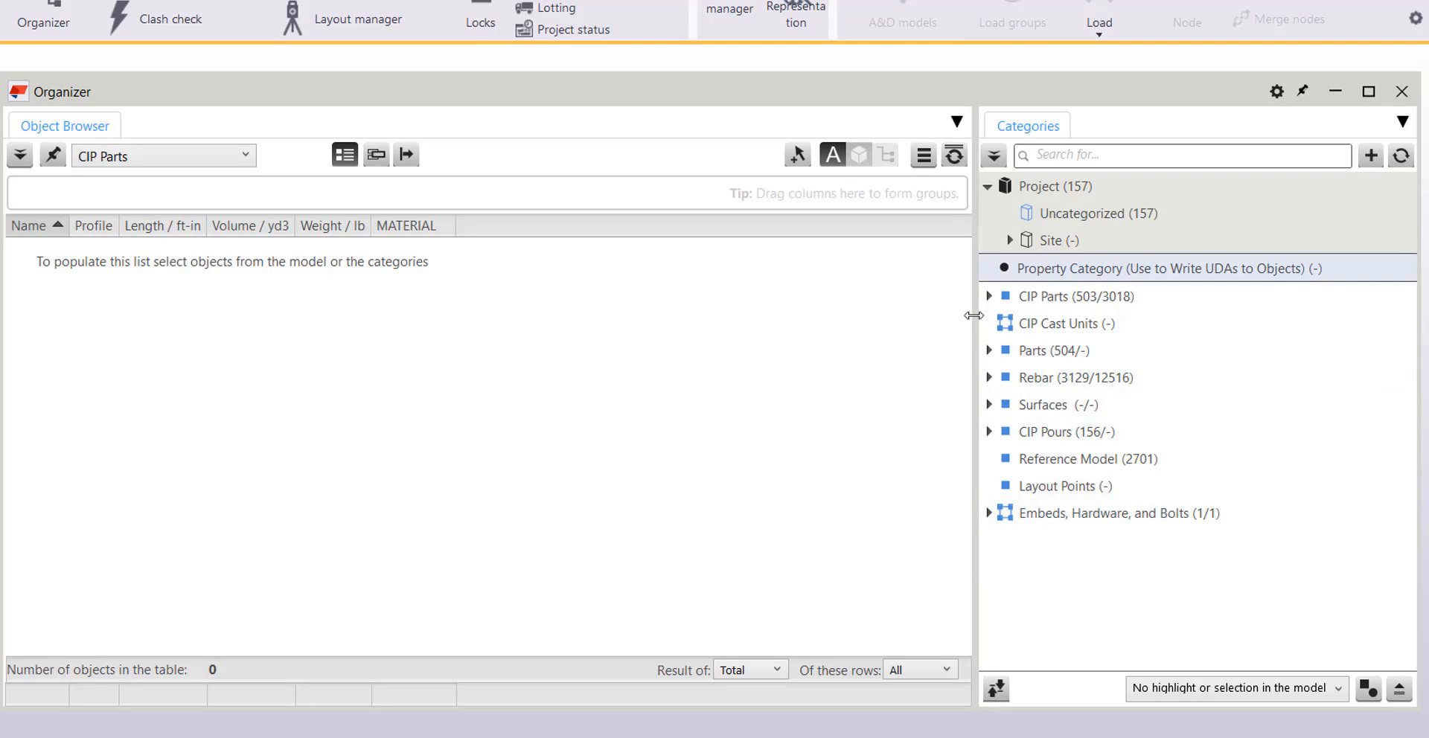
pyautogui.click(1043, 405)
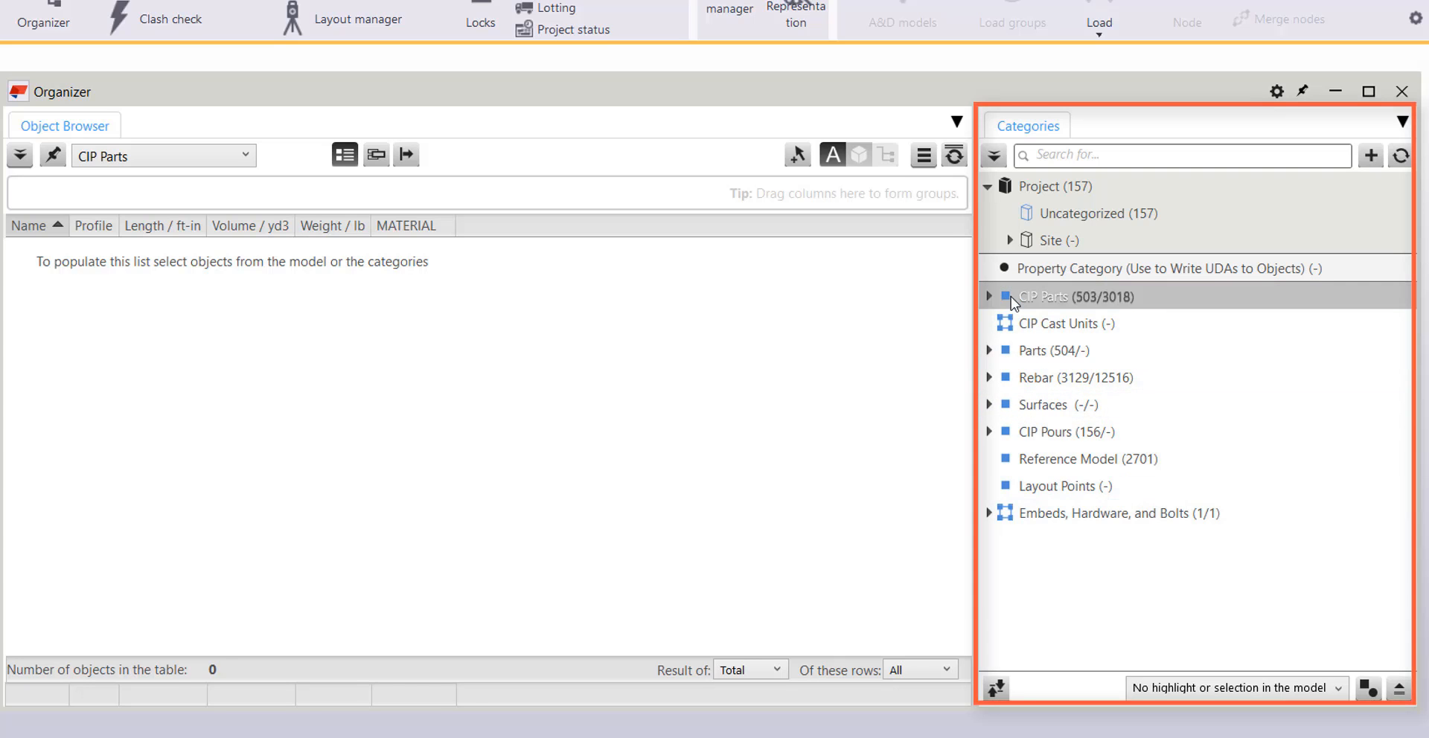
pyautogui.click(1072, 296)
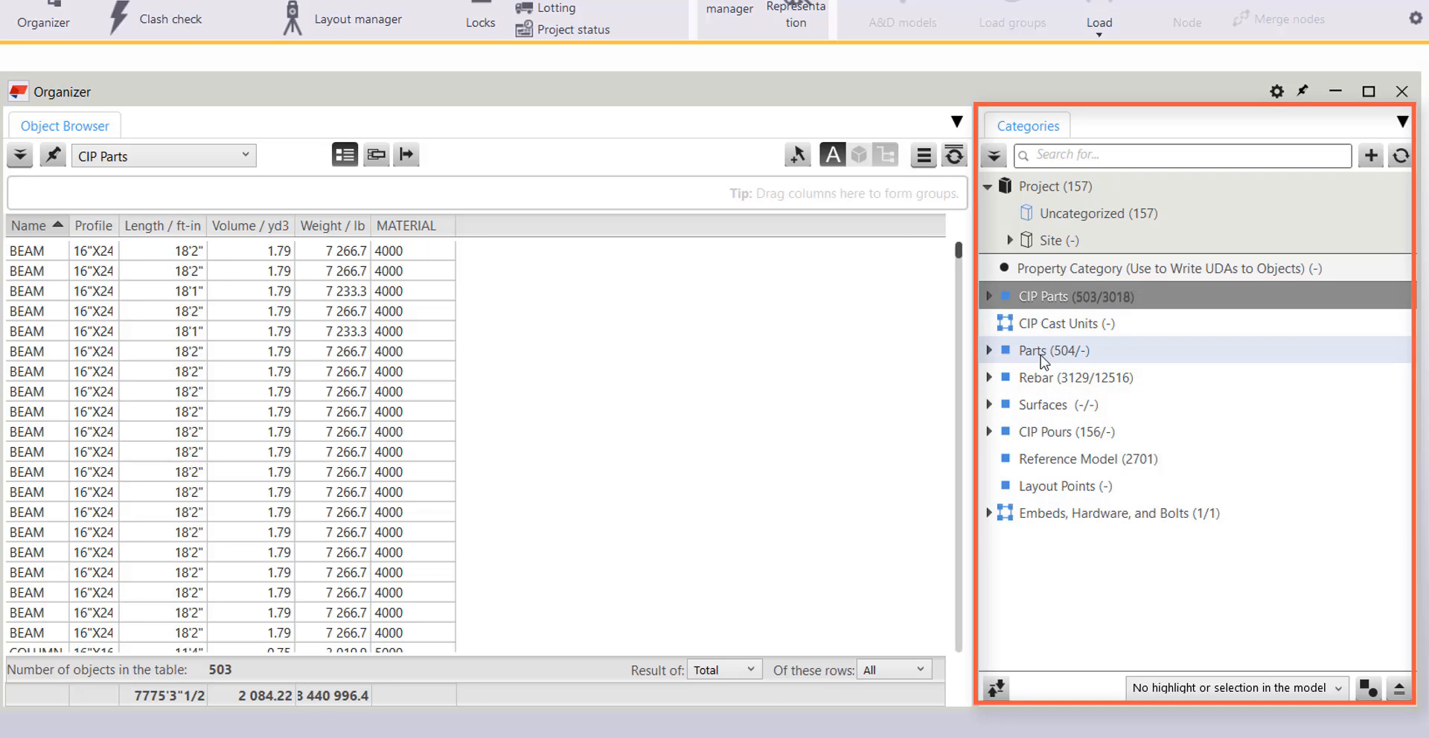
pyautogui.click(1063, 377)
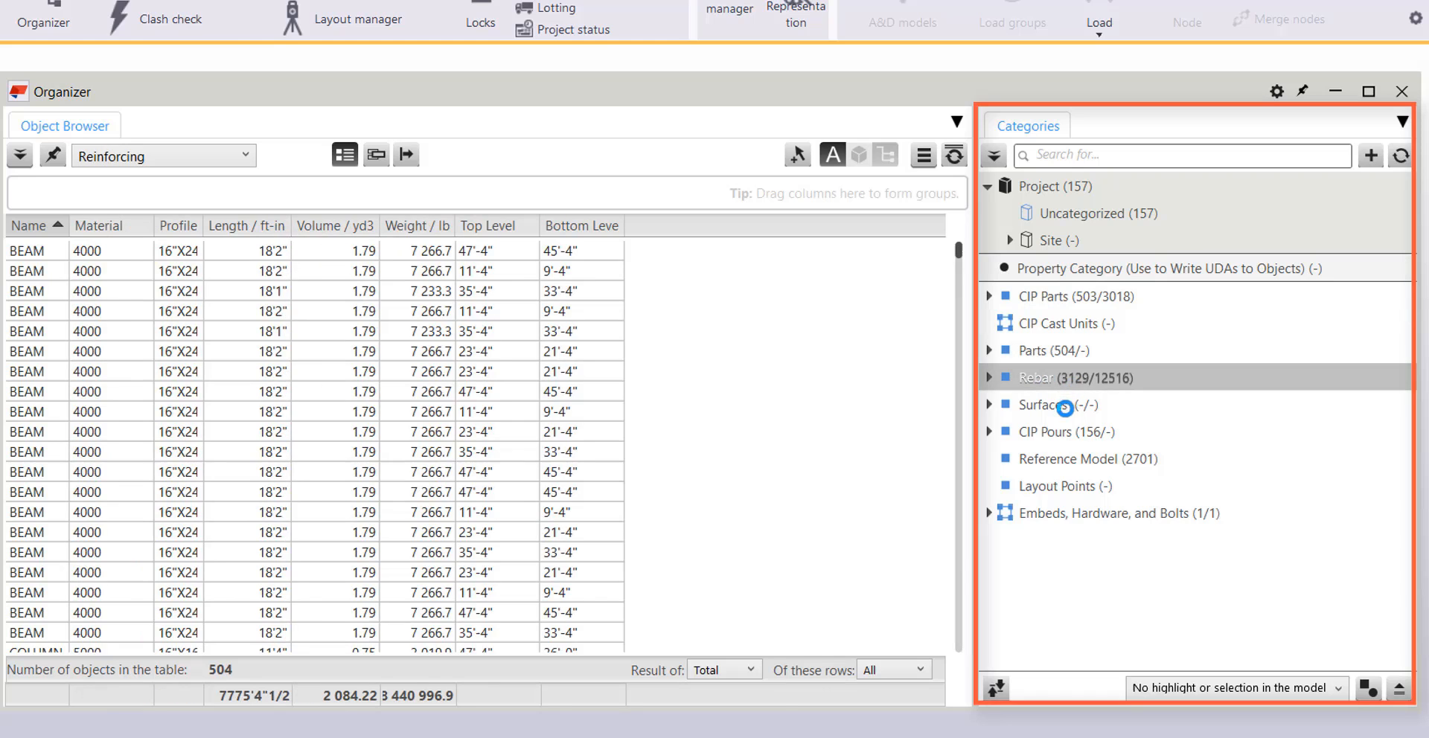
pyautogui.click(1059, 431)
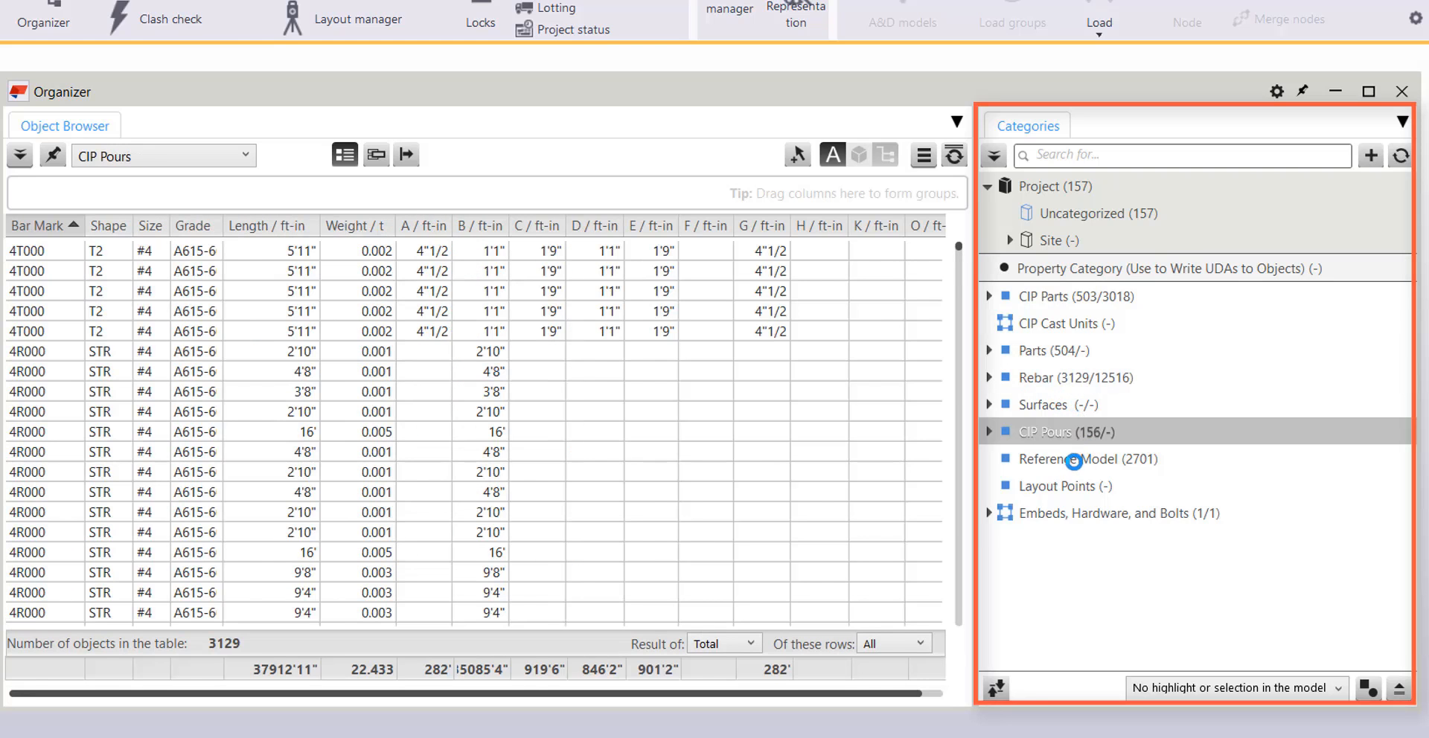
pyautogui.click(1068, 459)
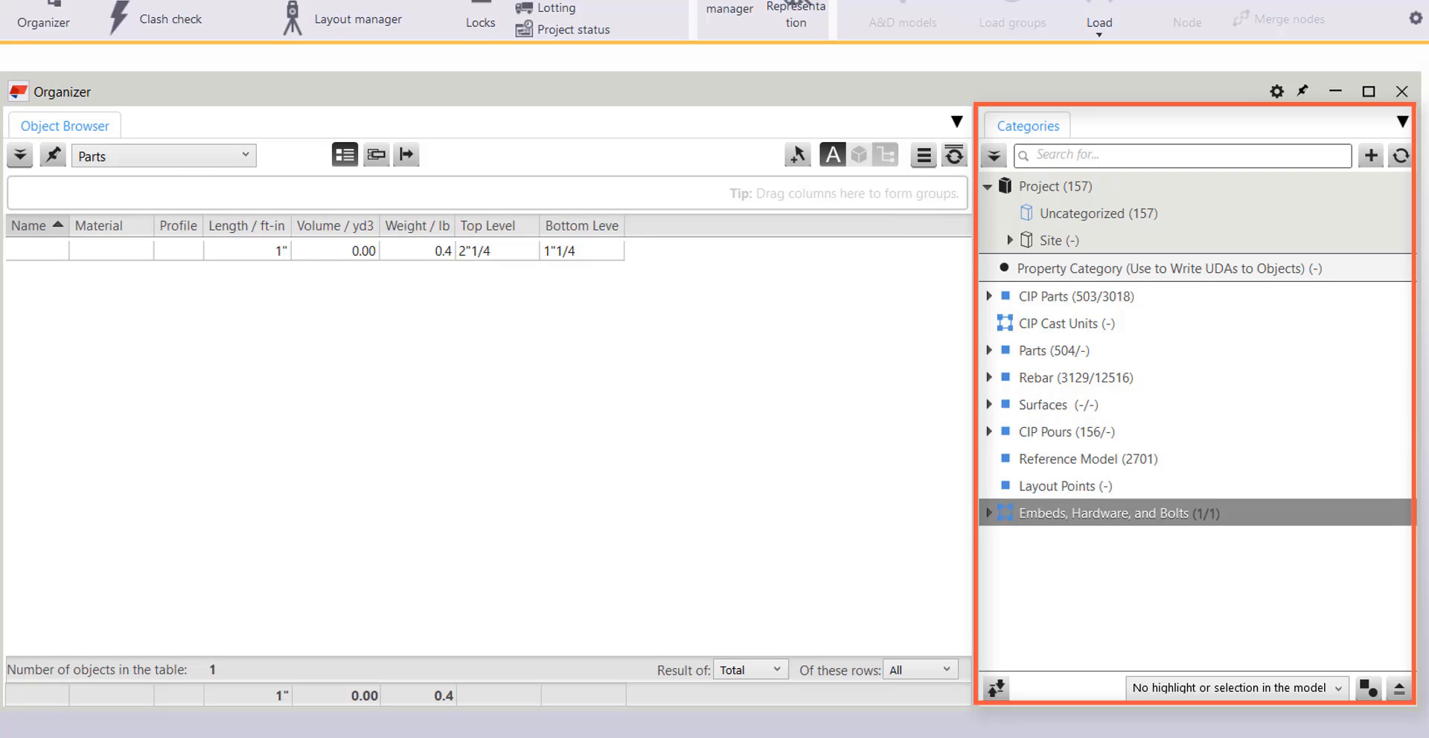
pyautogui.click(1075, 296)
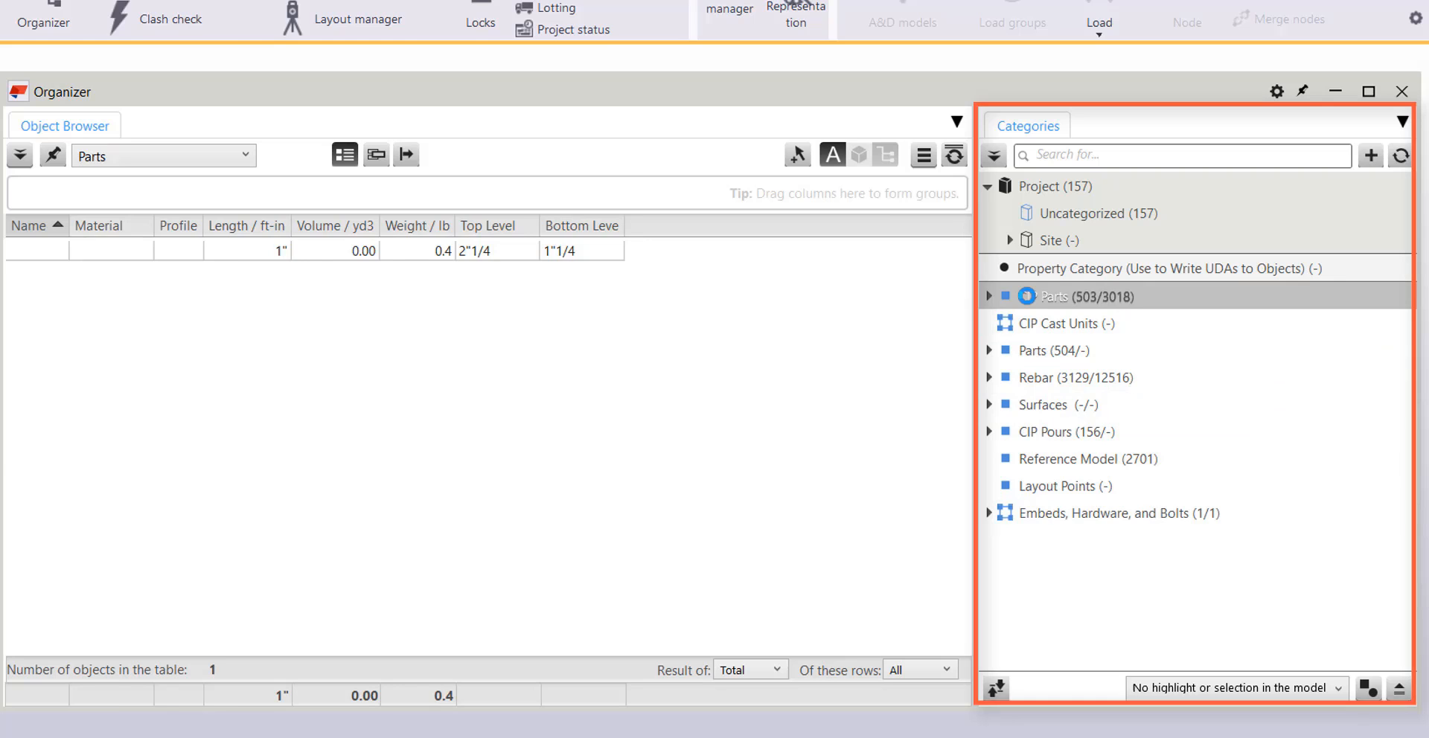
pyautogui.rightClick(1057, 296)
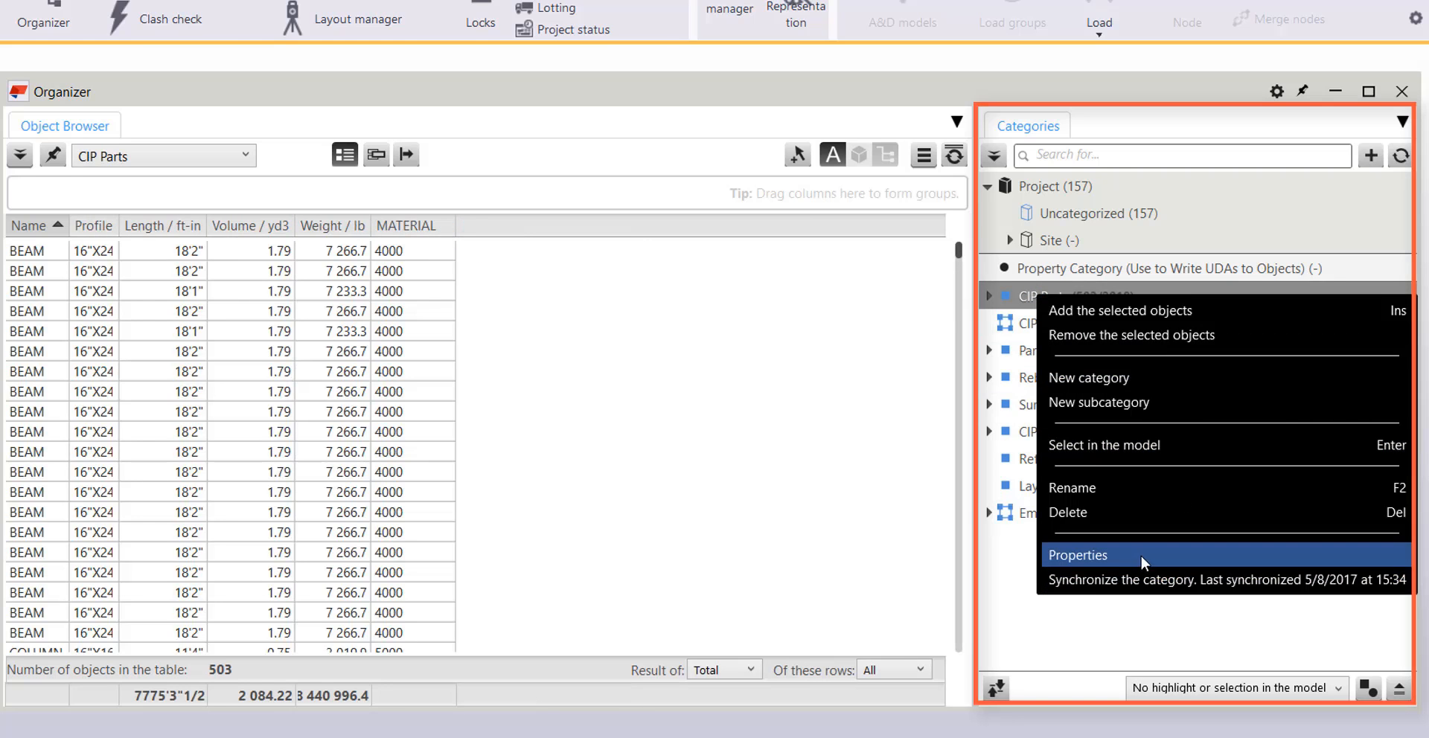
# Open the CIP Parts category properties and its saved object group filter list
pyautogui.click(1077, 555)
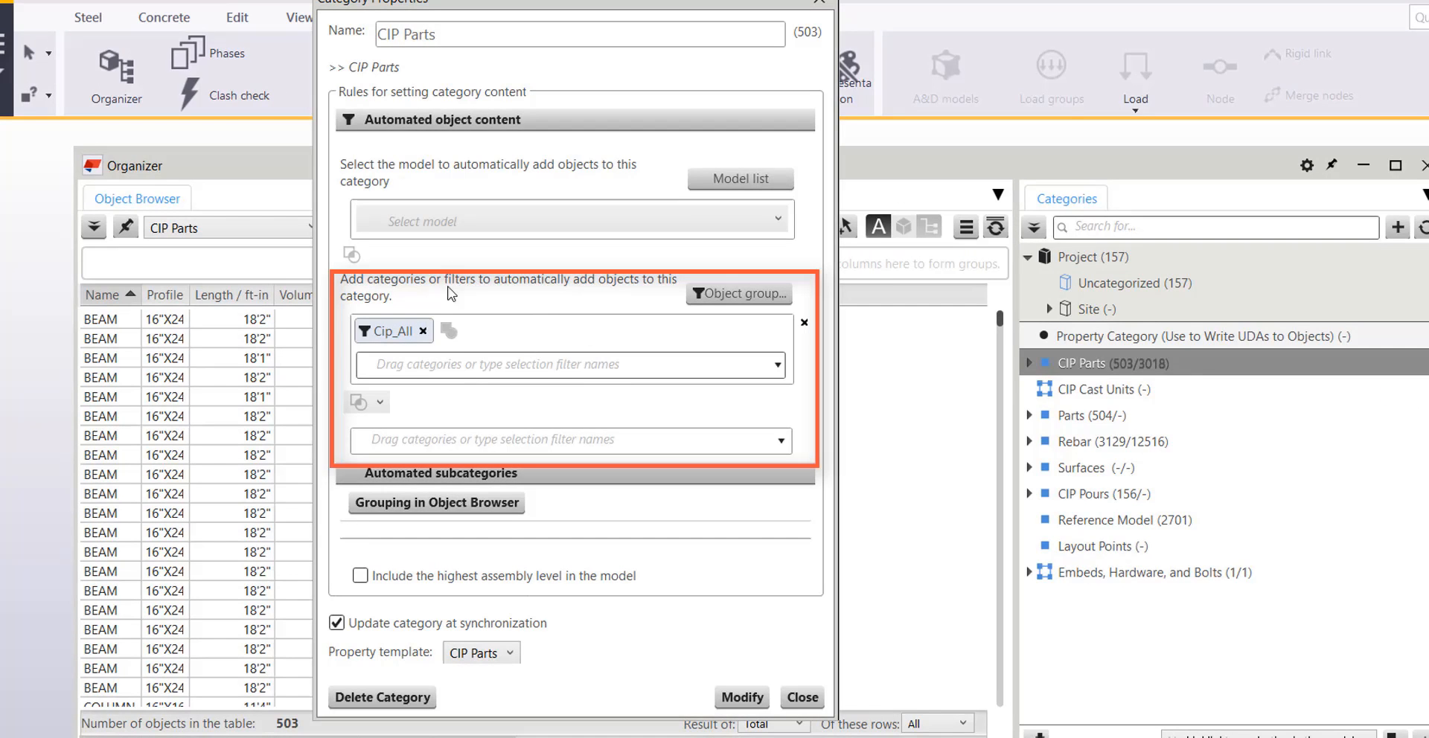
pyautogui.moveTo(590, 284)
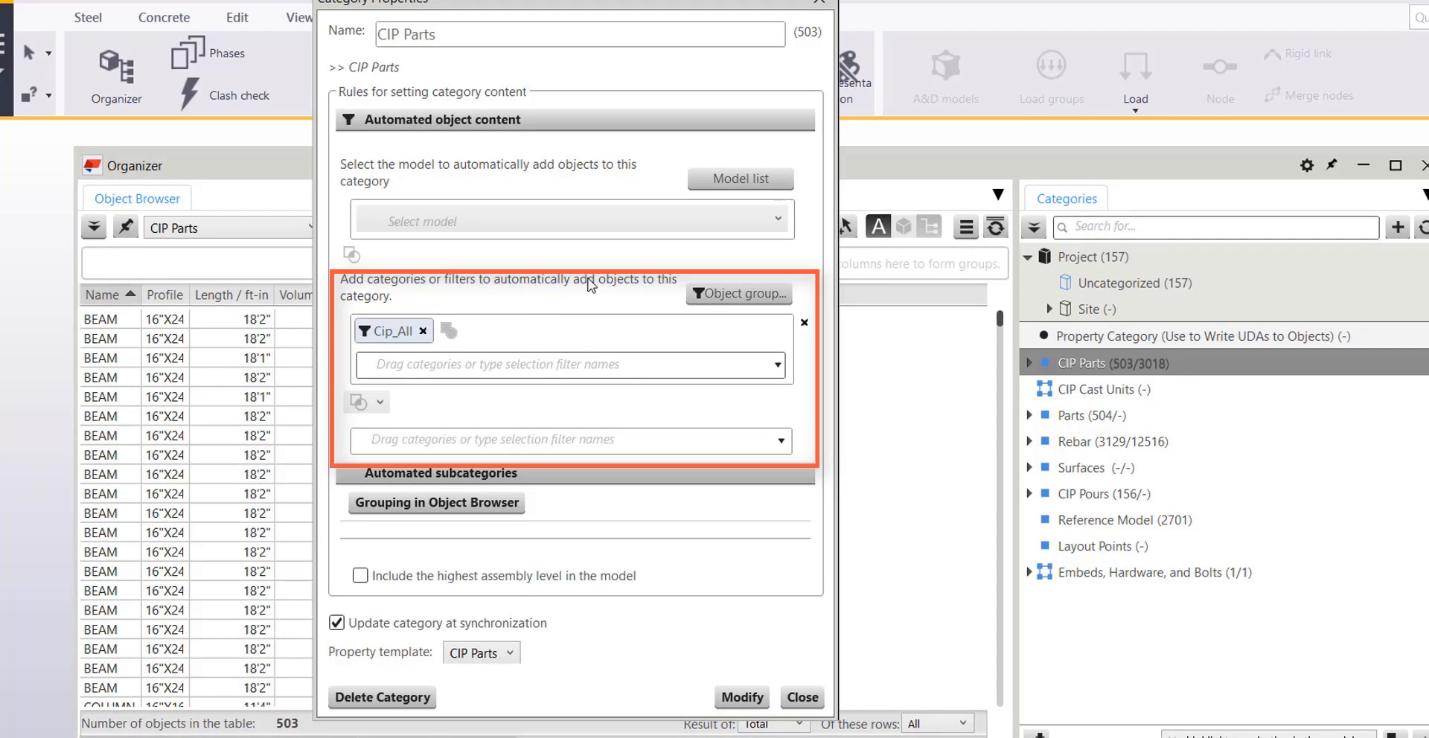
pyautogui.moveTo(392, 330)
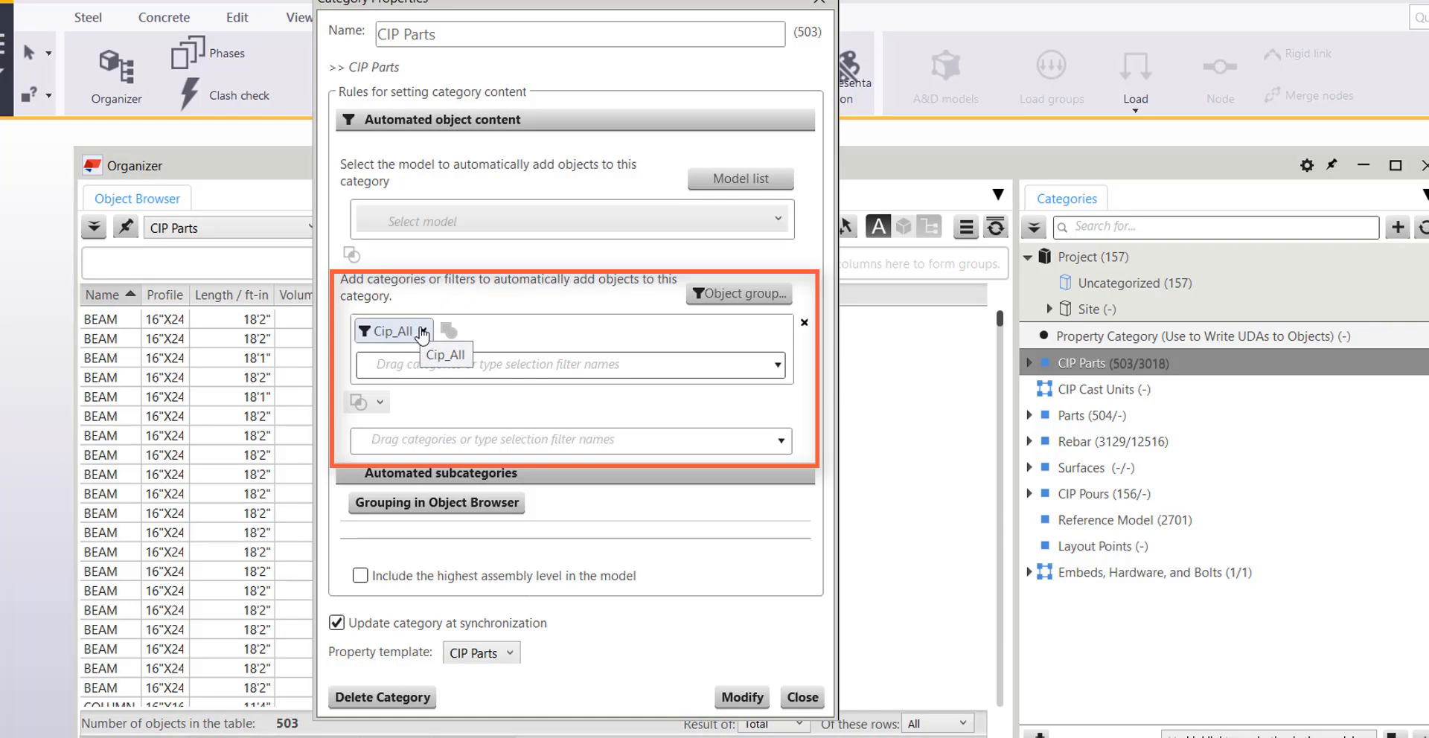
pyautogui.moveTo(777, 312)
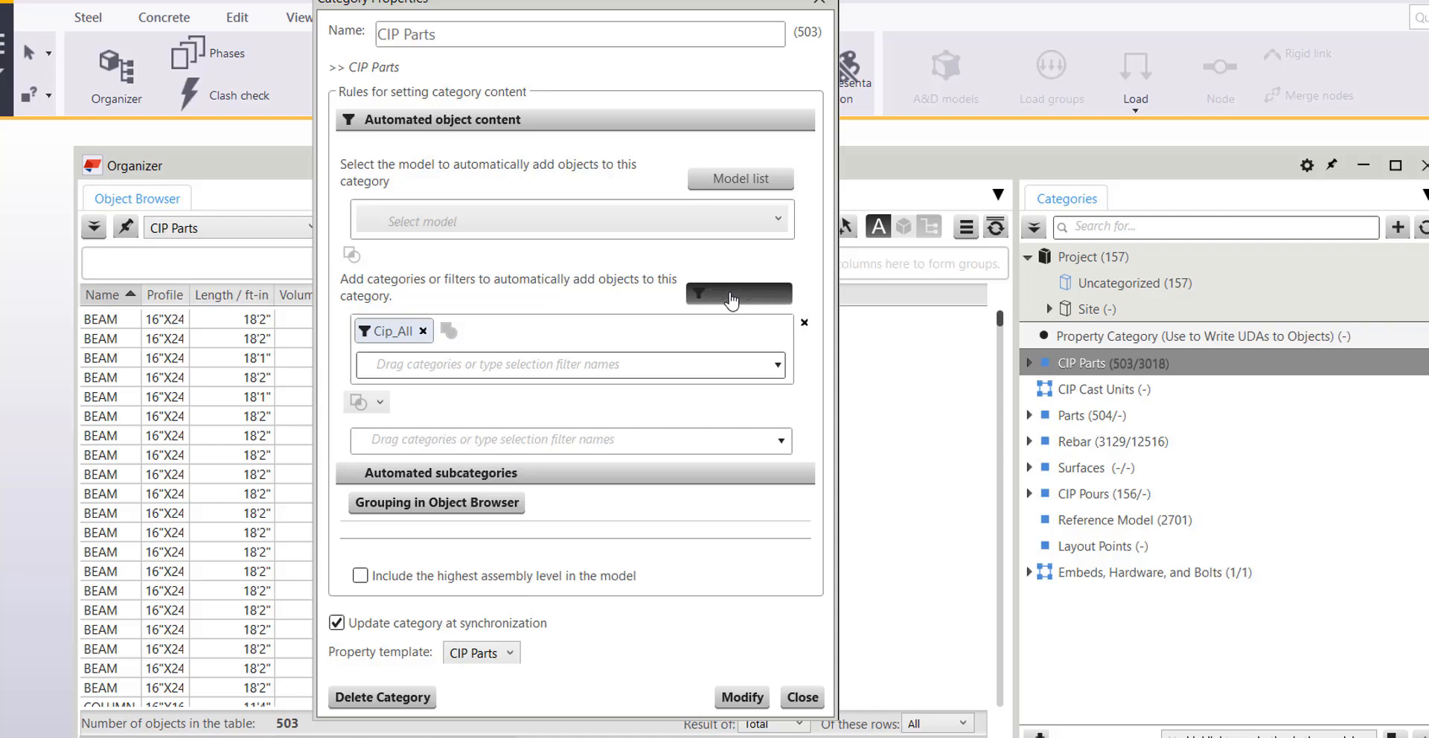
pyautogui.click(738, 293)
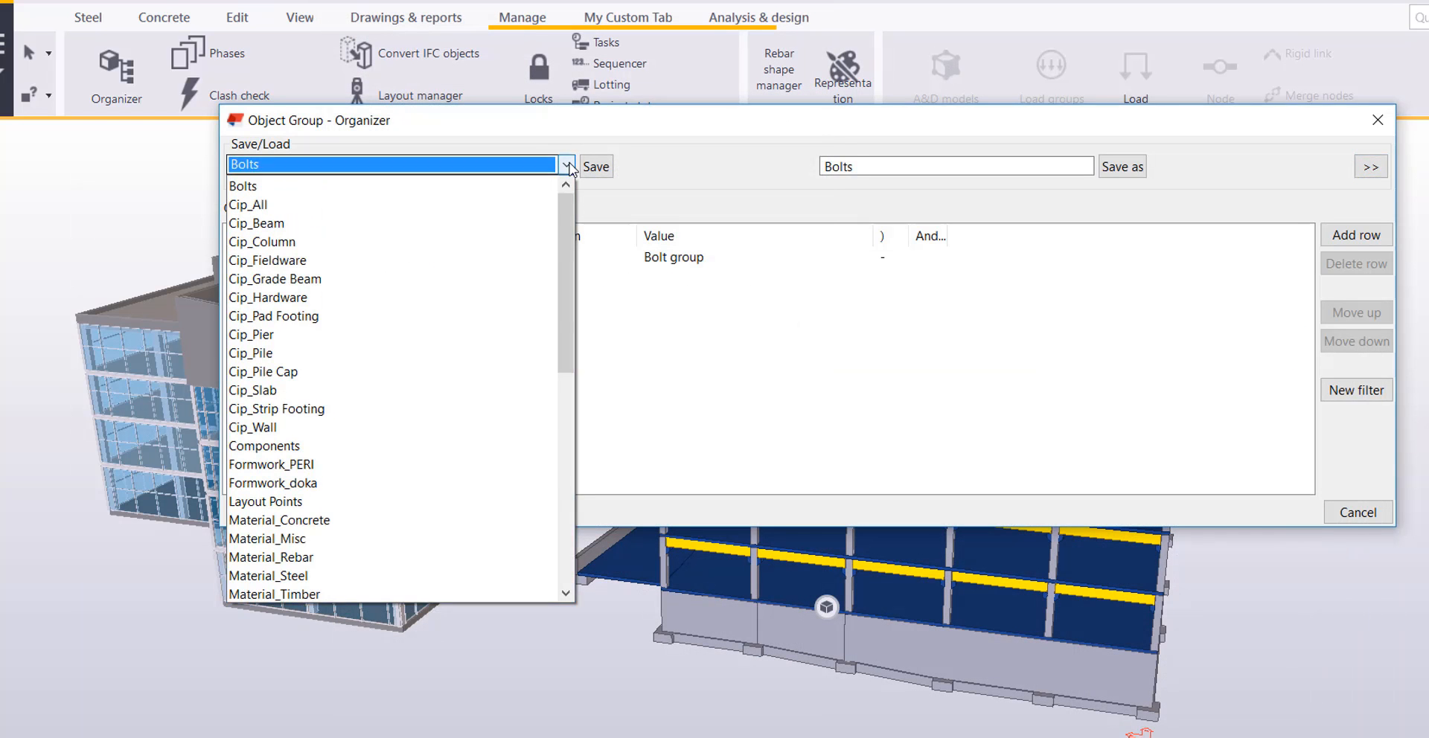
# Load the Cip_All filter and inspect its object type and assembly type rules
pyautogui.click(248, 204)
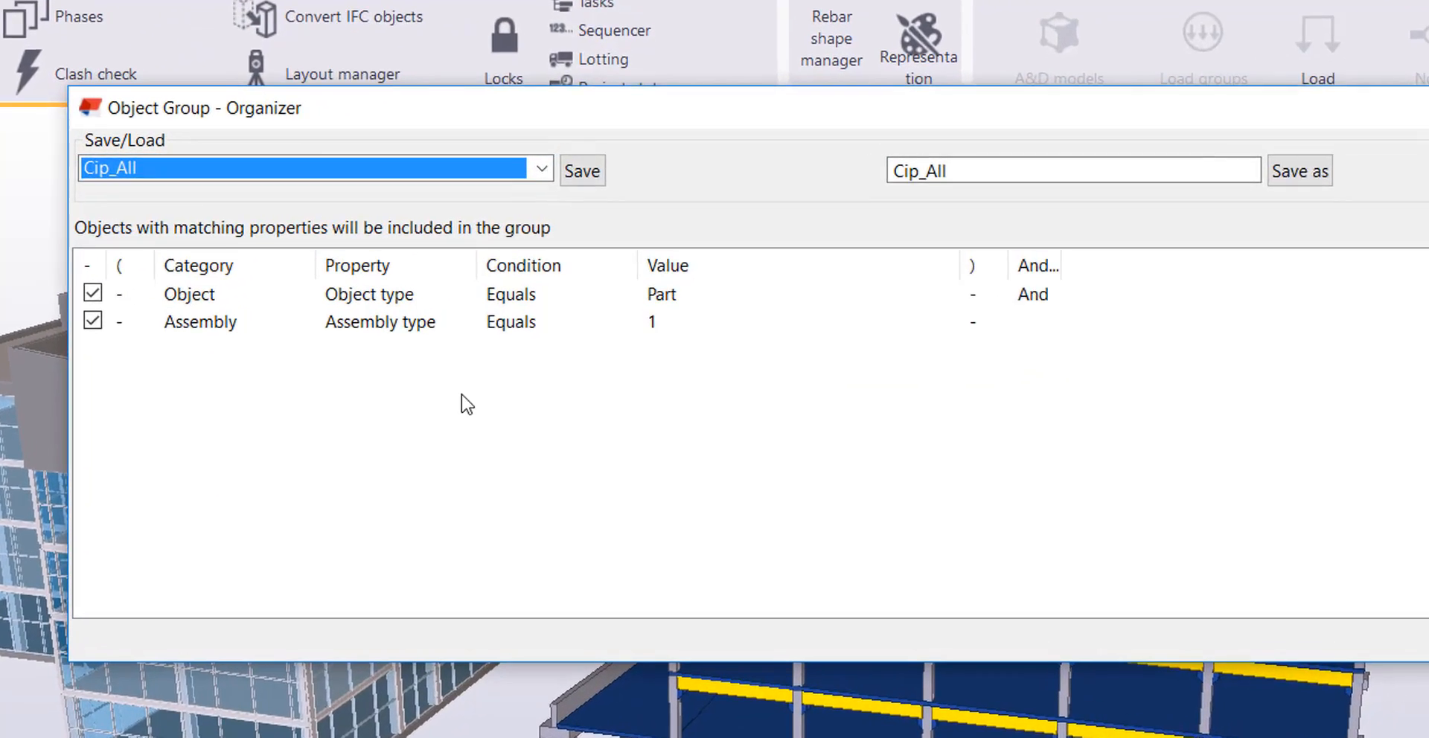
pyautogui.click(210, 293)
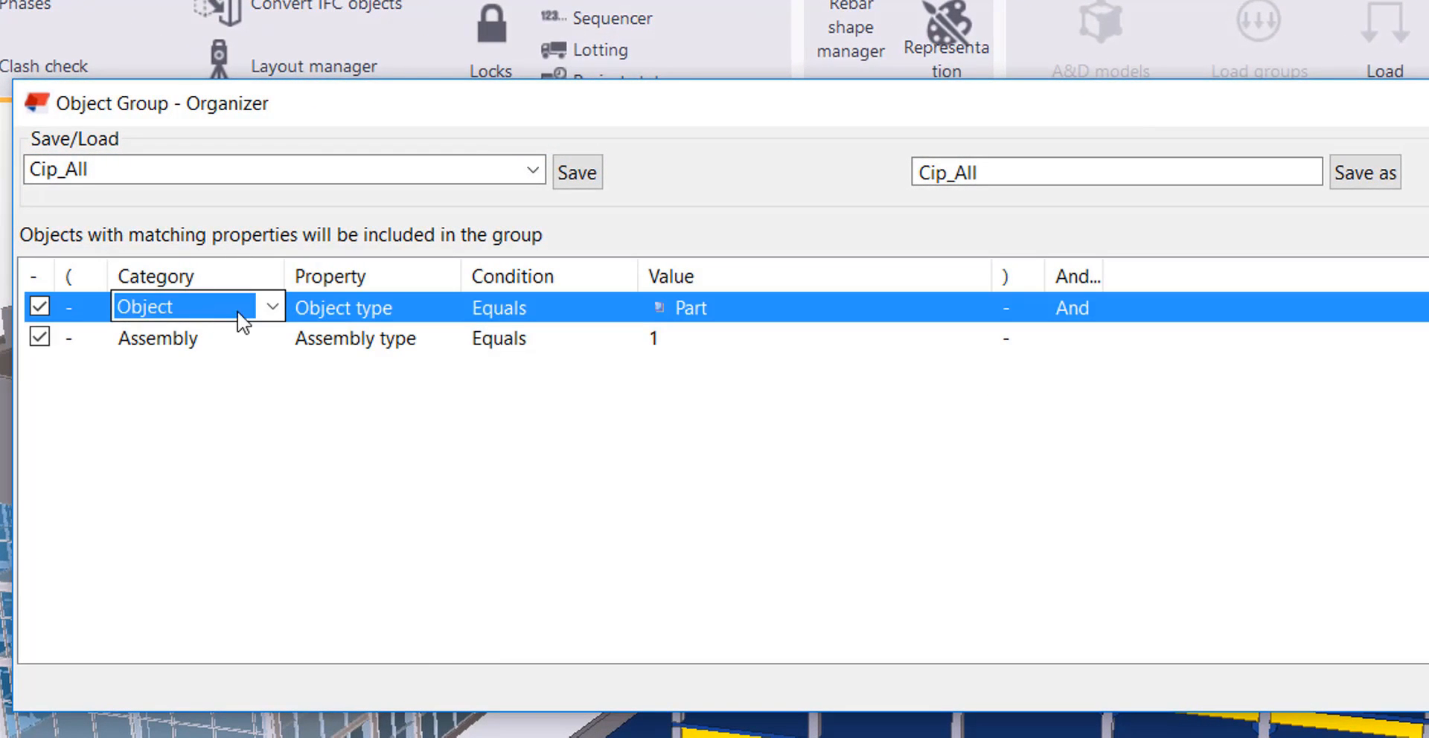
pyautogui.moveTo(1056, 308)
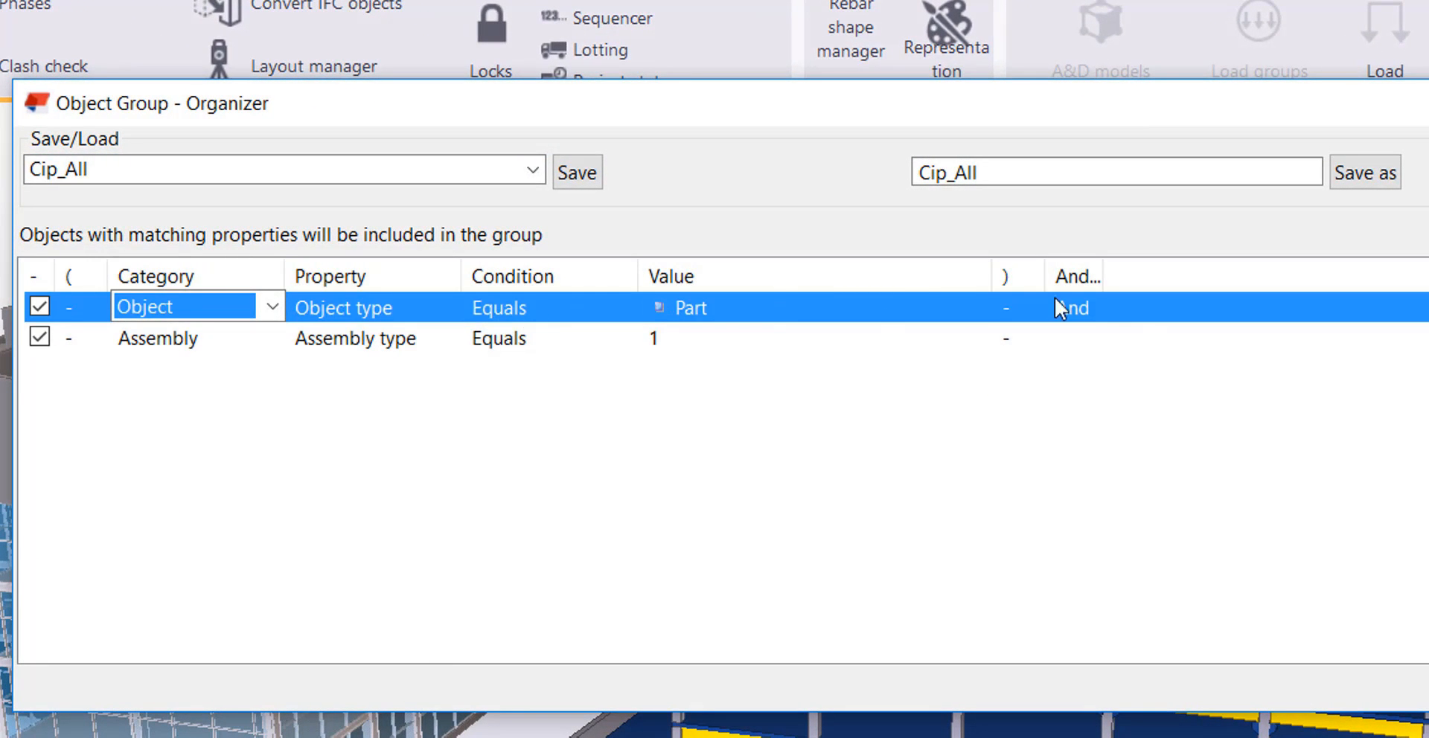
pyautogui.moveTo(759, 326)
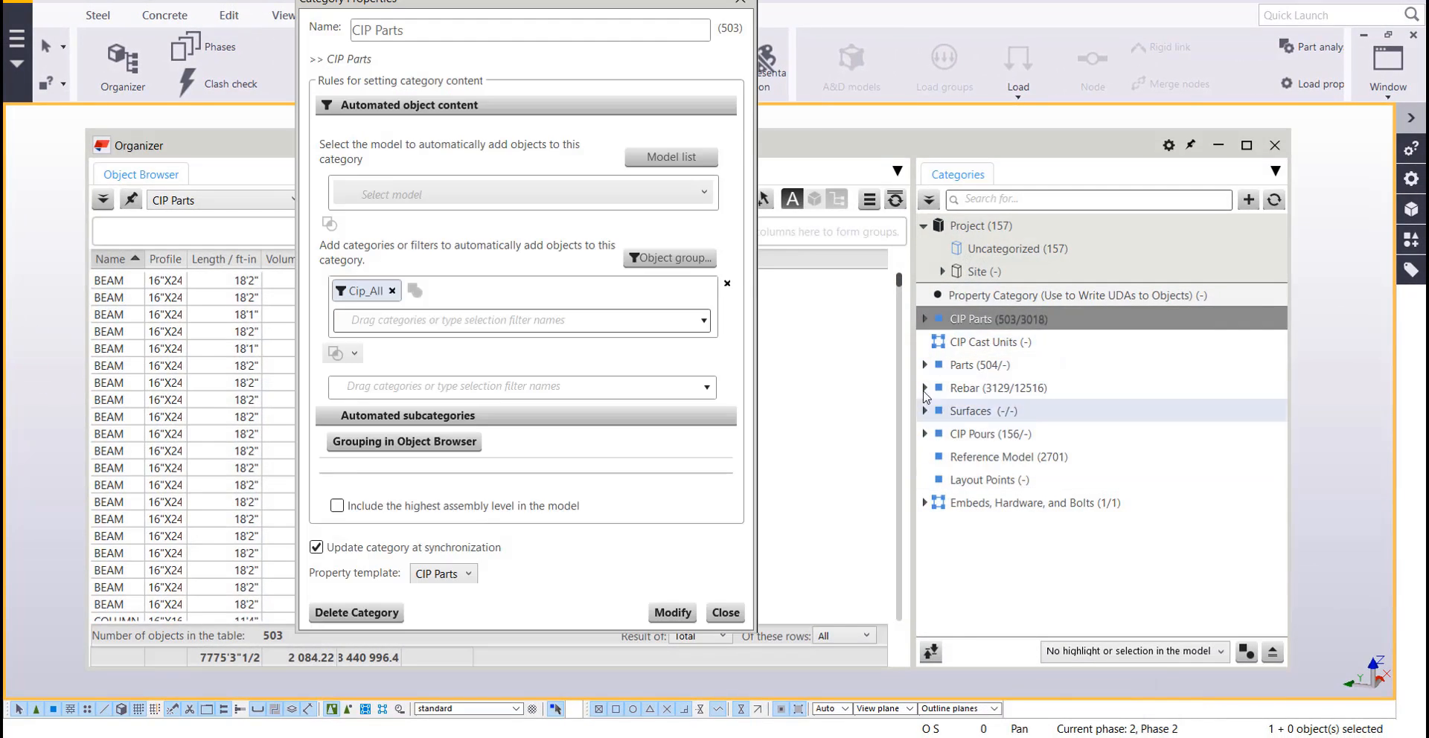
# Close the CIP Parts category properties and the Organizer window
pyautogui.click(724, 613)
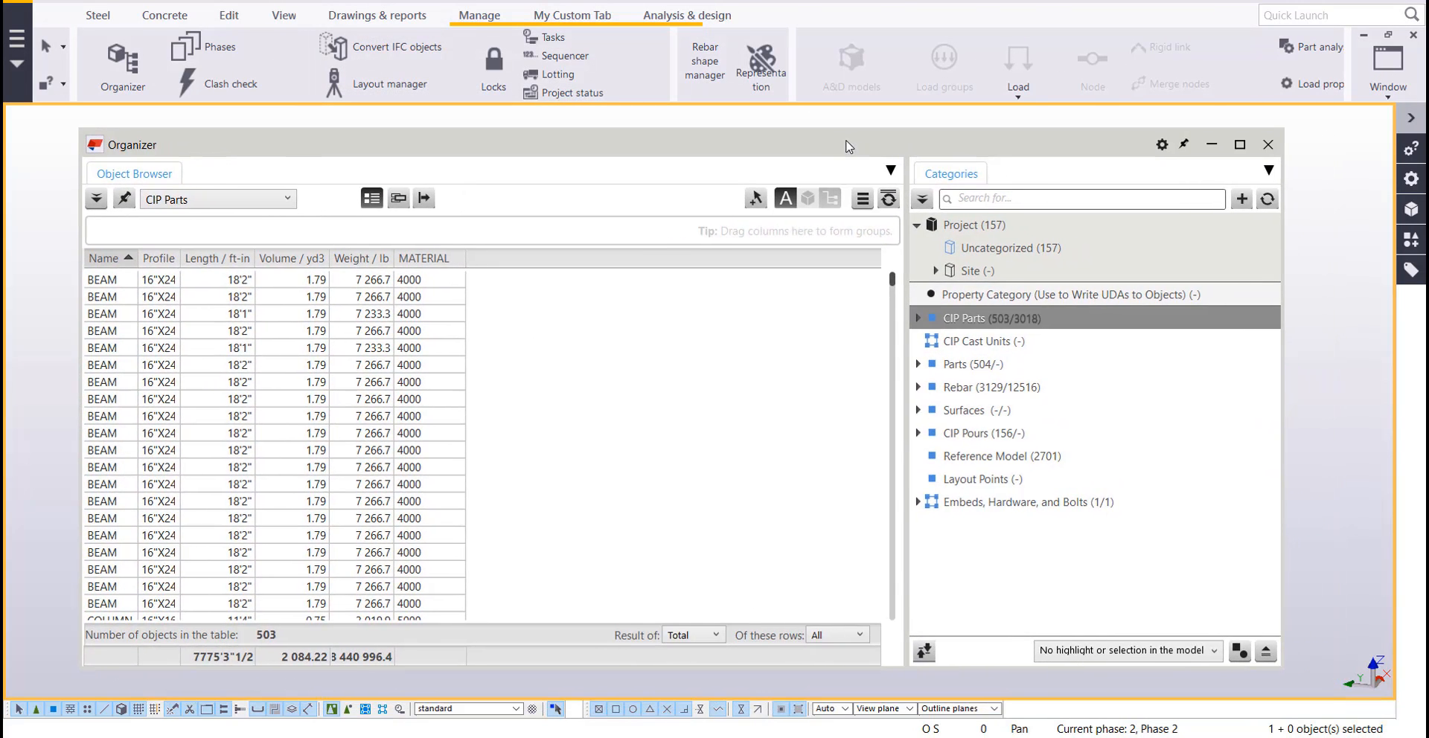
pyautogui.moveTo(1054, 410)
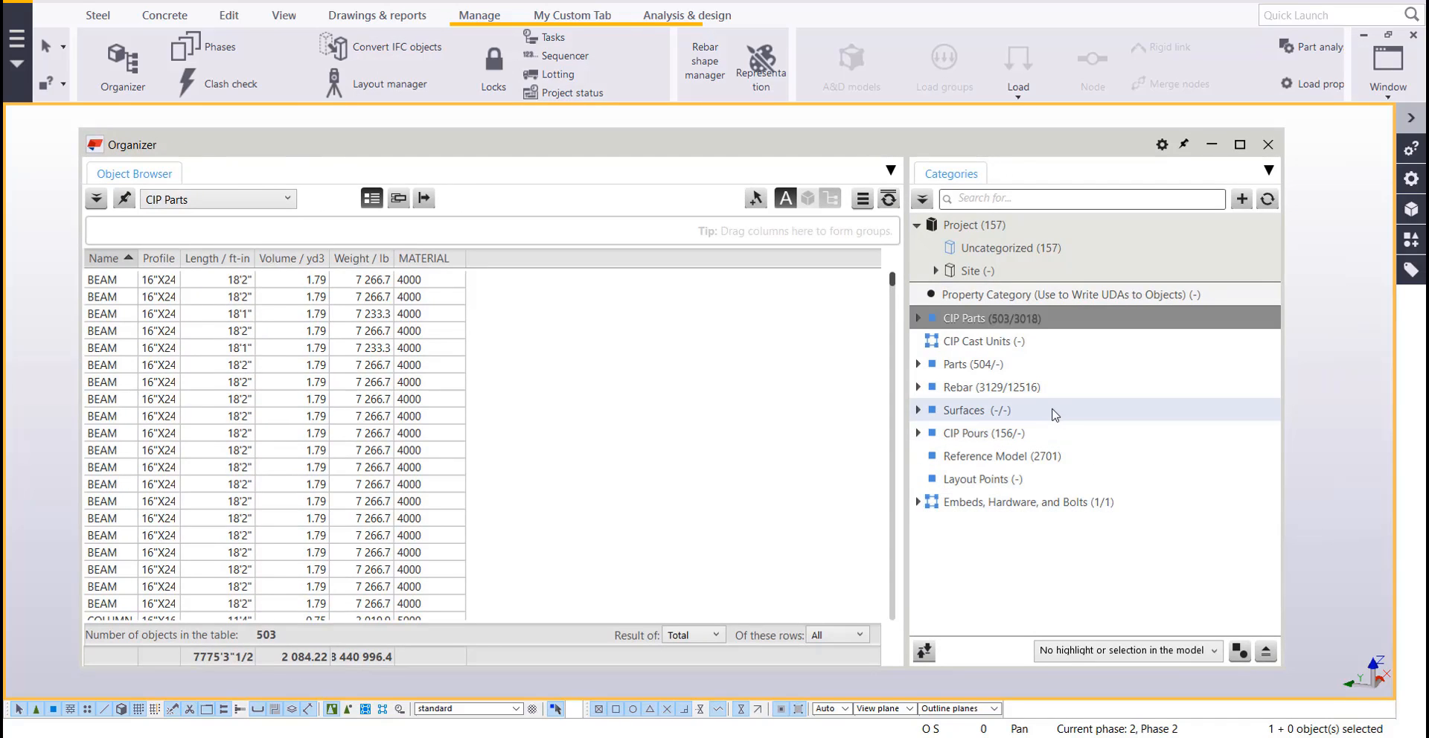
pyautogui.moveTo(1009, 392)
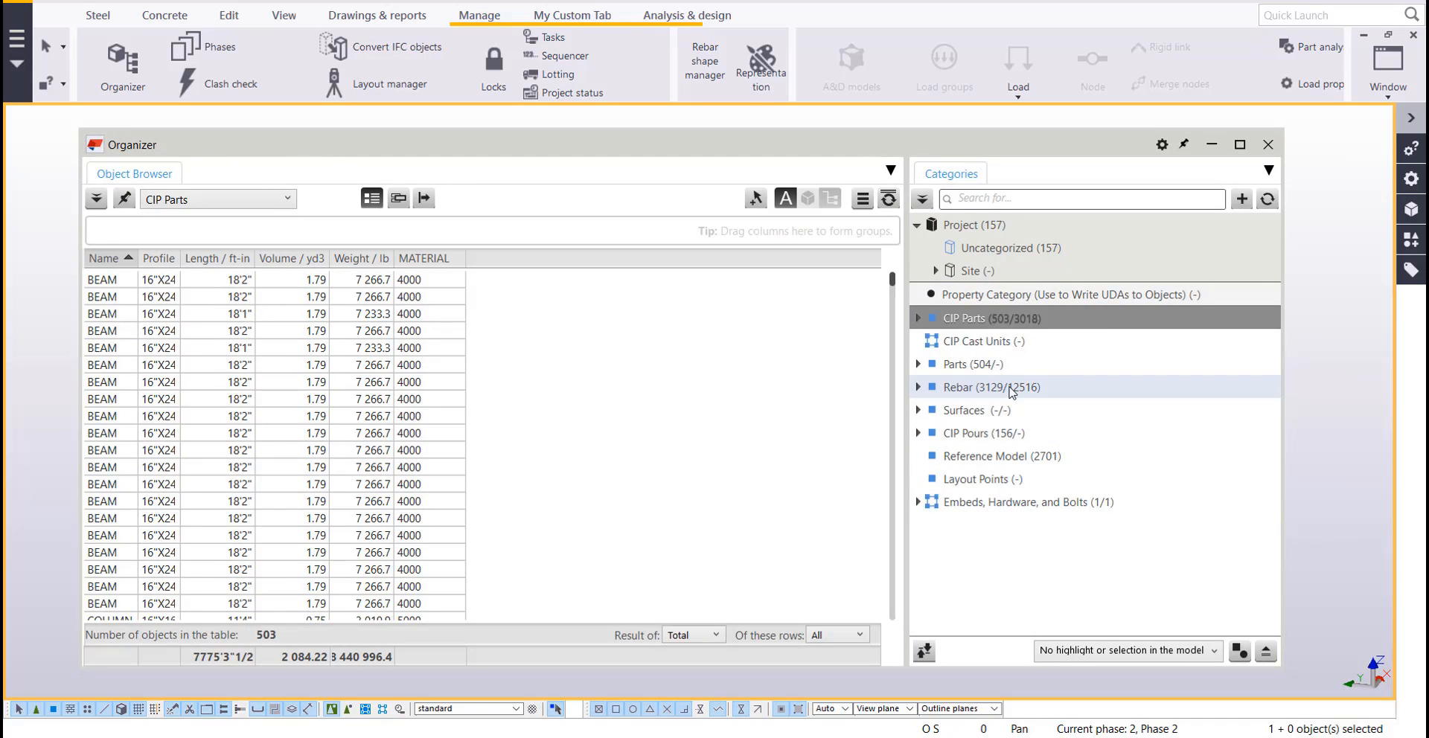
pyautogui.moveTo(1003, 569)
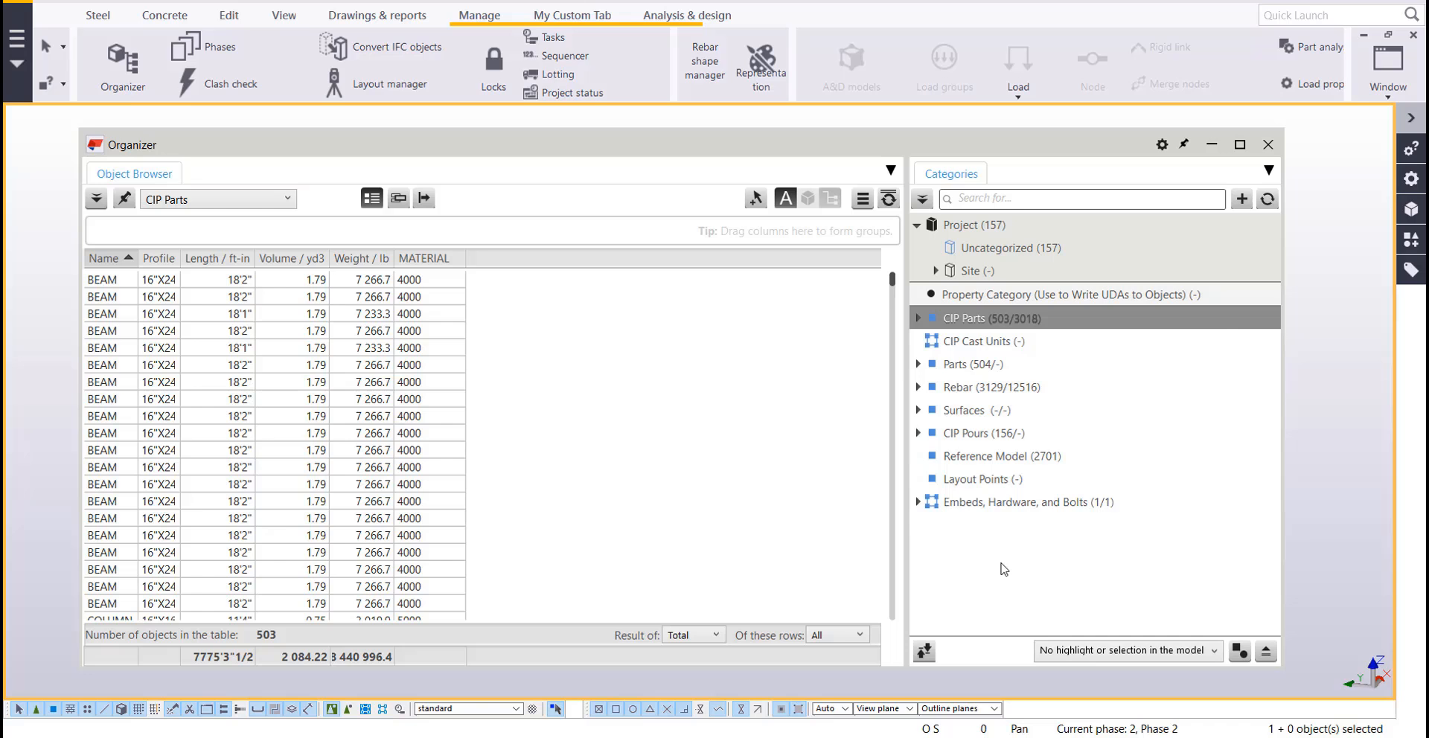
pyautogui.click(1266, 145)
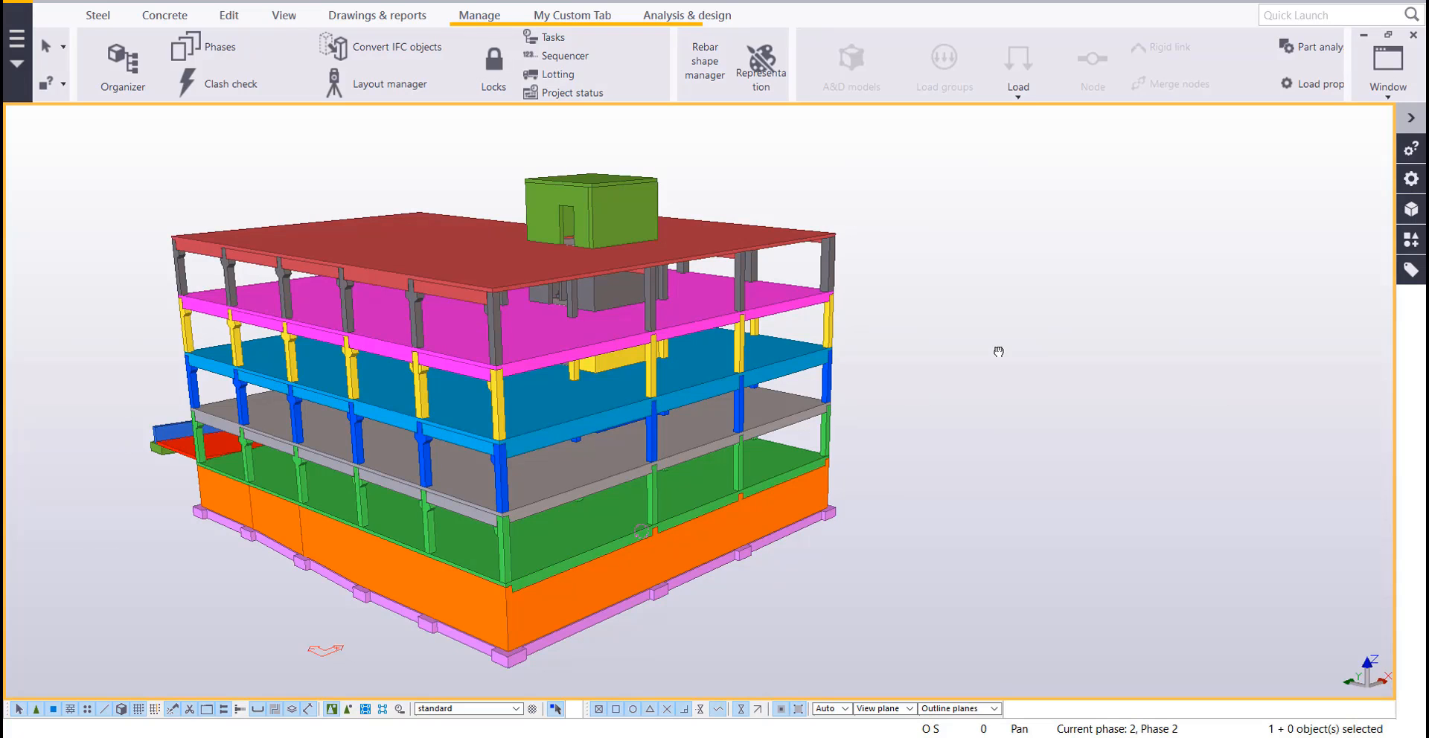
pyautogui.moveTo(496, 33)
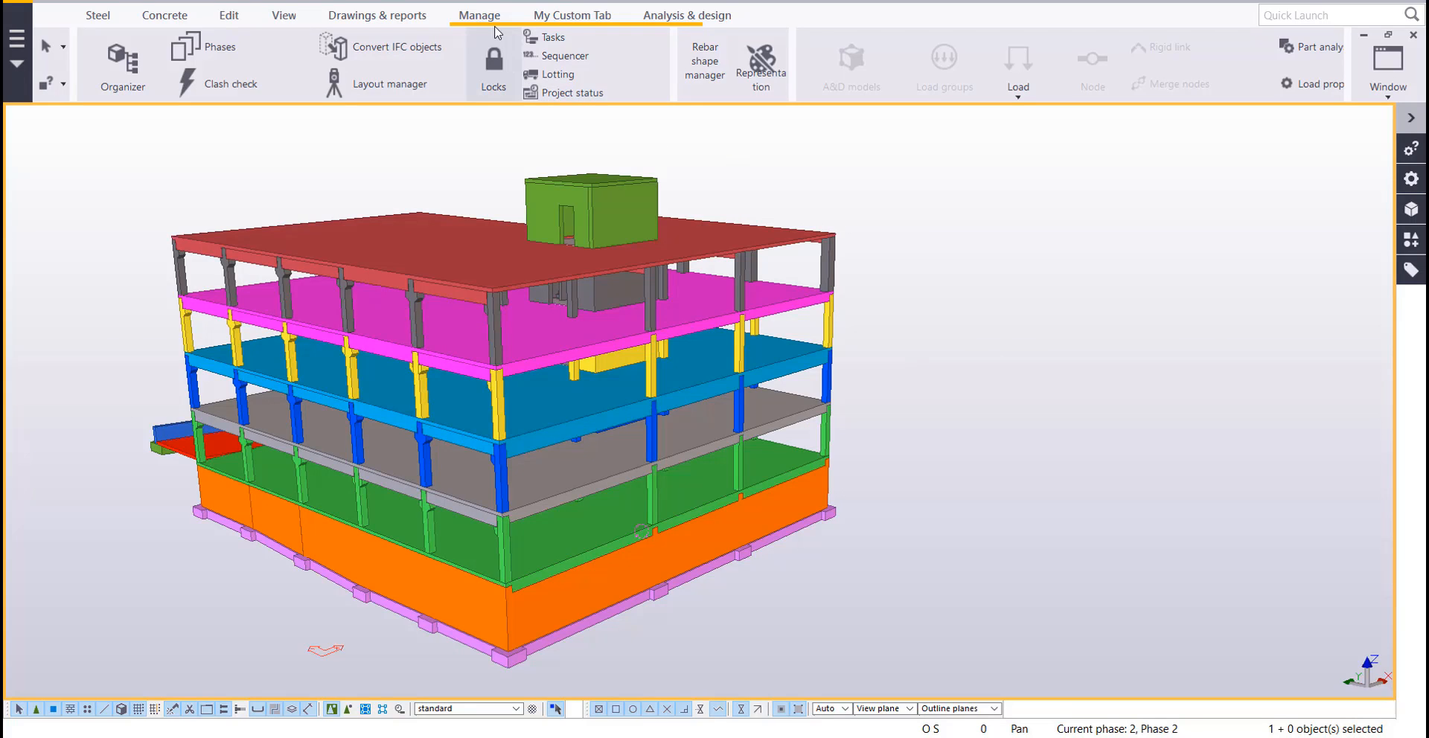
# Open Project Status Visualization from the Manage tab, loading Concrete Construction with +4d
pyautogui.click(570, 93)
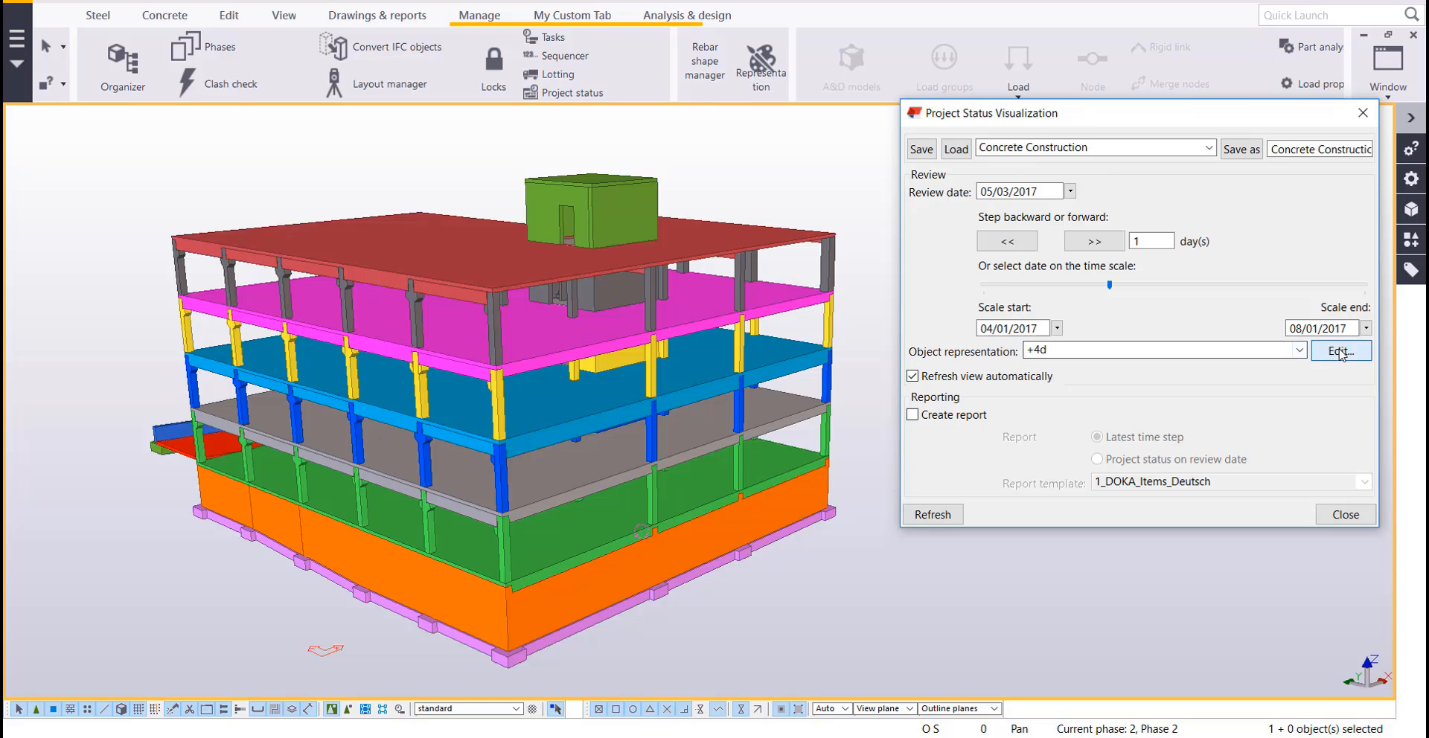
# Review the +4d group rows: All 90% transparent, +Placed gray, +Active blue
pyautogui.click(1339, 351)
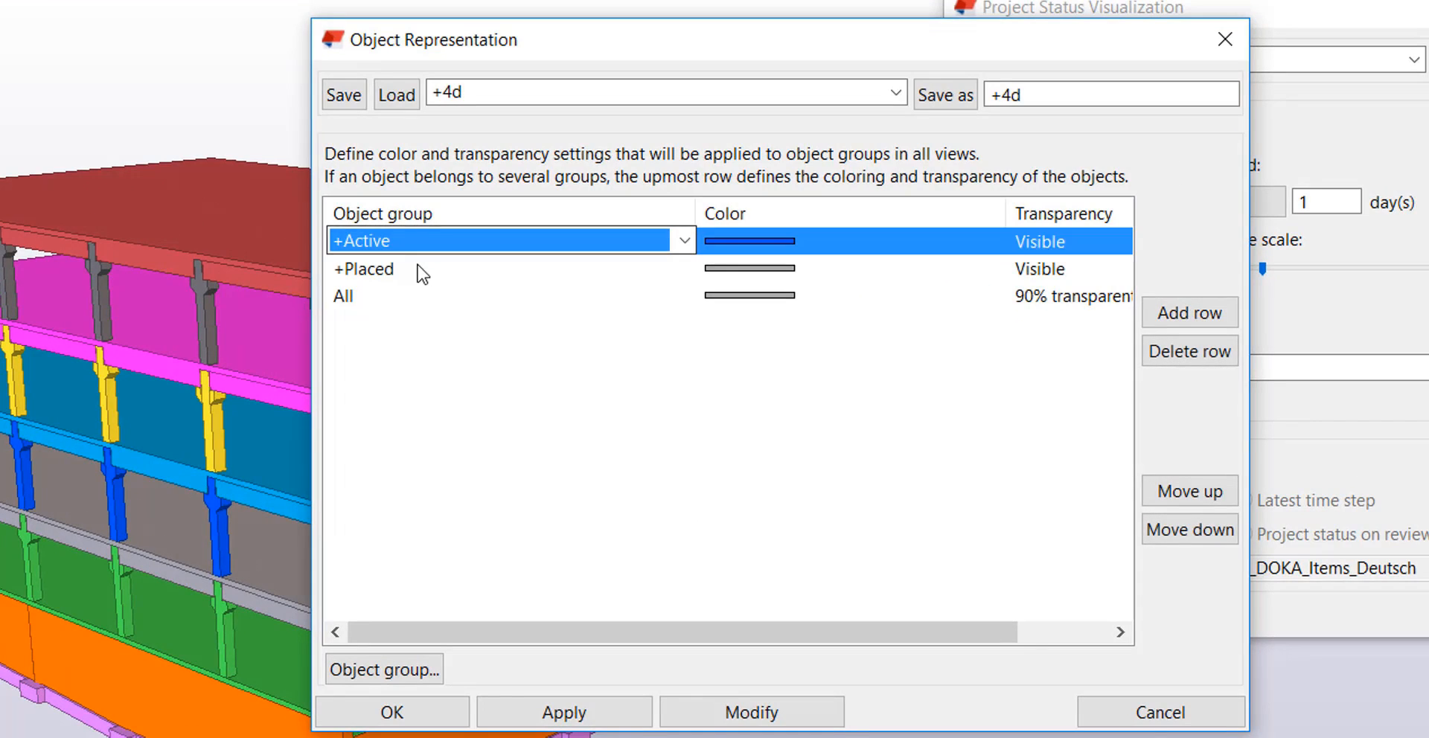
pyautogui.click(455, 295)
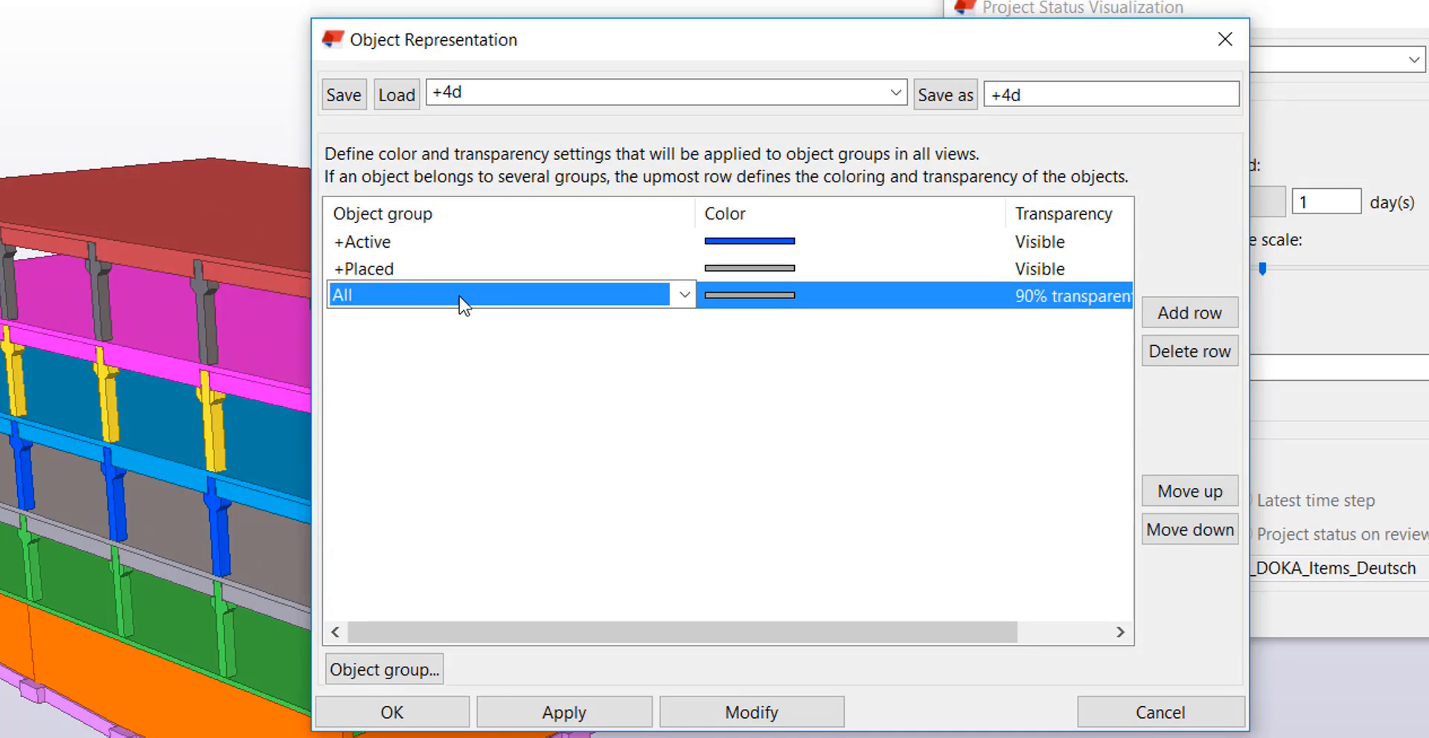
pyautogui.click(1189, 491)
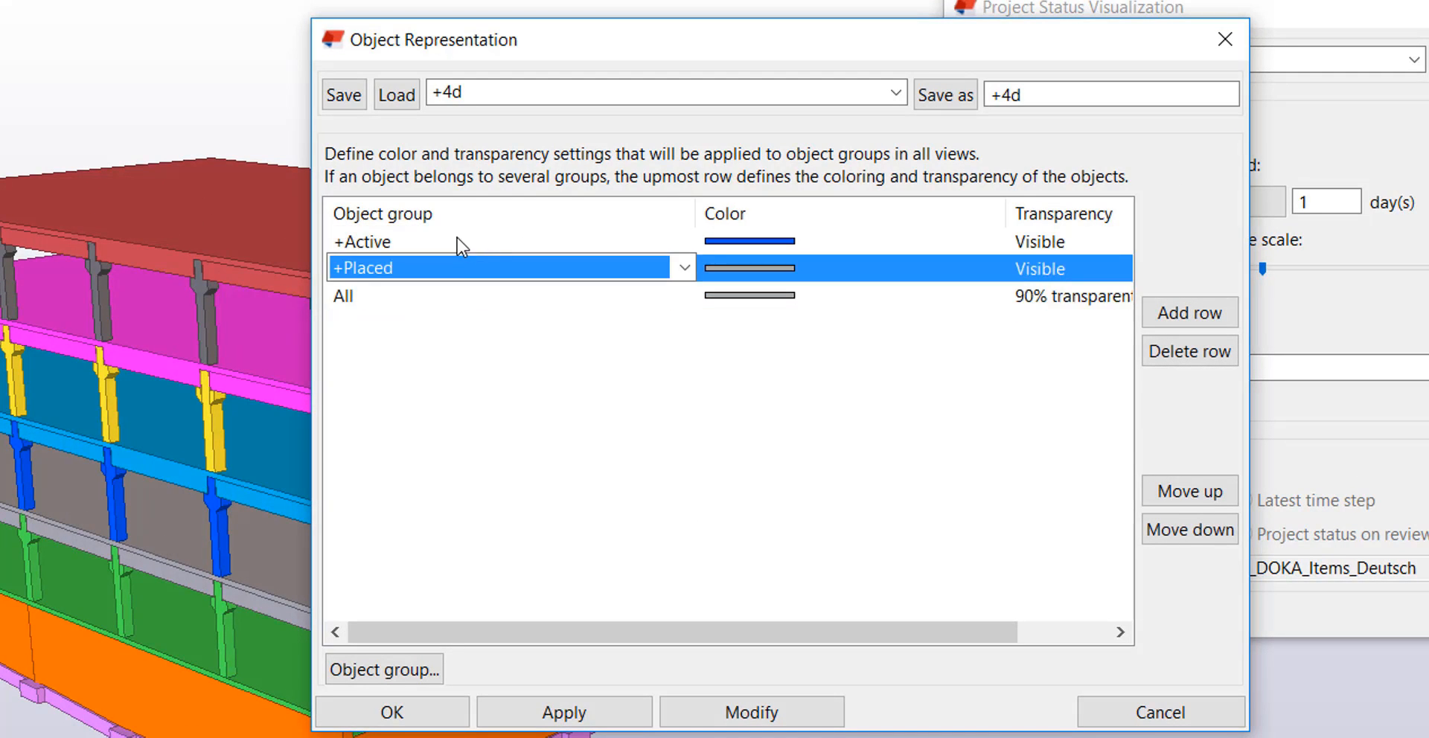
pyautogui.click(455, 240)
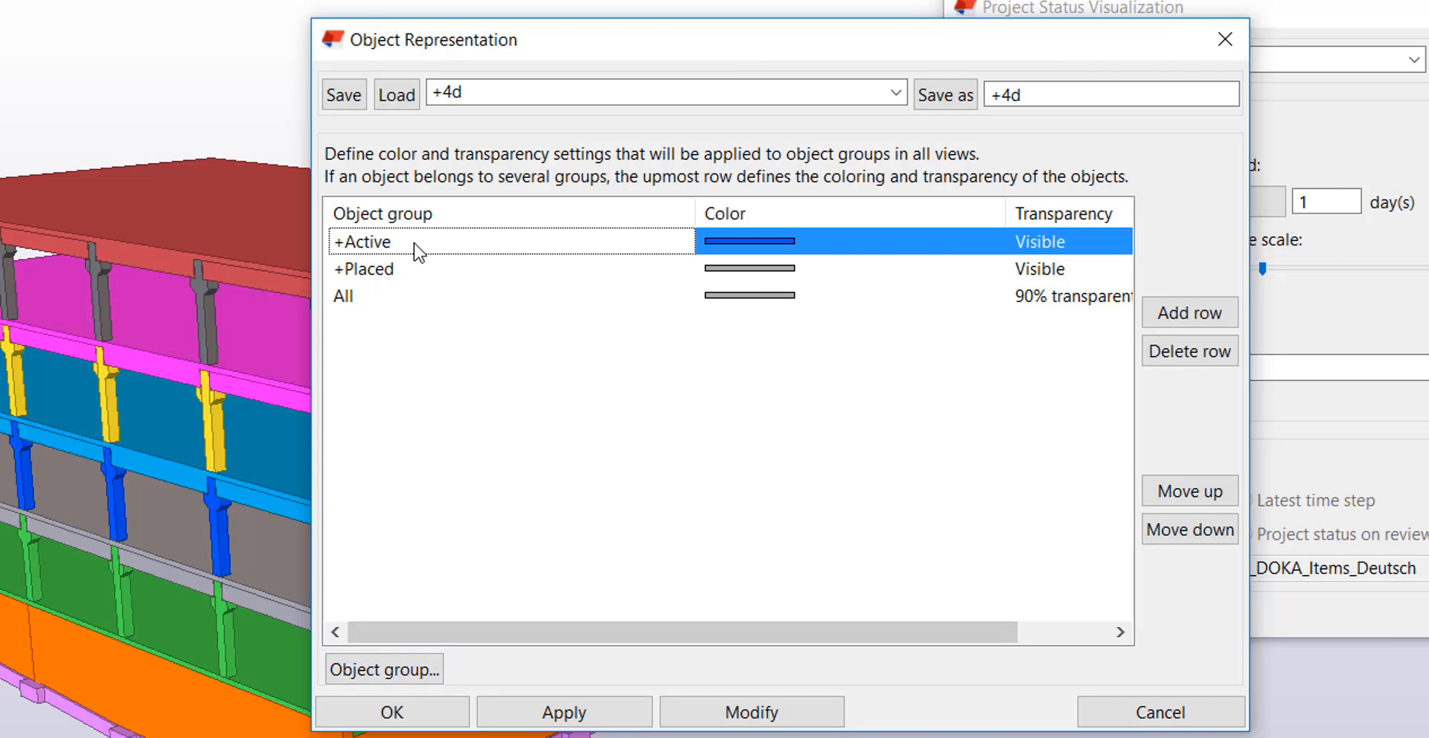
# Inspect the +Active group's planned start and end date rules against the review date
pyautogui.doubleClick(364, 240)
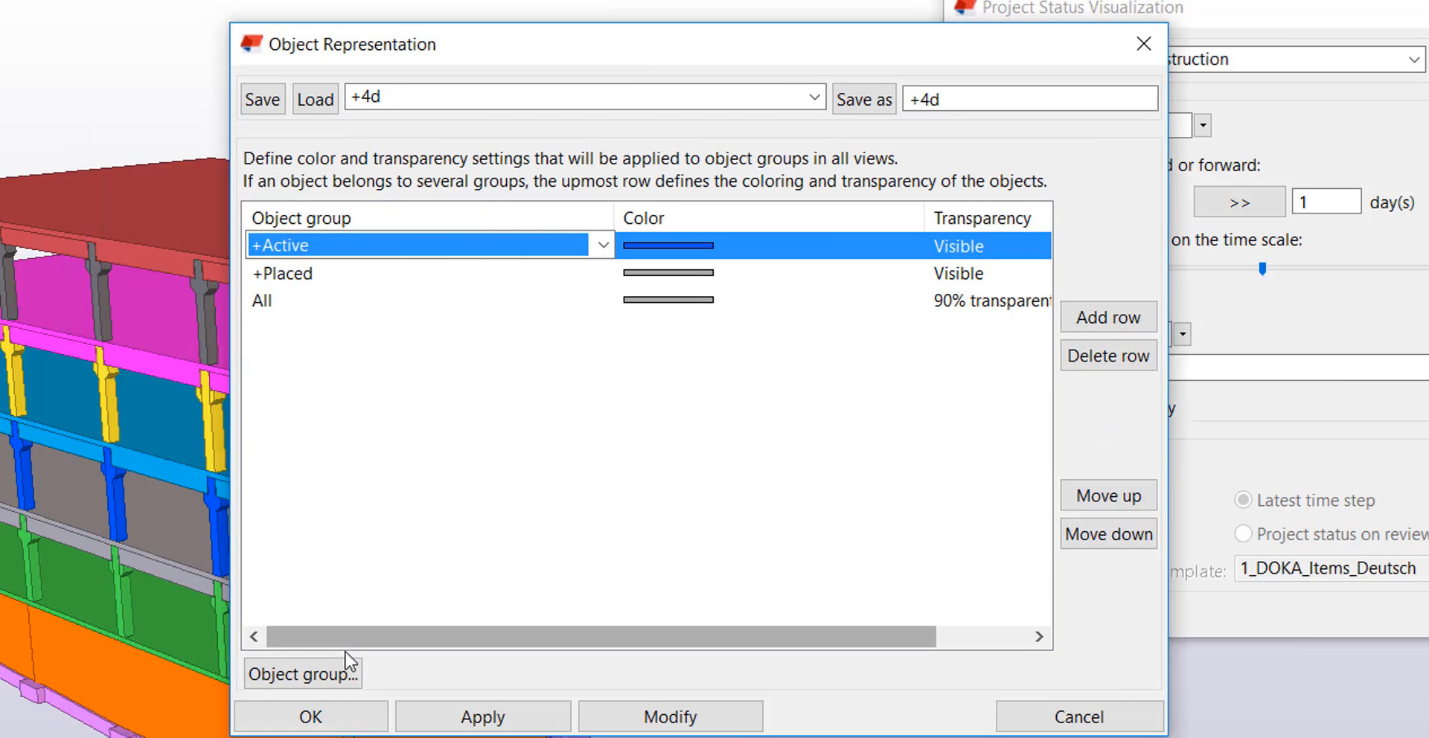
pyautogui.click(301, 673)
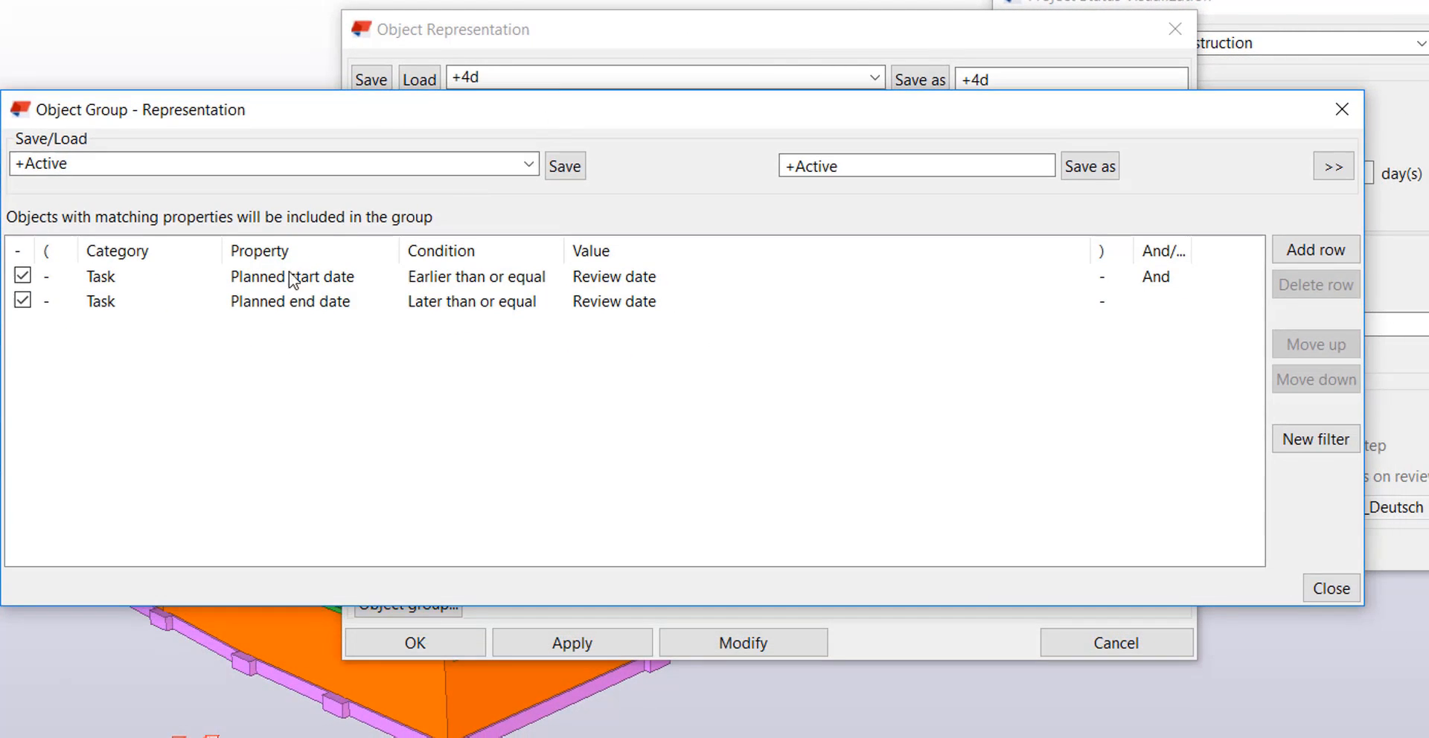
pyautogui.click(292, 276)
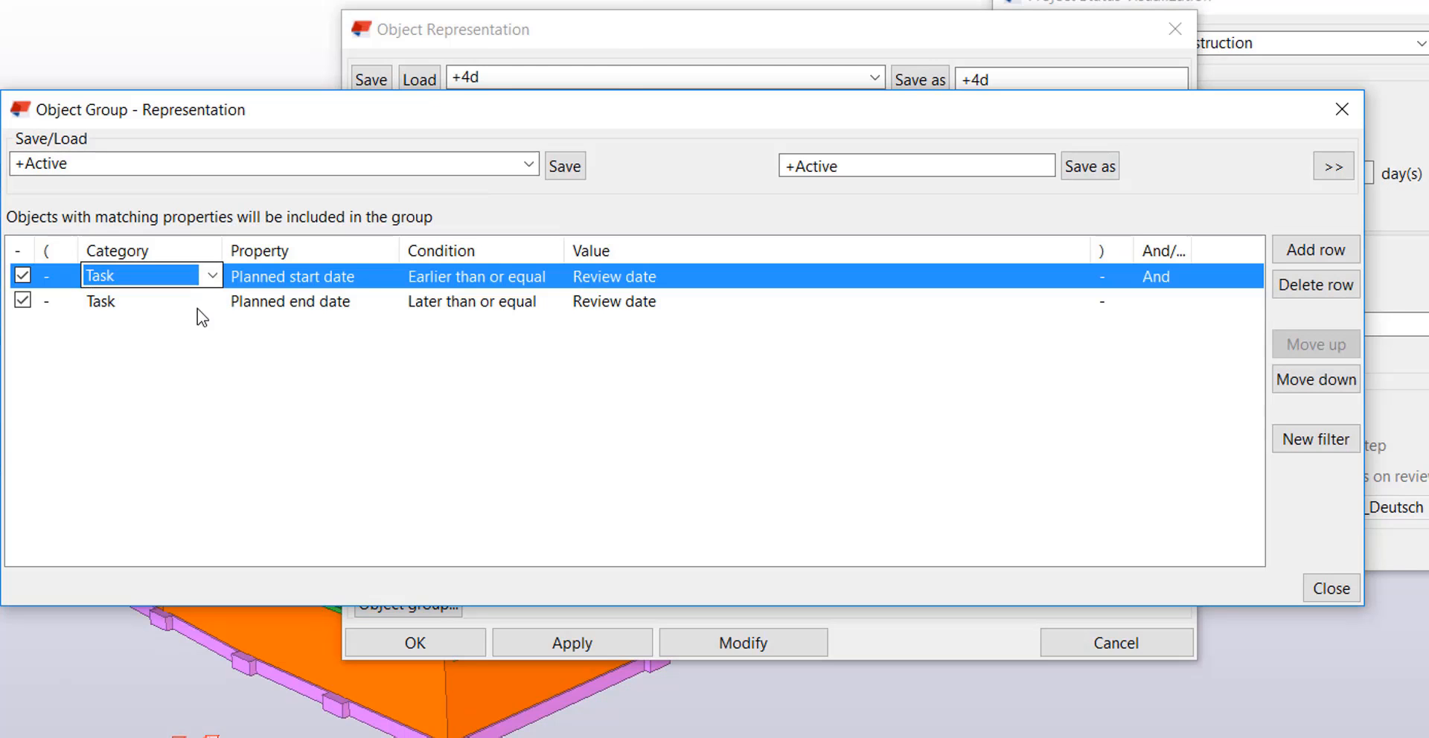
pyautogui.click(292, 301)
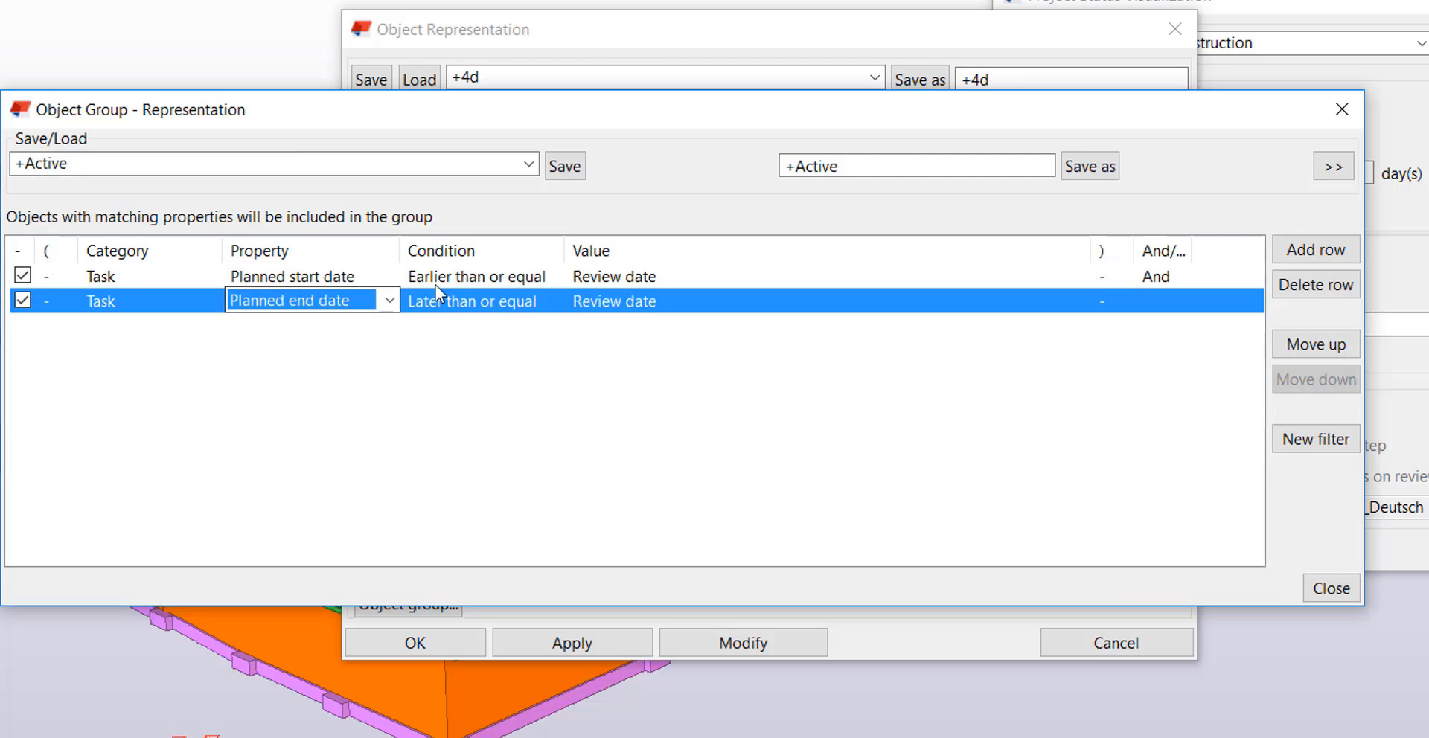
pyautogui.moveTo(399, 284)
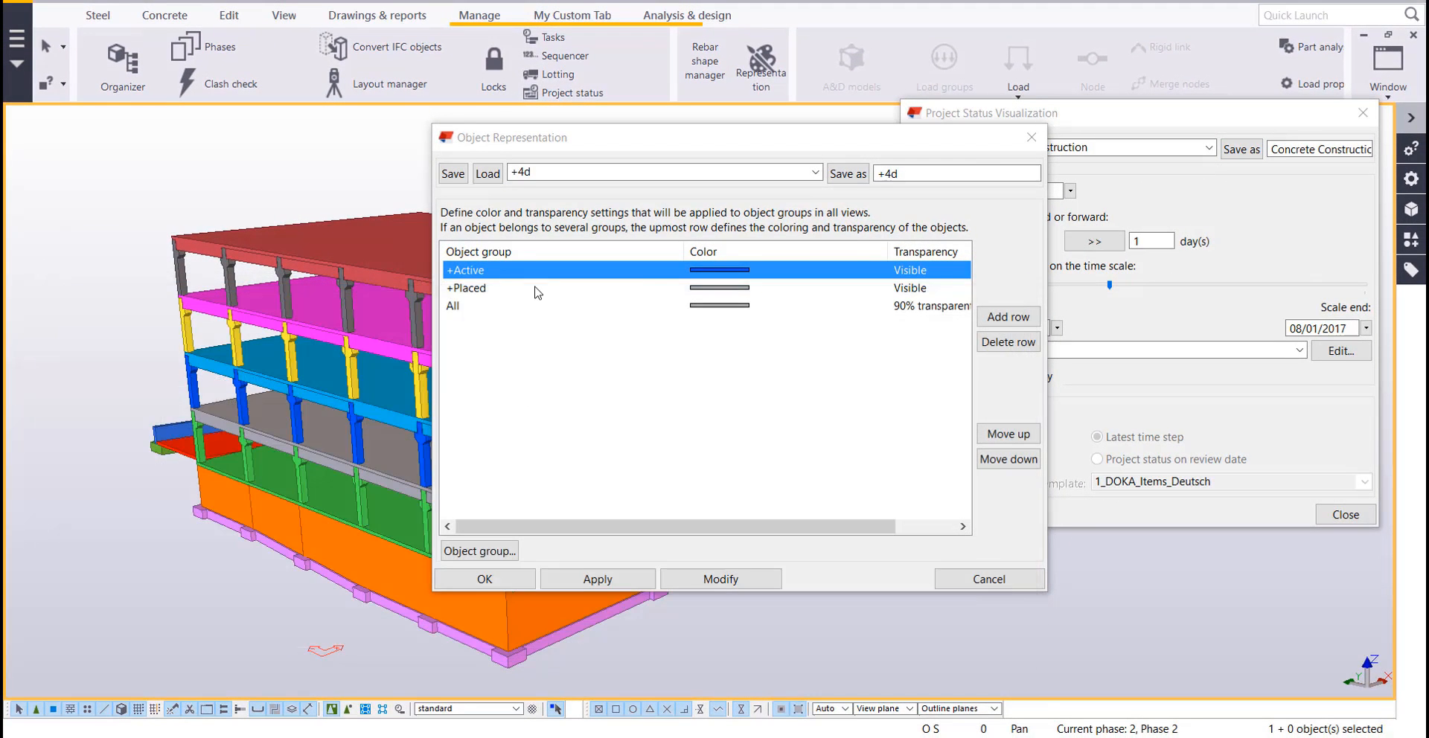
pyautogui.click(479, 550)
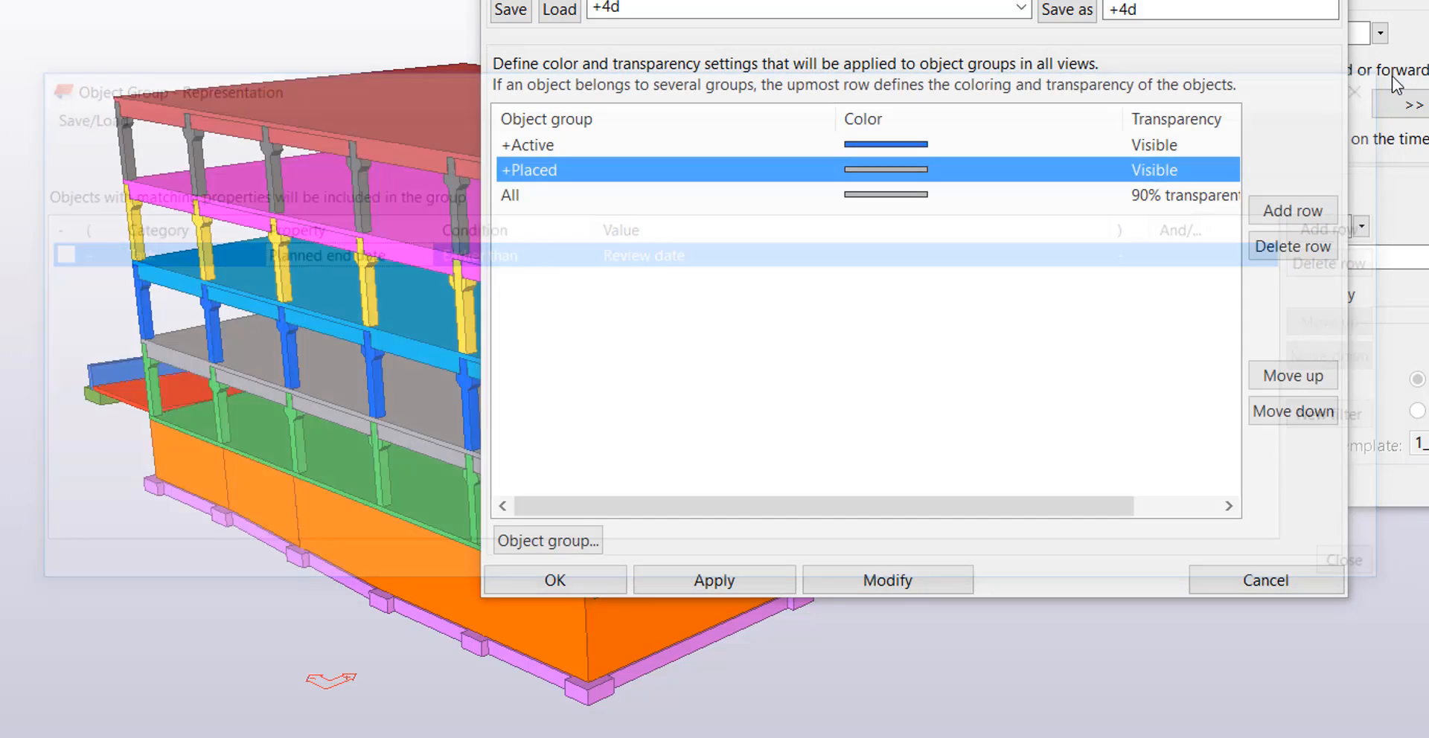
pyautogui.click(629, 145)
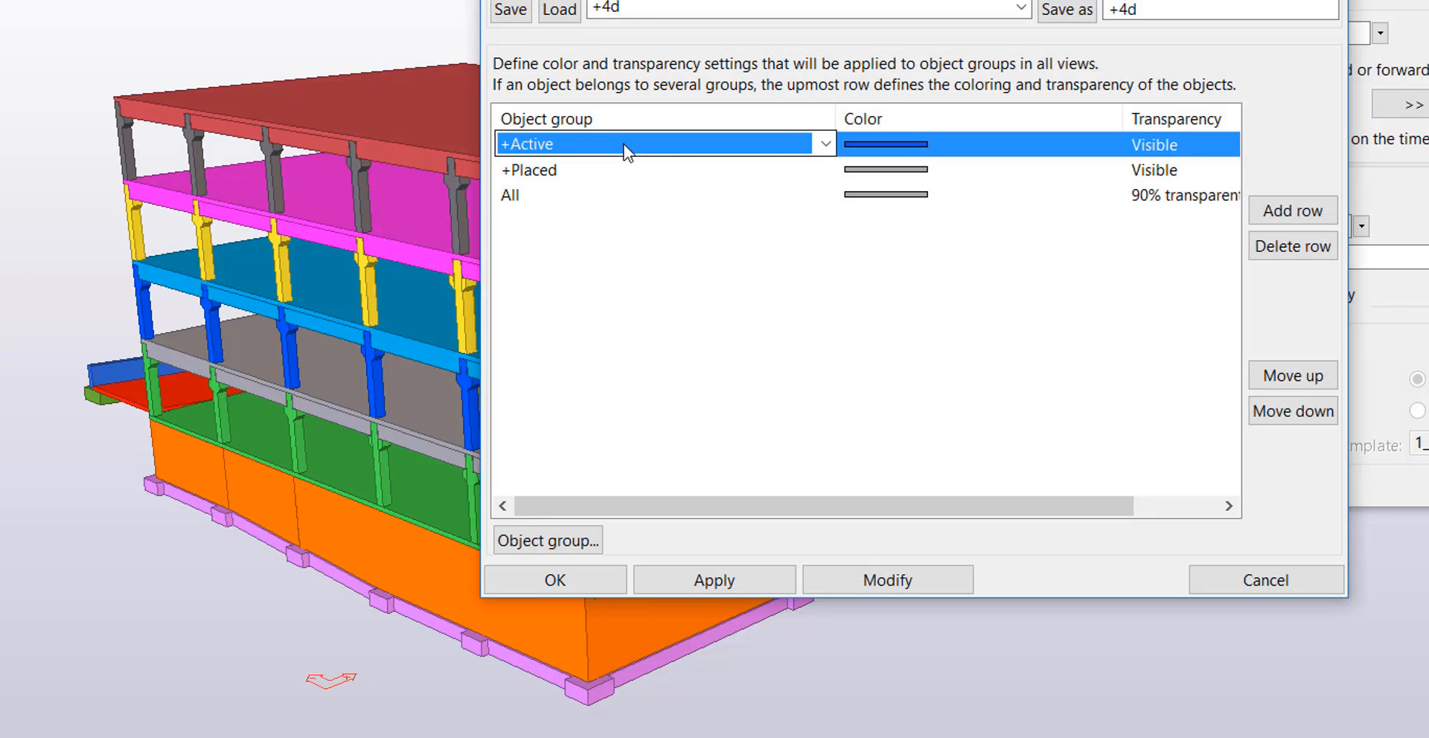
pyautogui.click(884, 144)
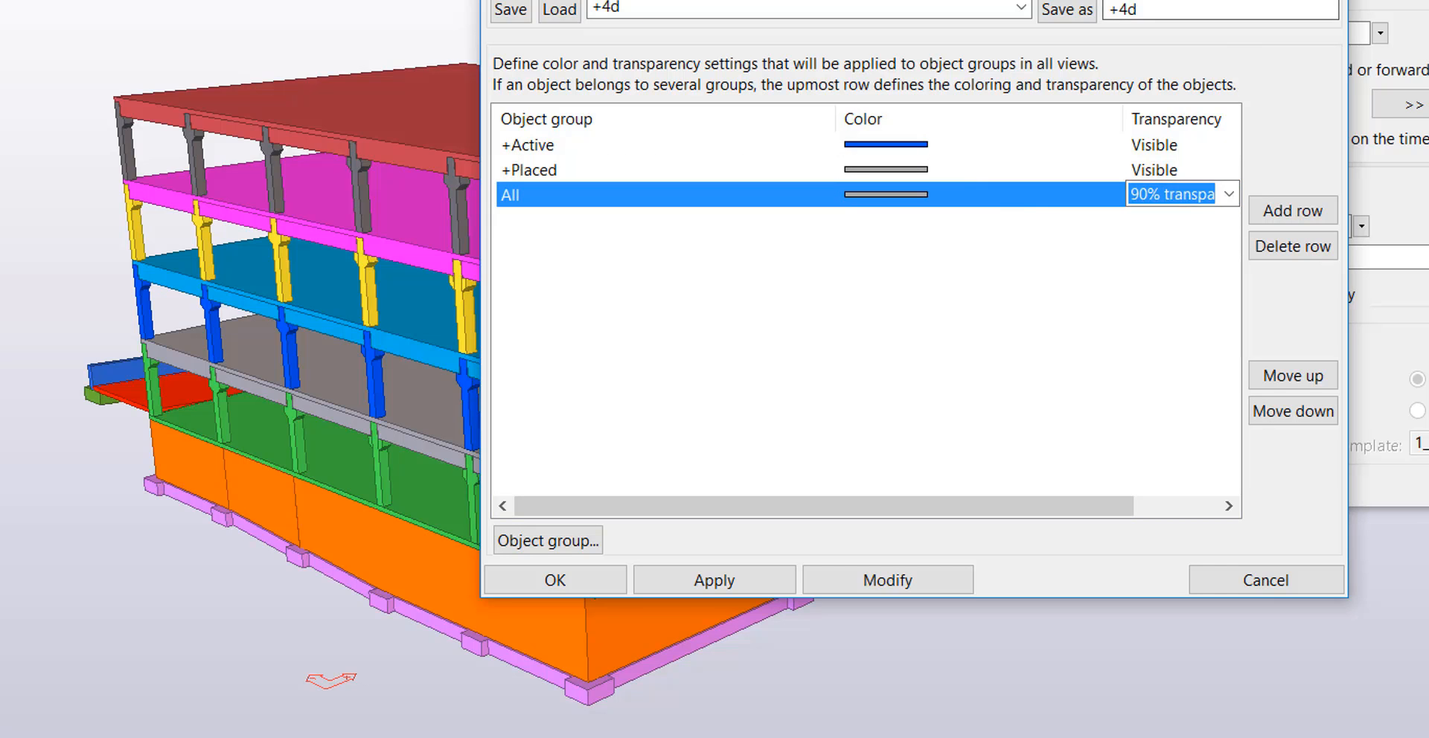
pyautogui.click(553, 580)
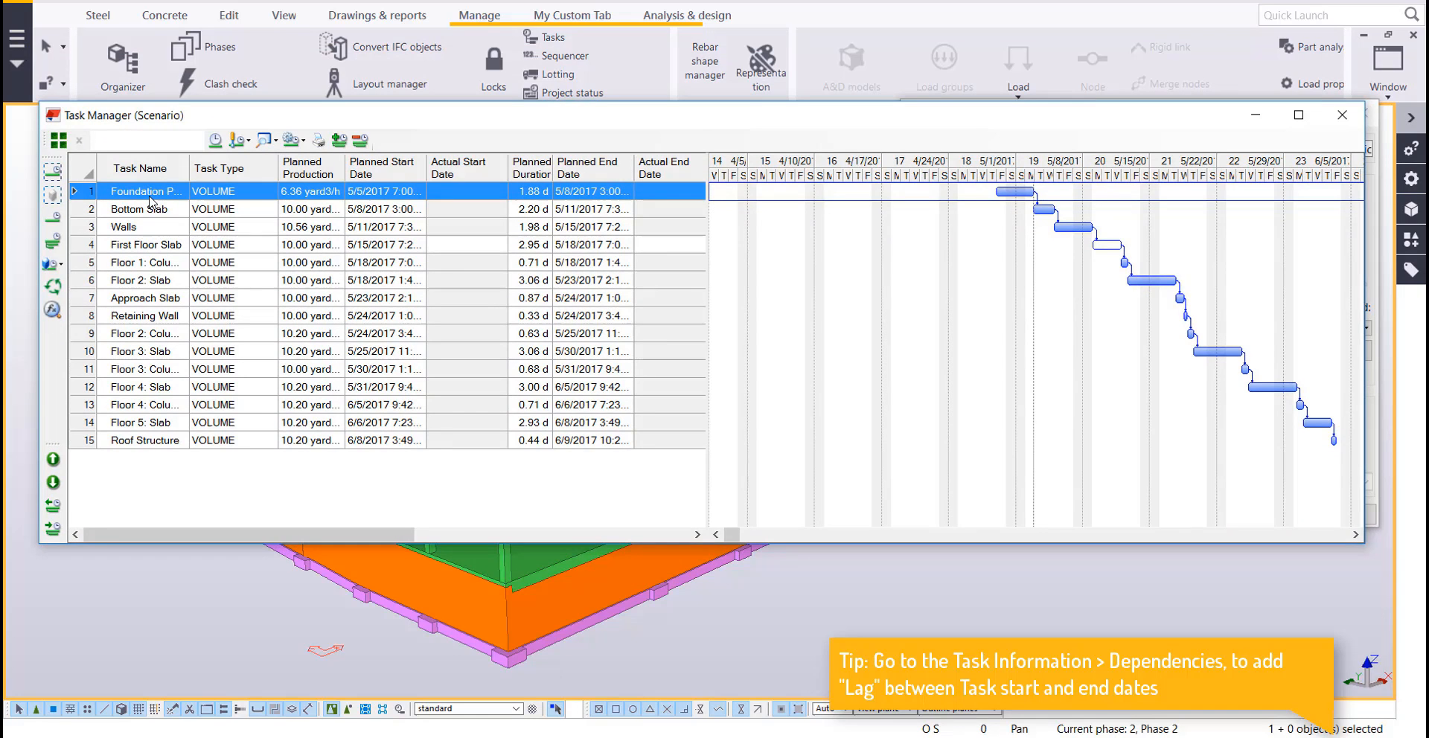
pyautogui.moveTo(482, 227)
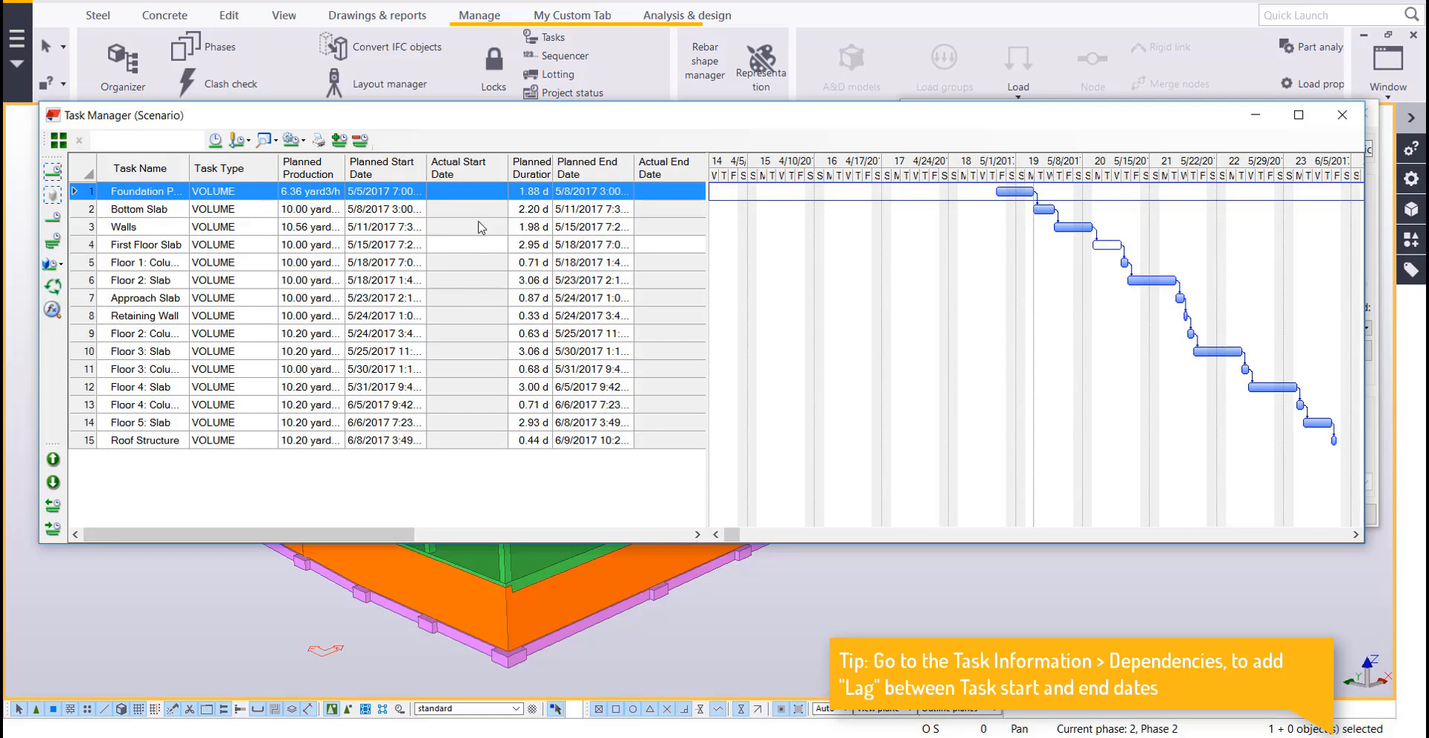
pyautogui.moveTo(1057, 206)
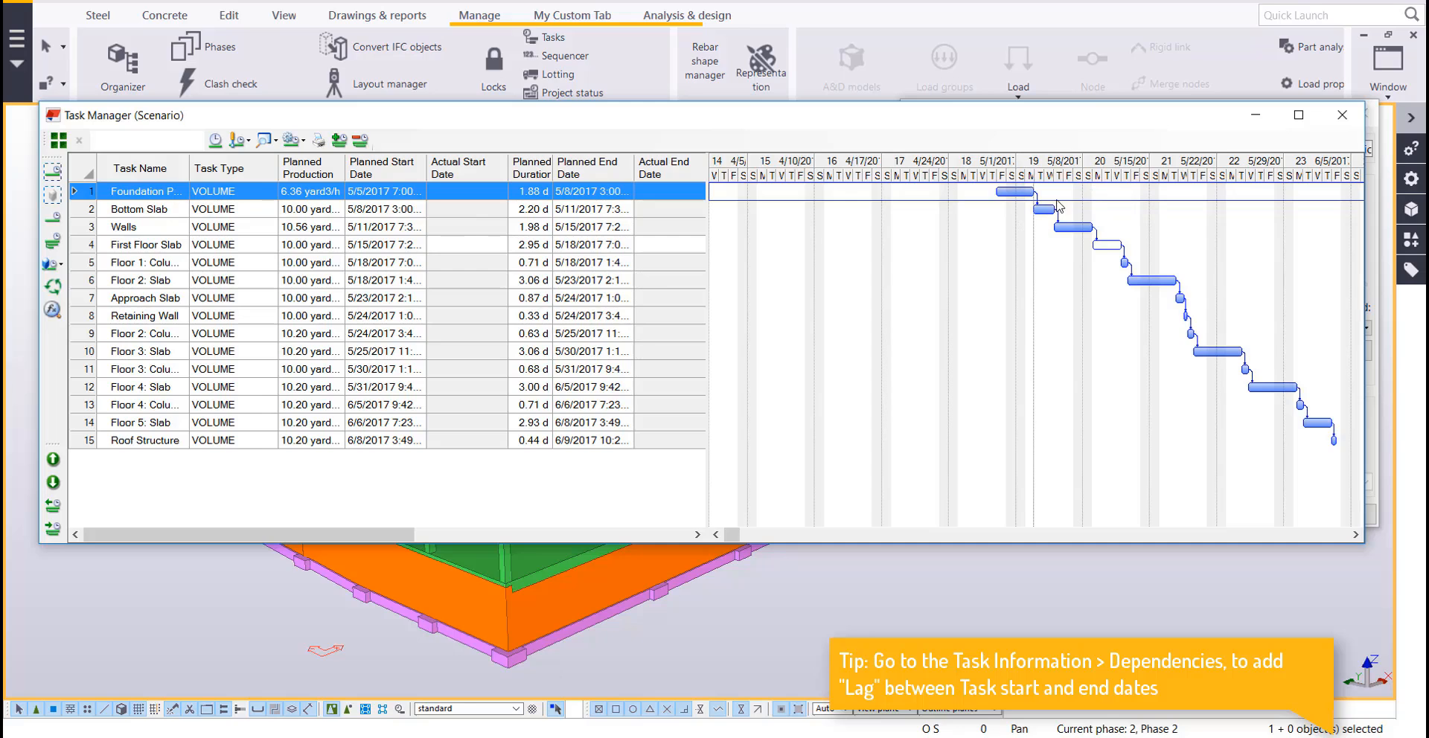
pyautogui.moveTo(382, 191)
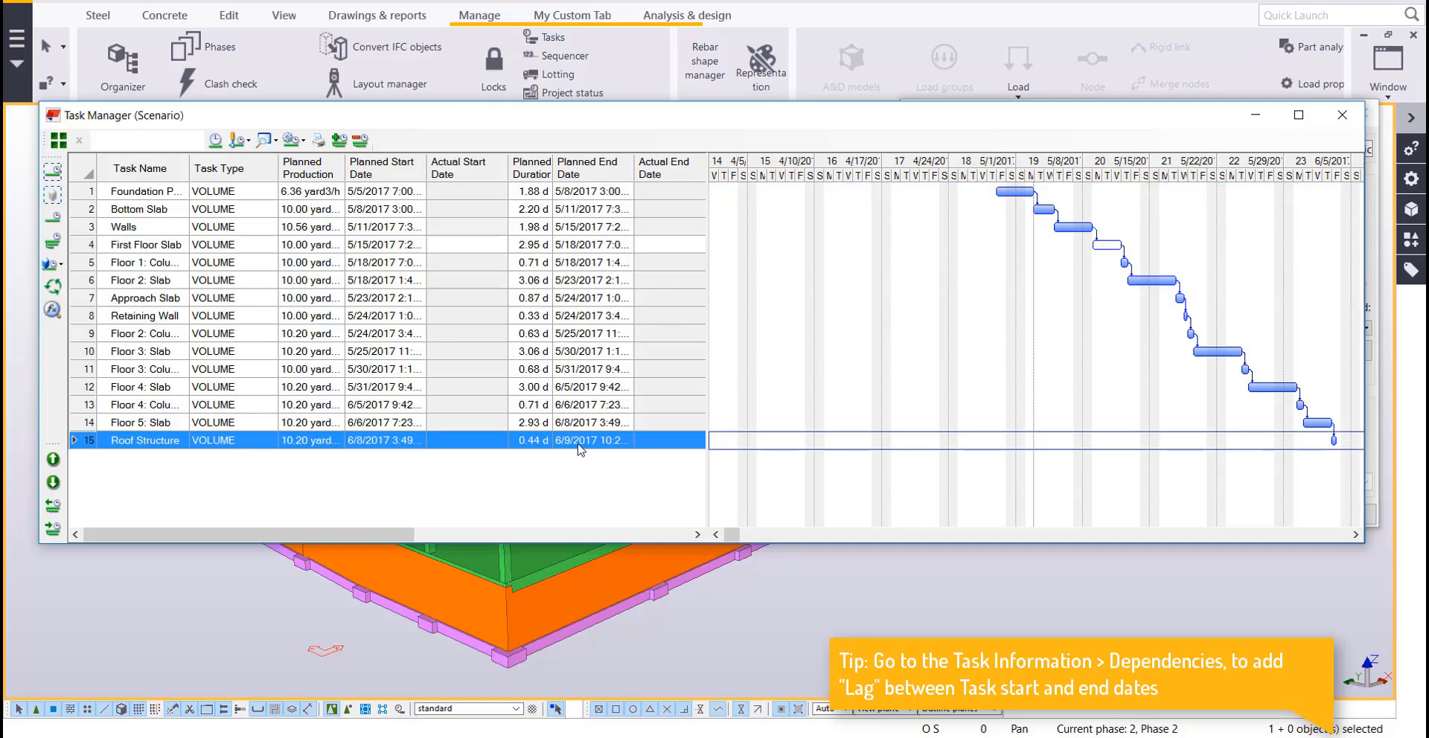
# Close the Task Manager schedule of 15 concrete pour tasks
pyautogui.click(571, 92)
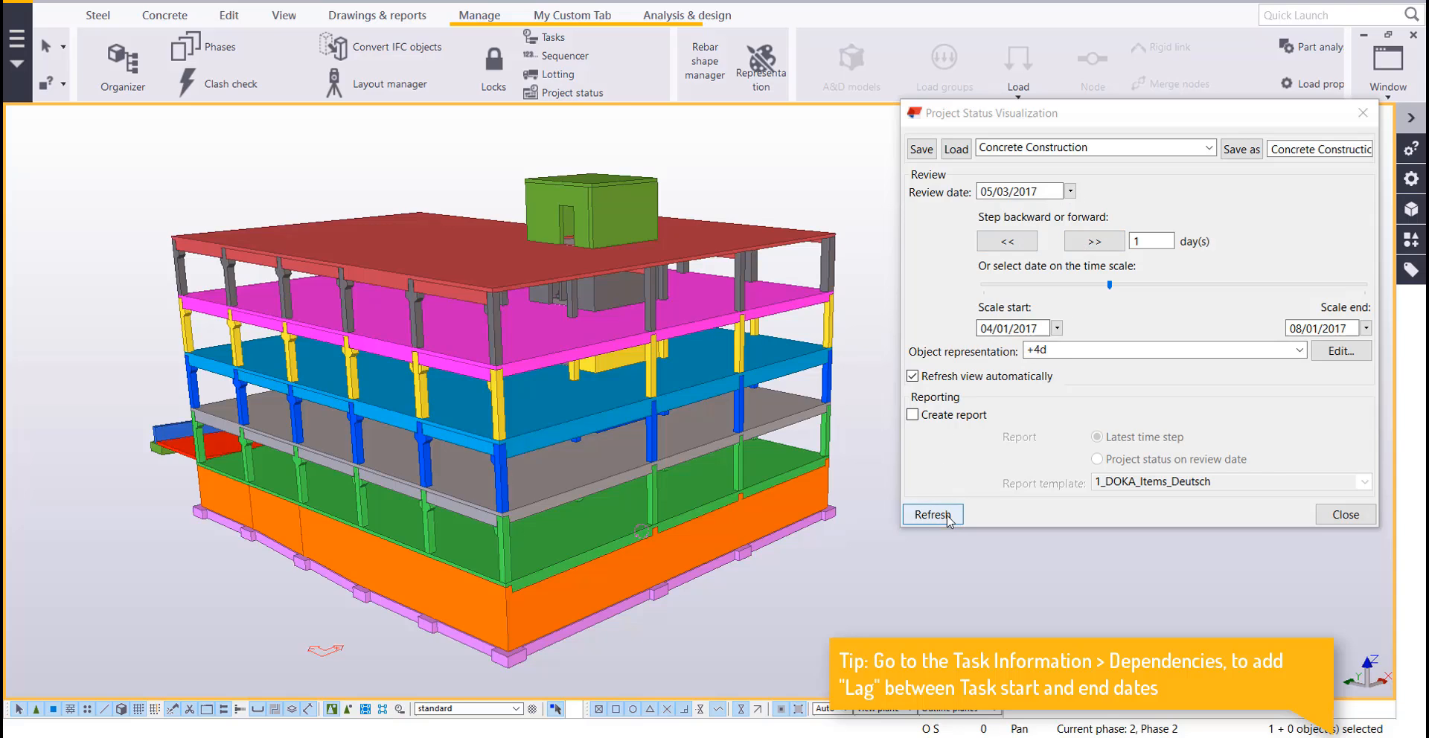
# Refresh the status visualization and step the review date forward to 05/07/2017
pyautogui.click(931, 514)
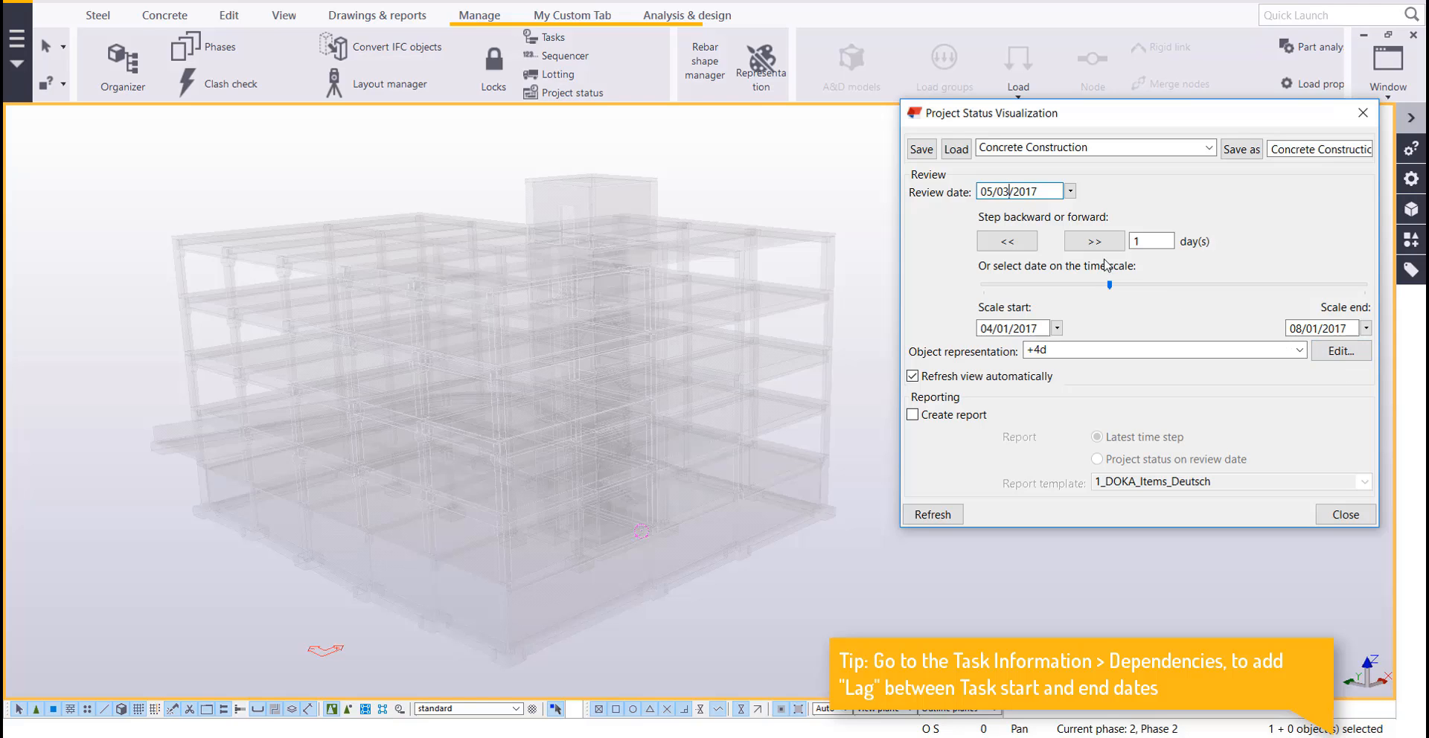
pyautogui.click(1093, 240)
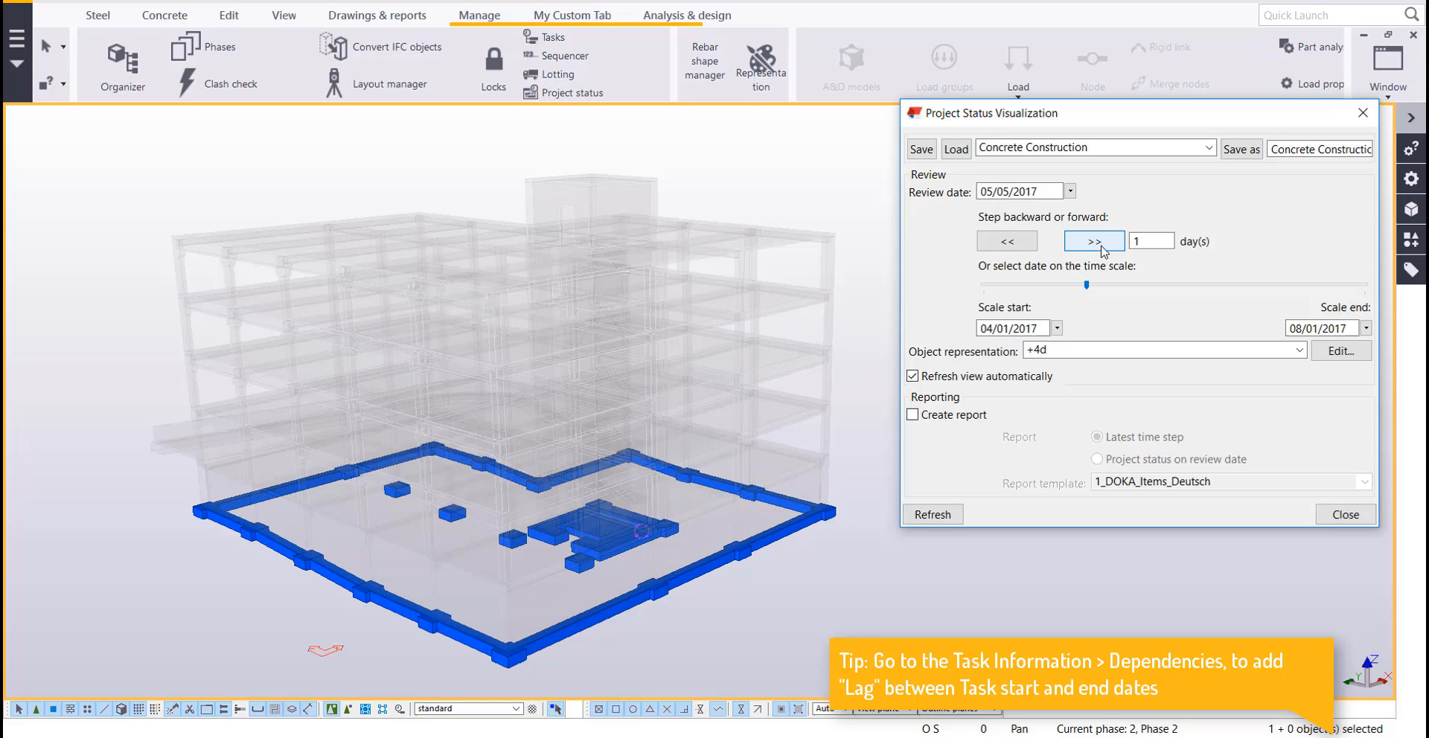
pyautogui.click(1092, 240)
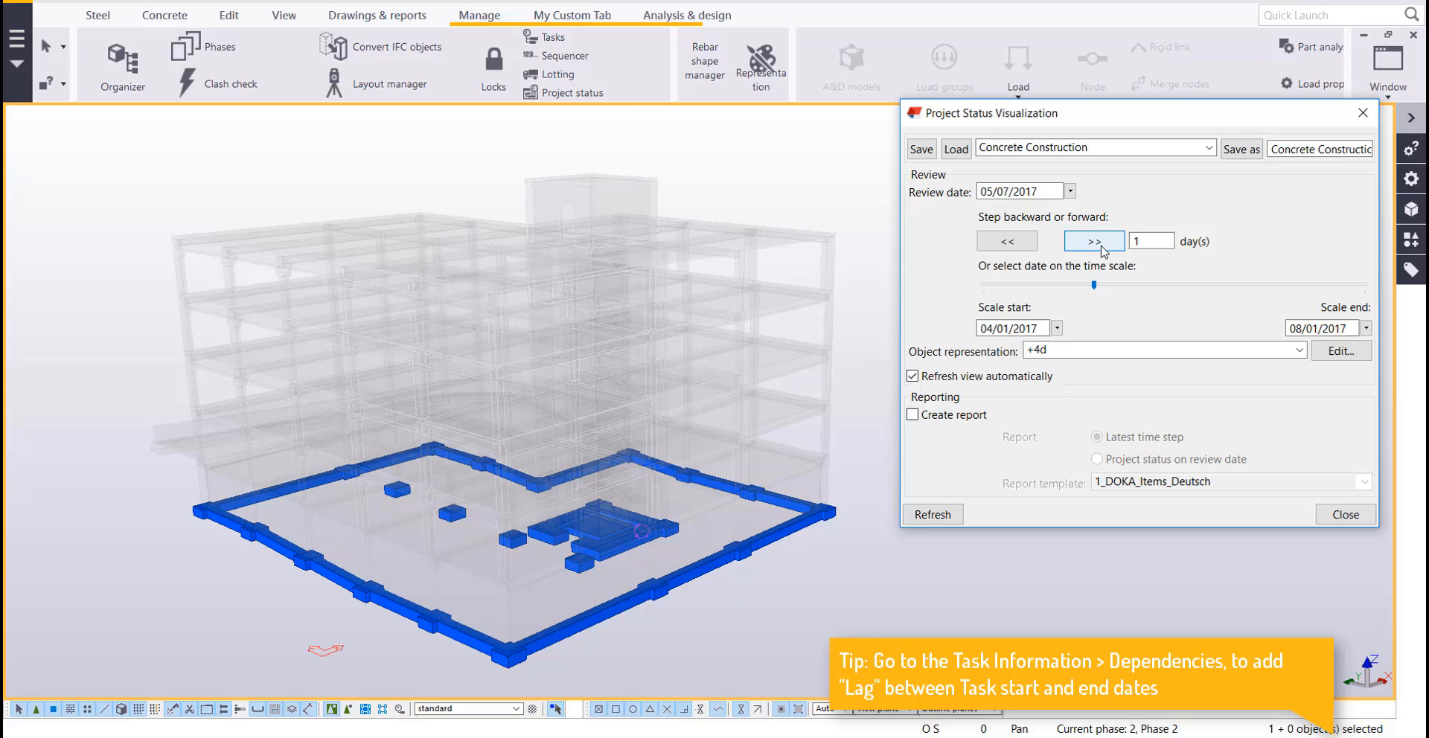
# Step the review date ahead to 06/04/2017 and reopen the +4d representation settings
pyautogui.click(1092, 241)
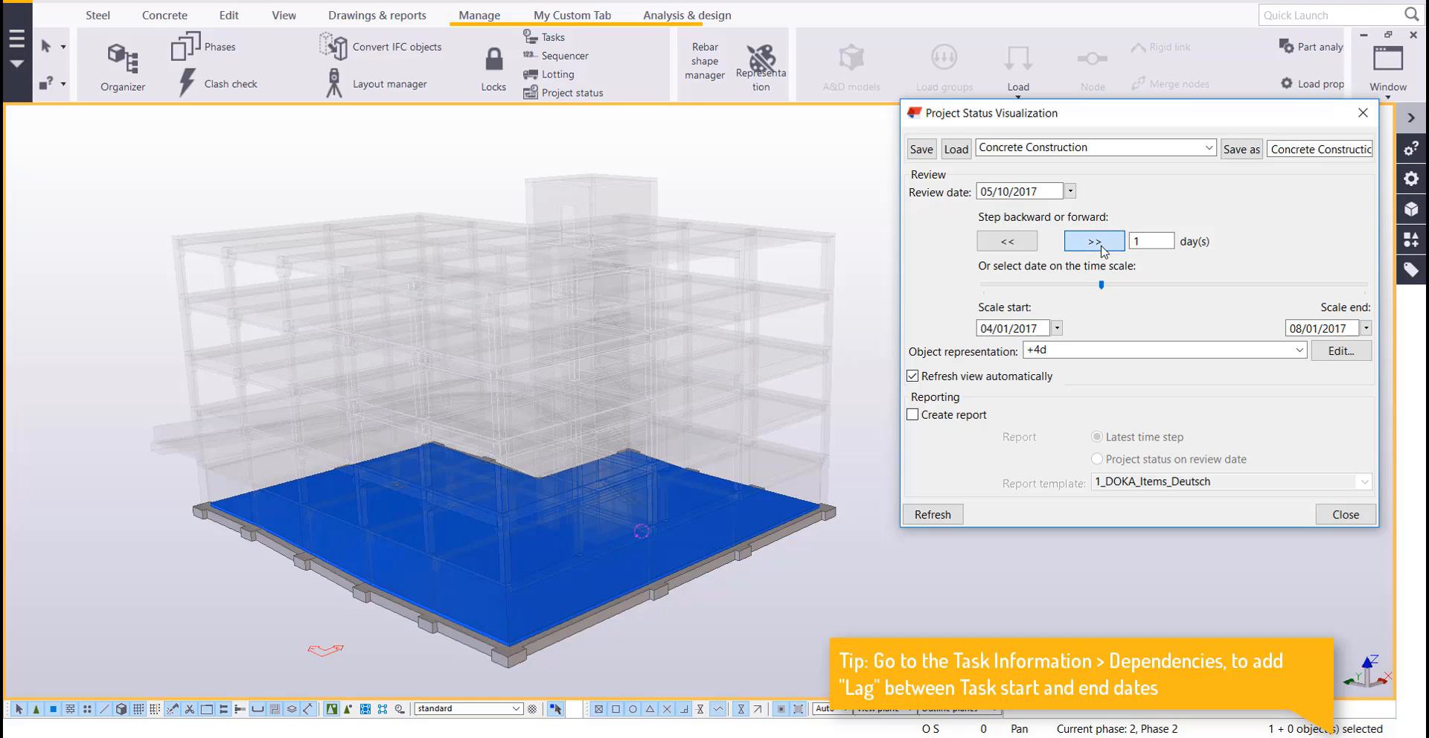
pyautogui.click(1093, 240)
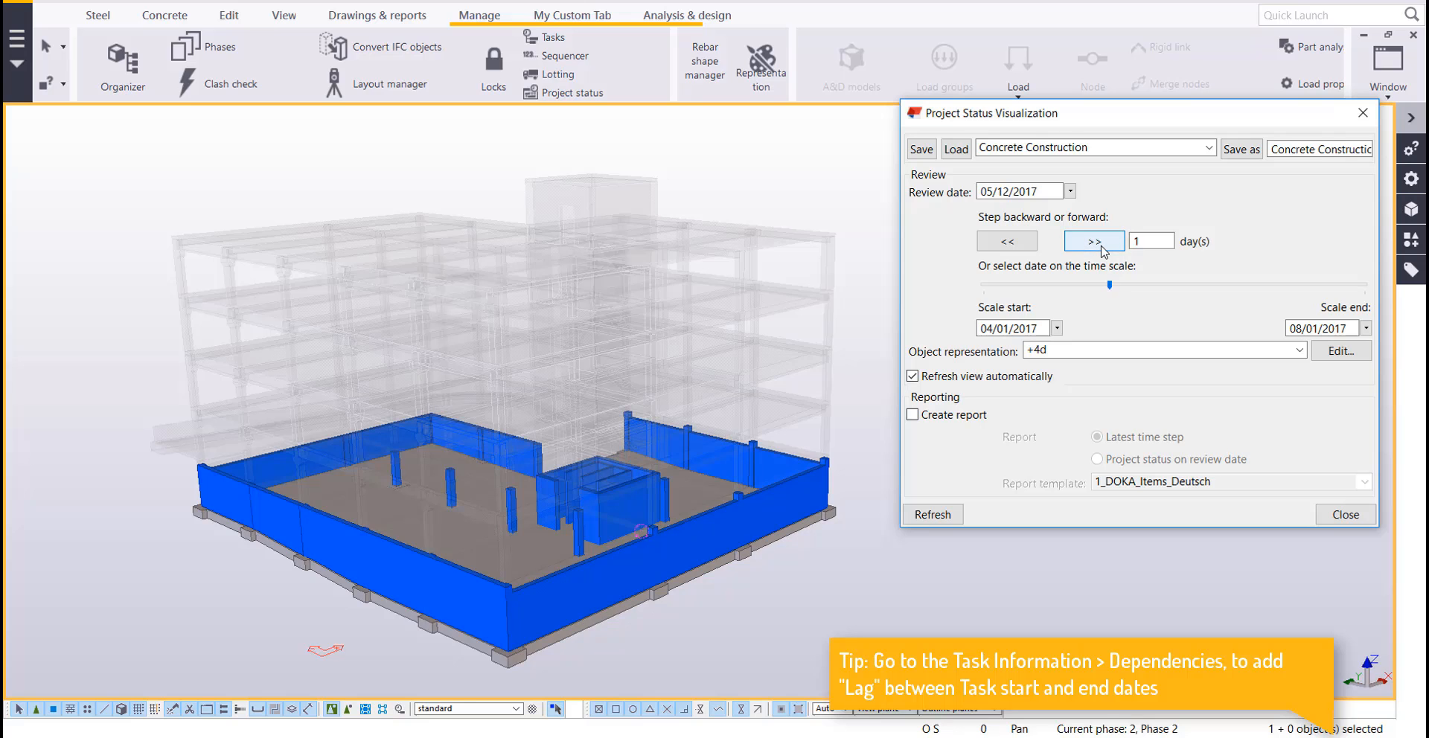
pyautogui.click(1092, 240)
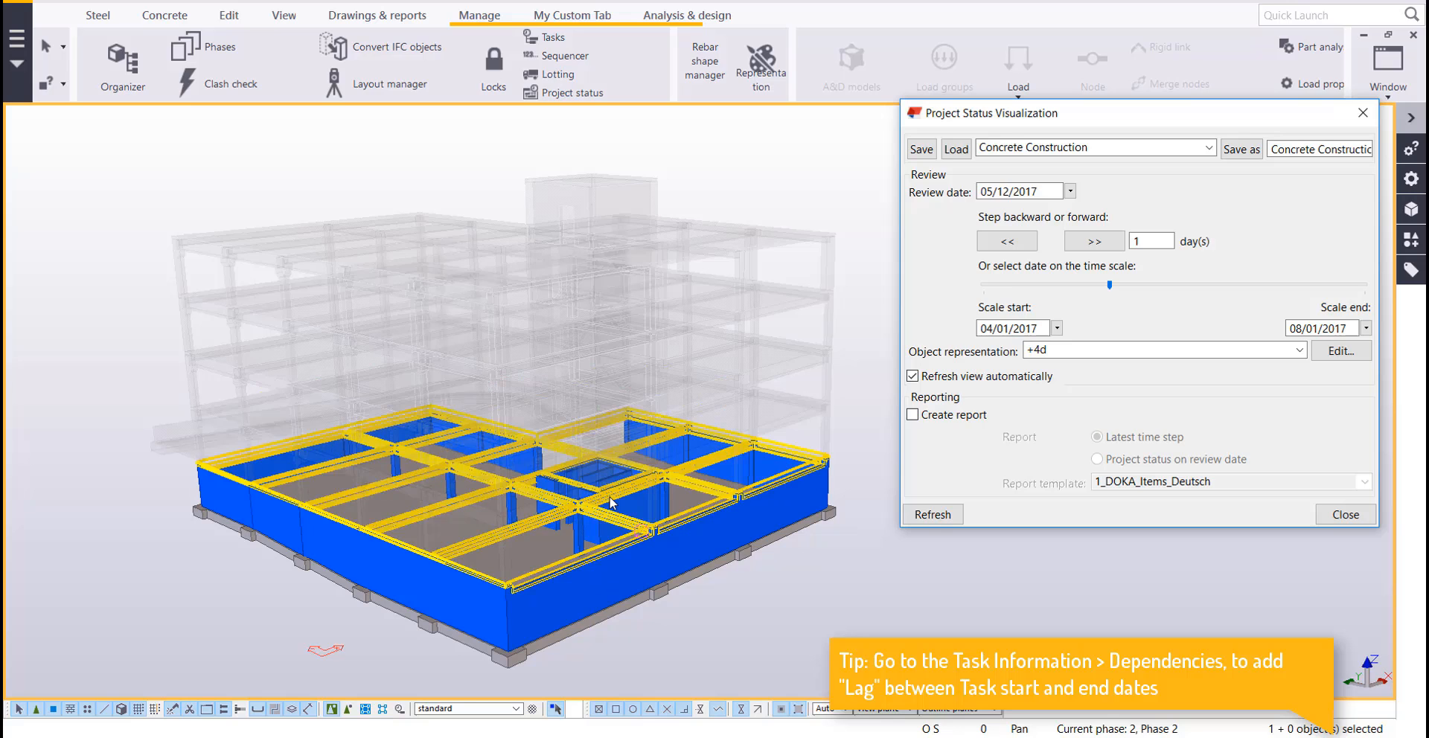
pyautogui.click(1092, 240)
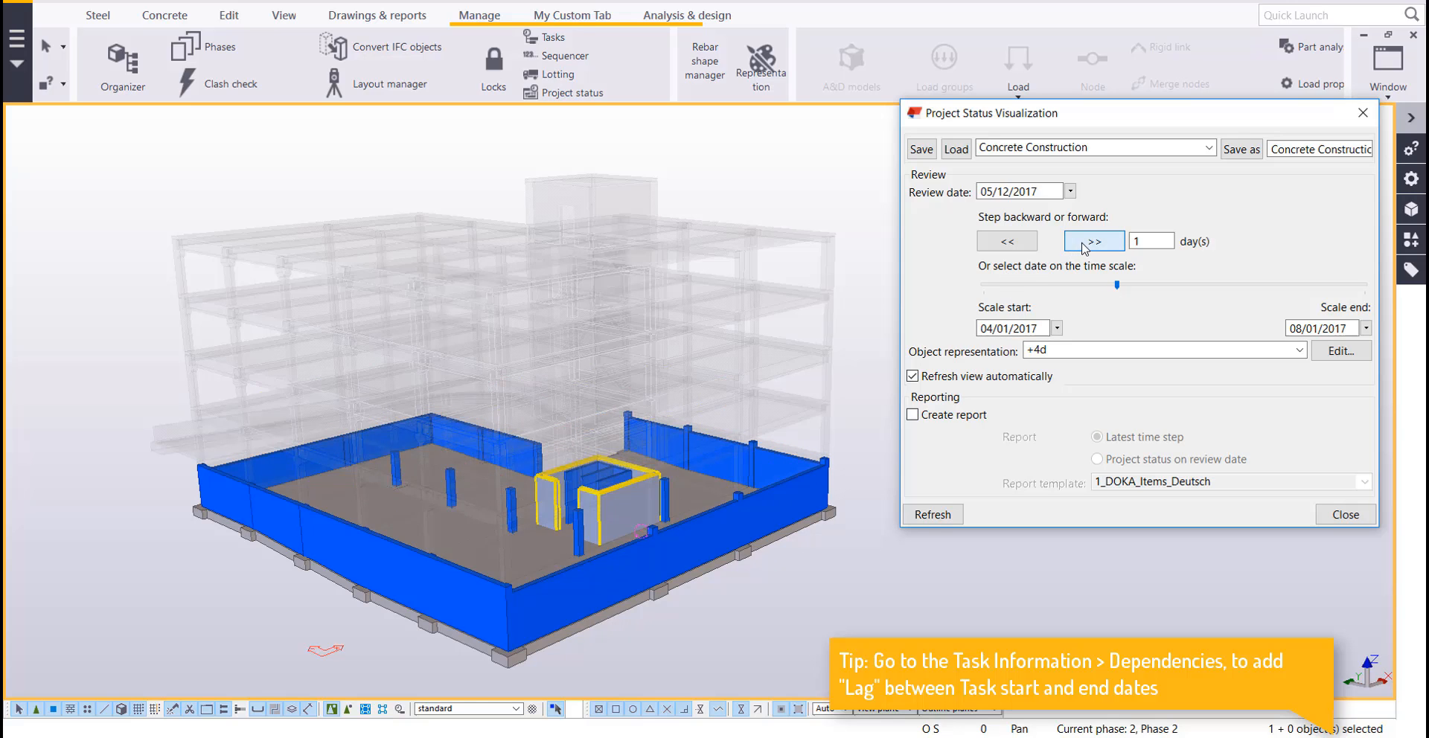
pyautogui.click(1093, 240)
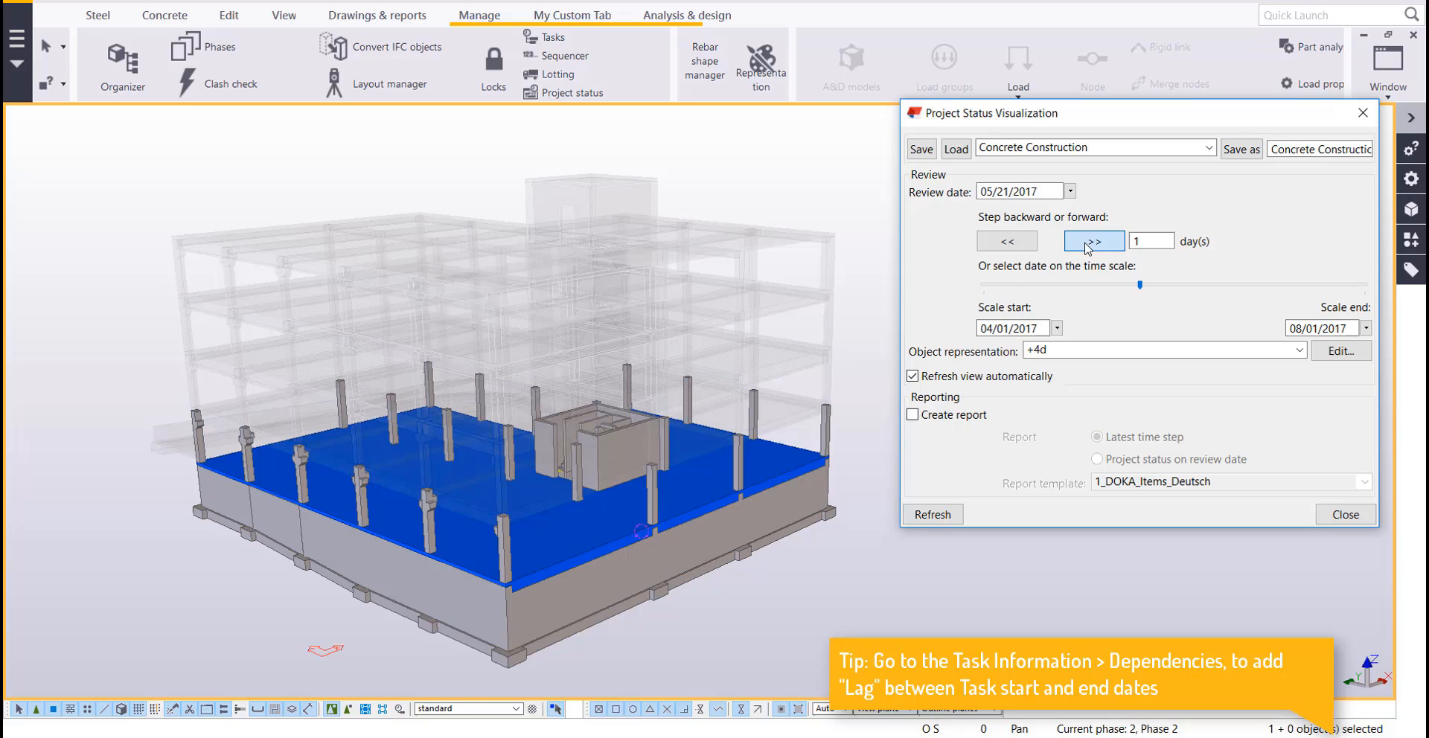
pyautogui.click(1092, 240)
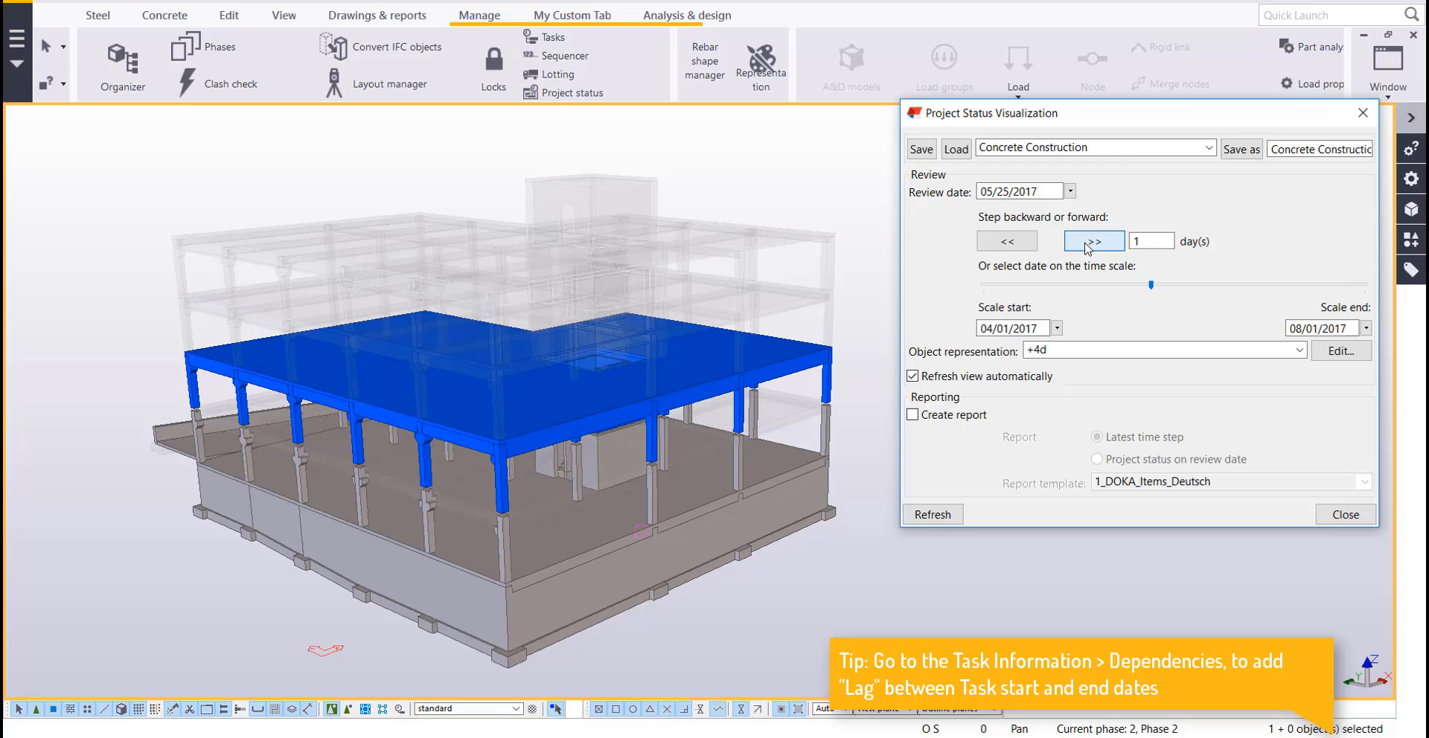
pyautogui.click(1091, 241)
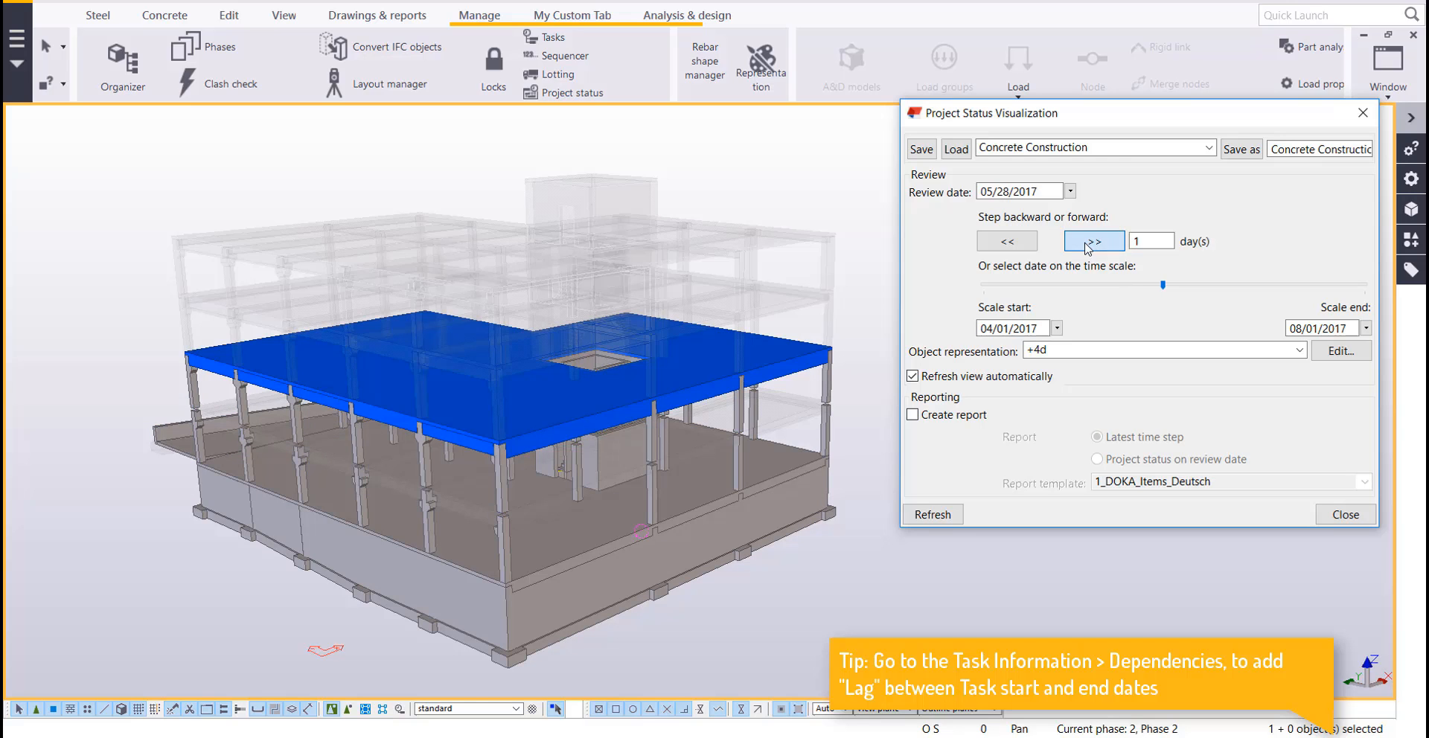
pyautogui.click(1092, 240)
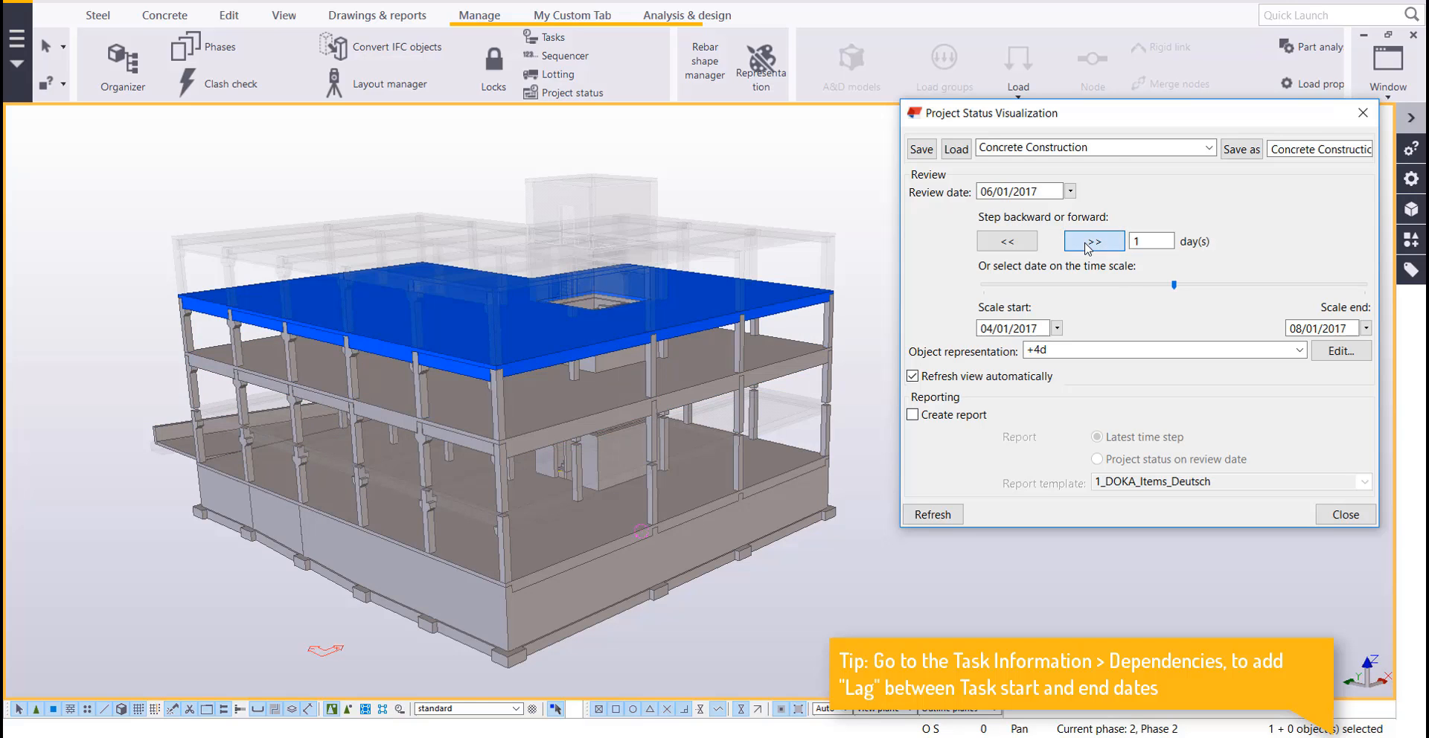
pyautogui.click(1092, 240)
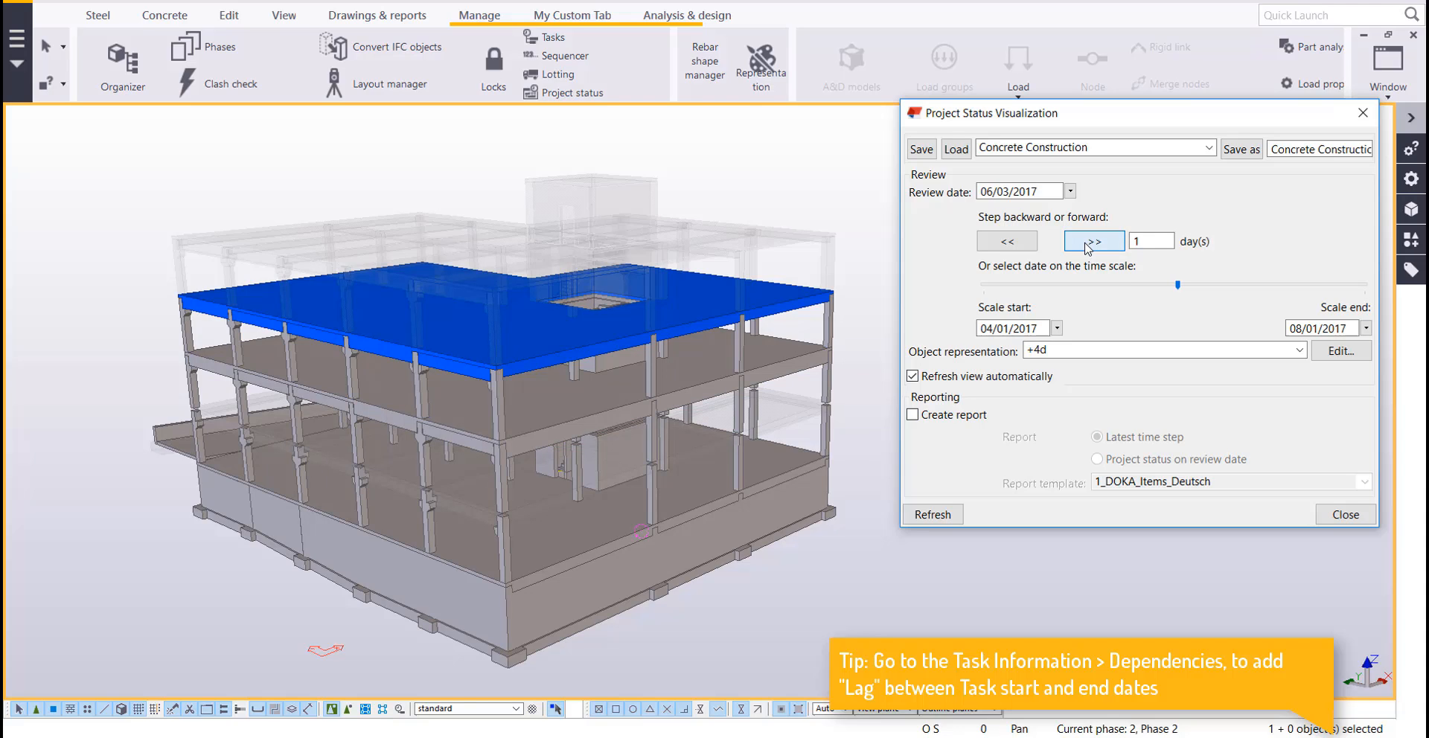
pyautogui.click(1093, 241)
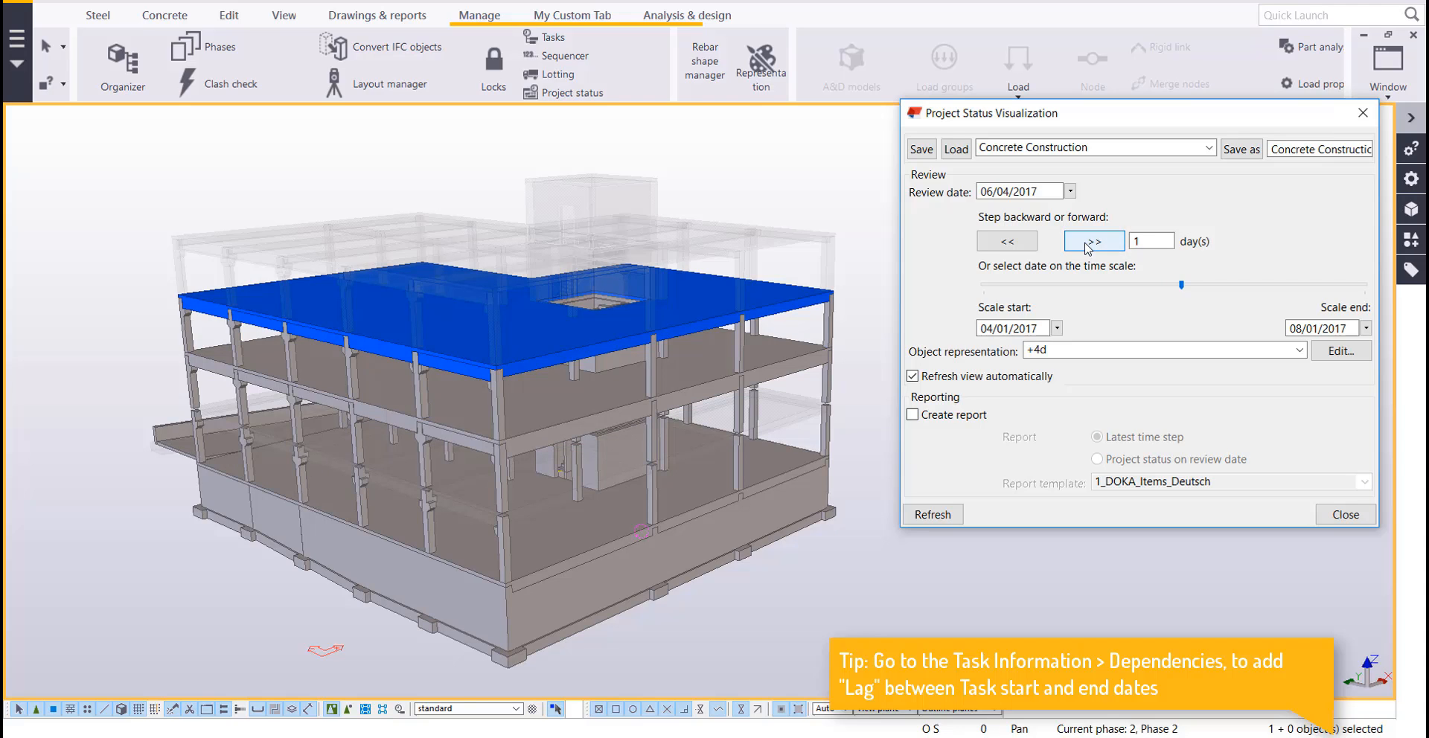
pyautogui.moveTo(1251, 348)
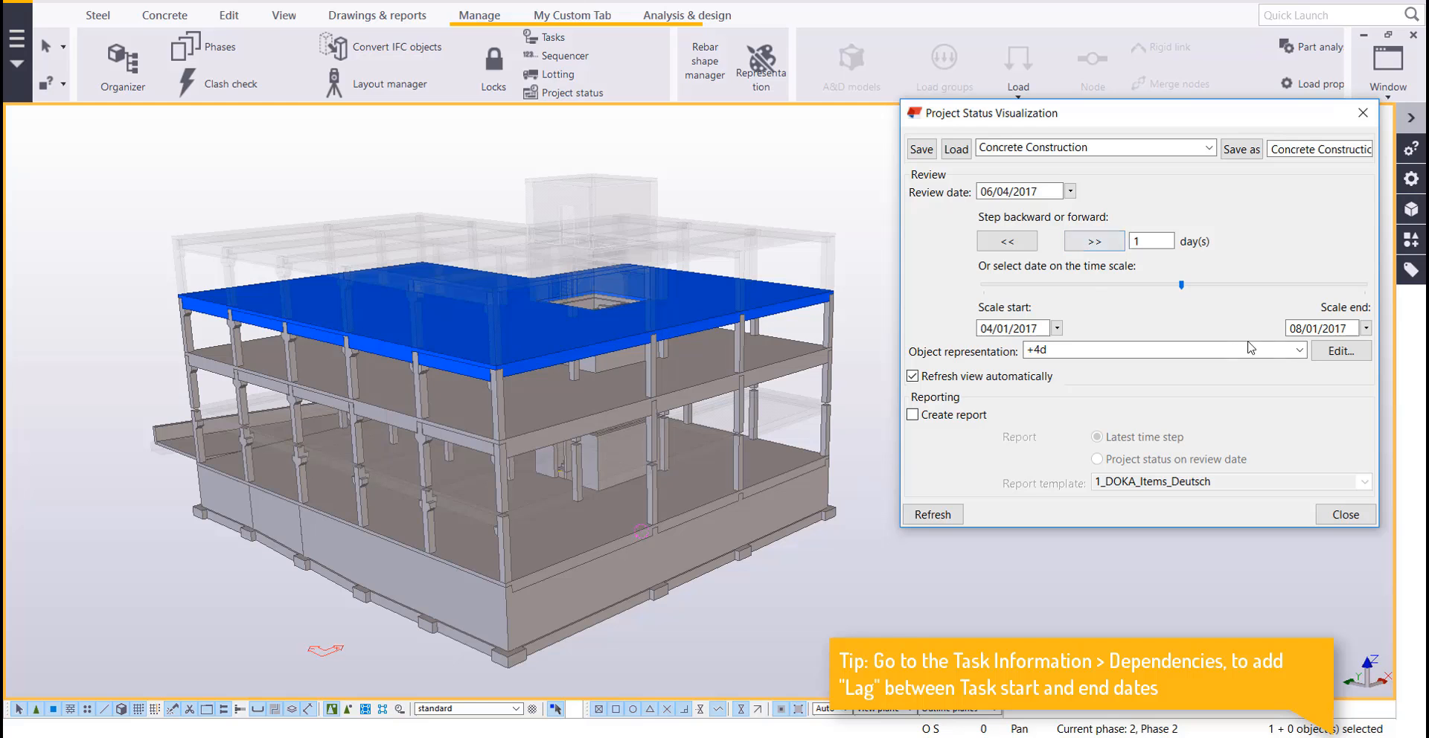
pyautogui.click(1339, 351)
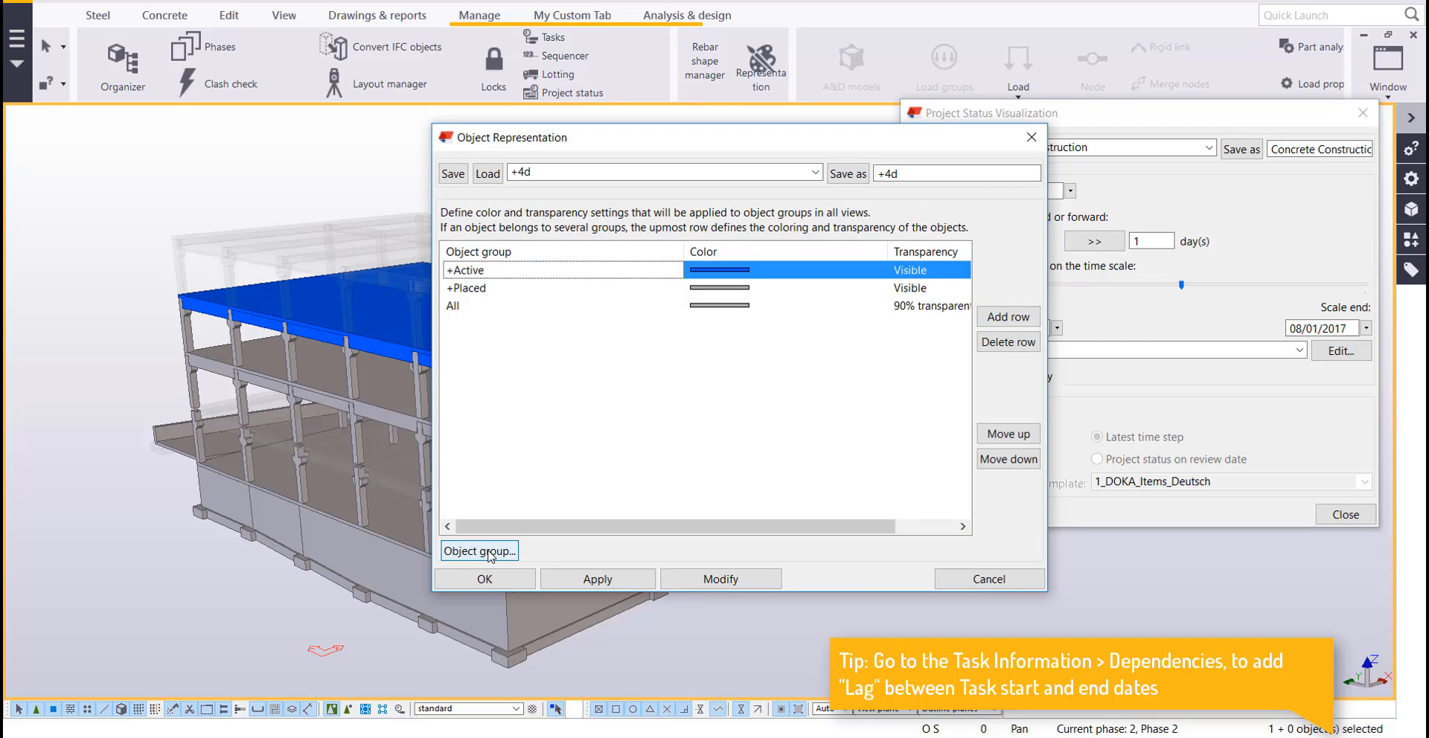
# View the +Active group's planned date conditions, then close that dialog
pyautogui.click(479, 551)
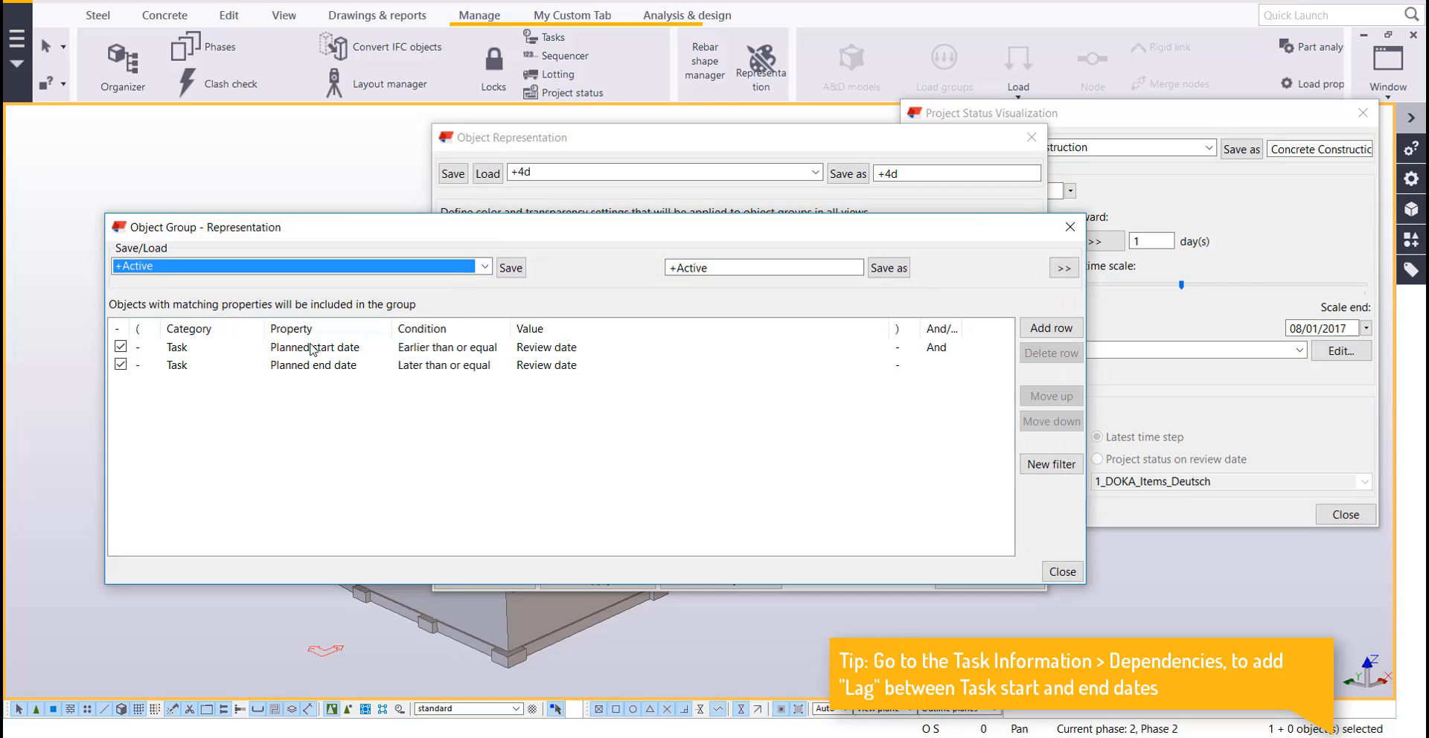
pyautogui.moveTo(364, 338)
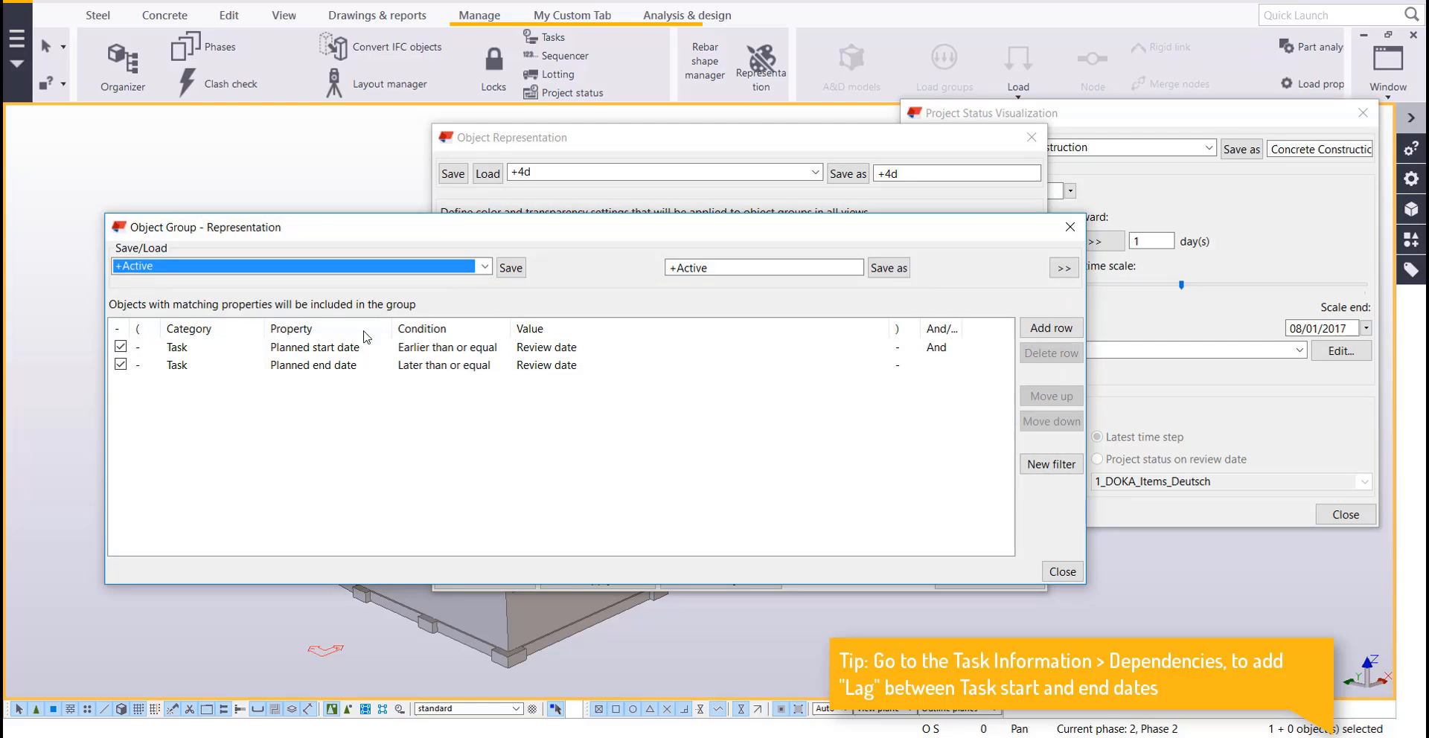
pyautogui.click(1060, 571)
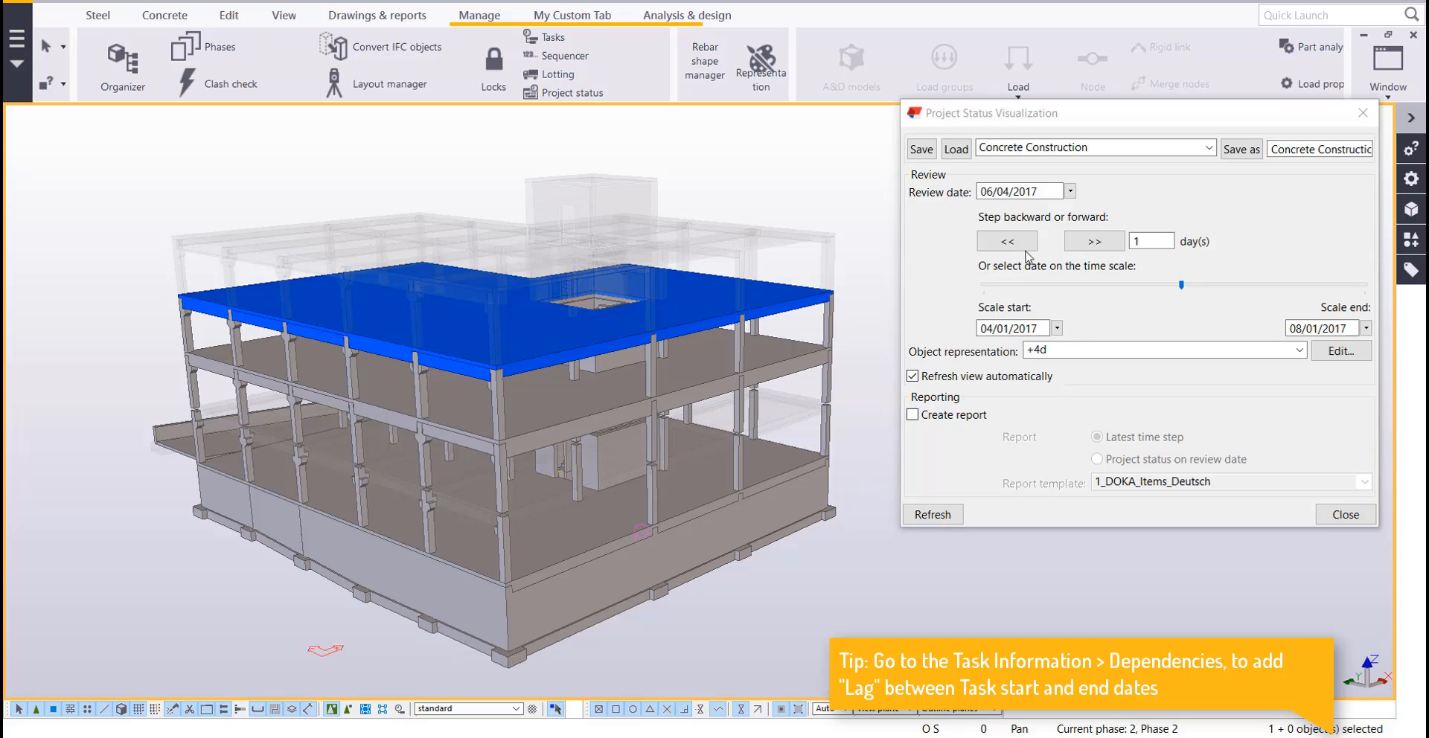
# Step the review date to 06/11/2017 and select the Review date field text
pyautogui.click(1093, 241)
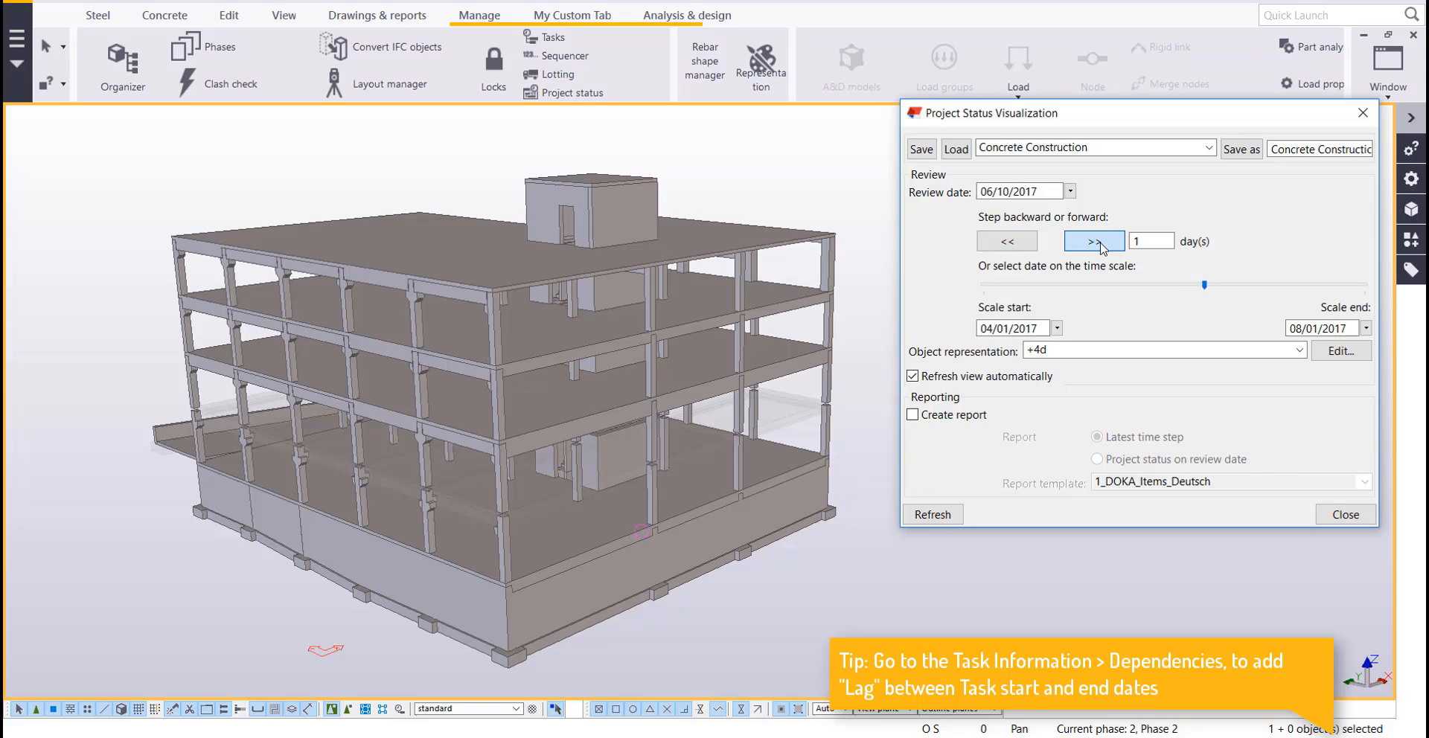
pyautogui.click(1093, 240)
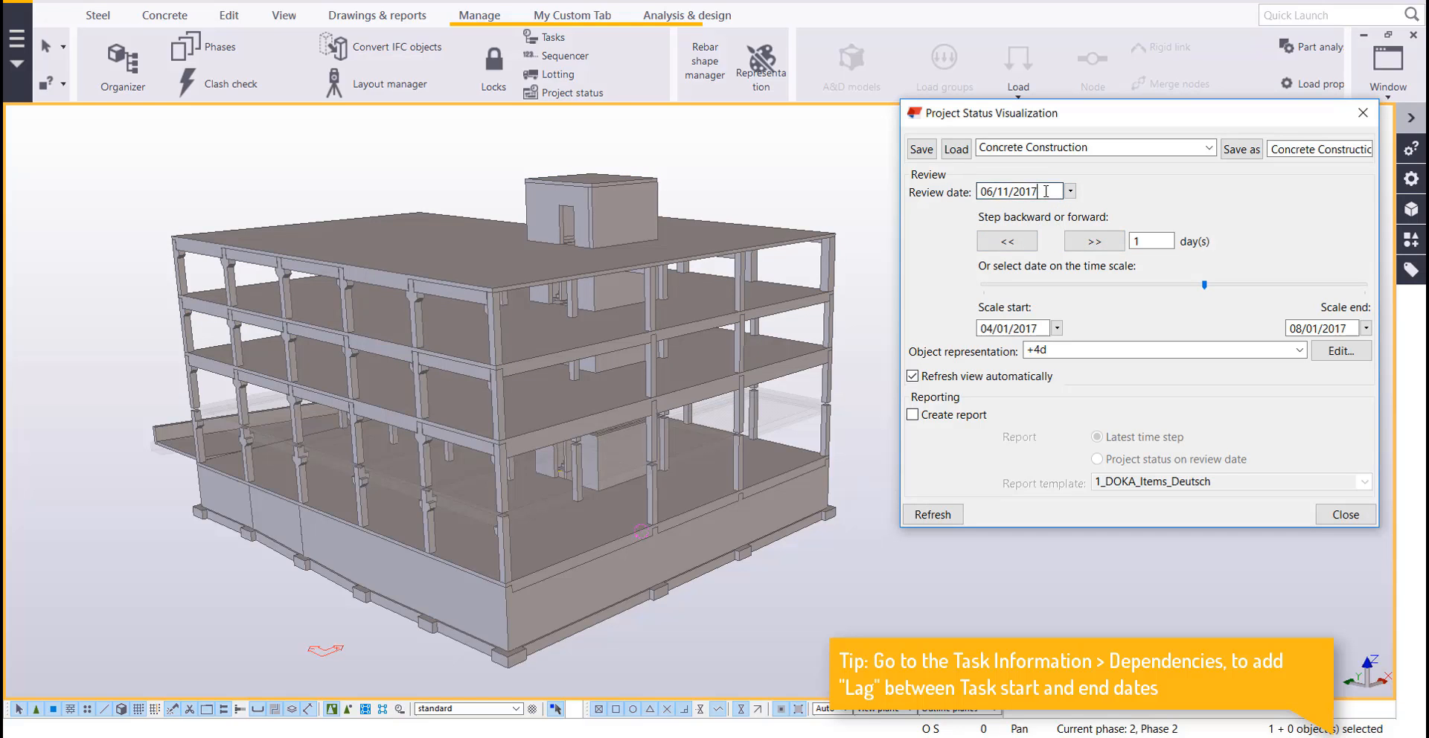
pyautogui.tripleClick(1007, 191)
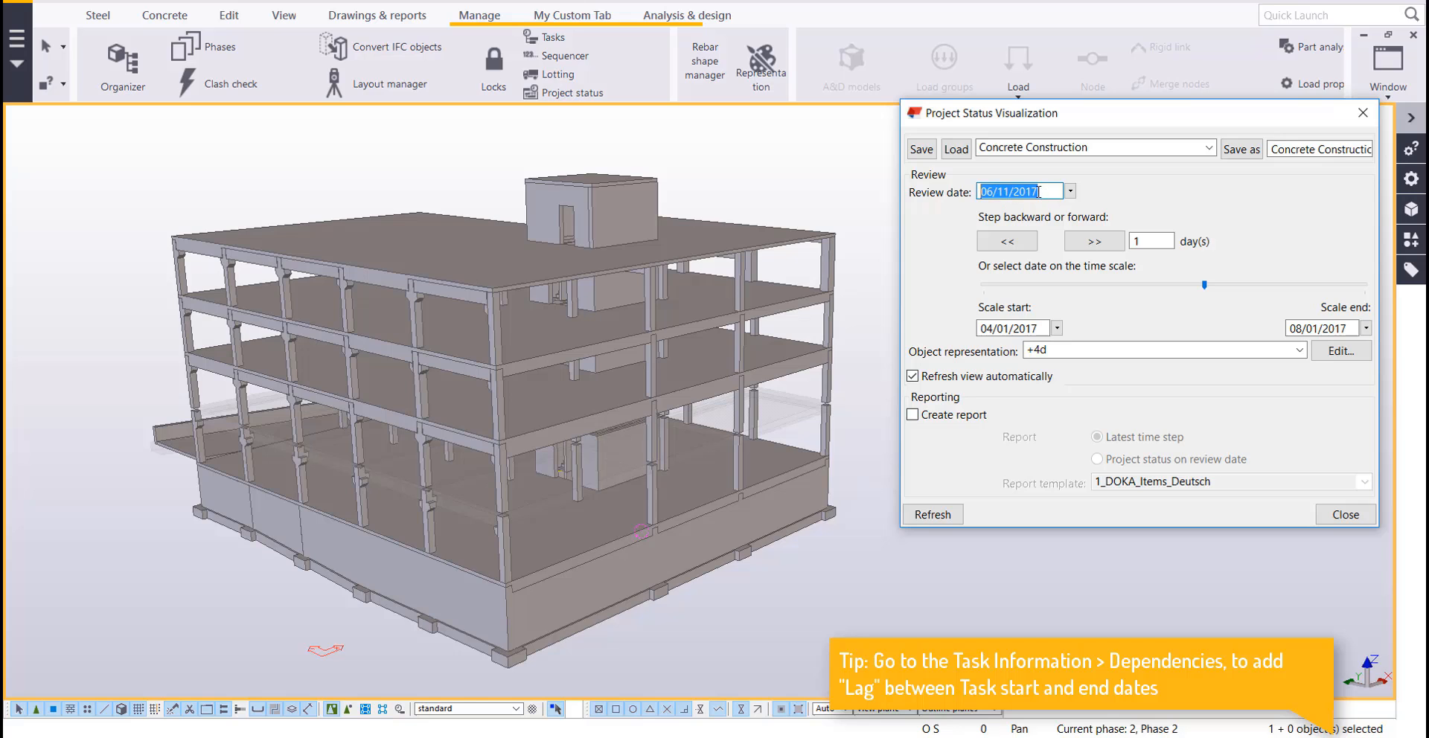